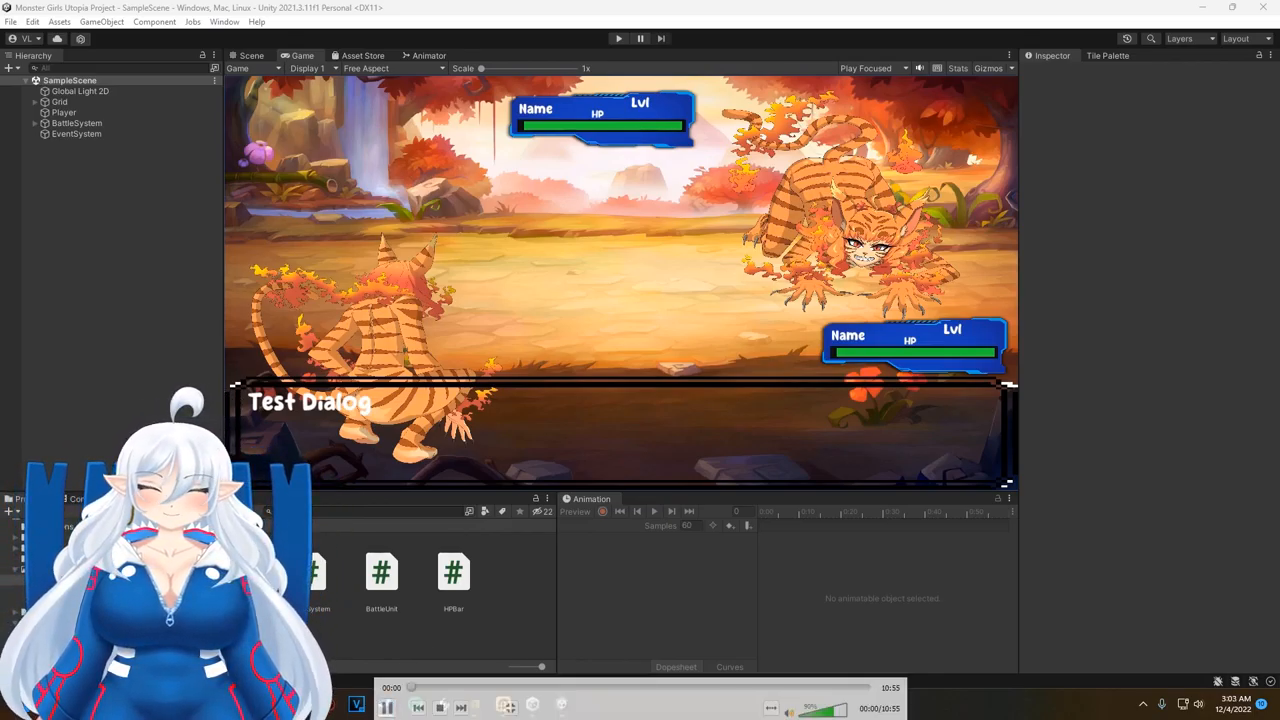
# - Switch from the Game view to the BattleSystem script in Visual Studio
pyautogui.click(34, 124)
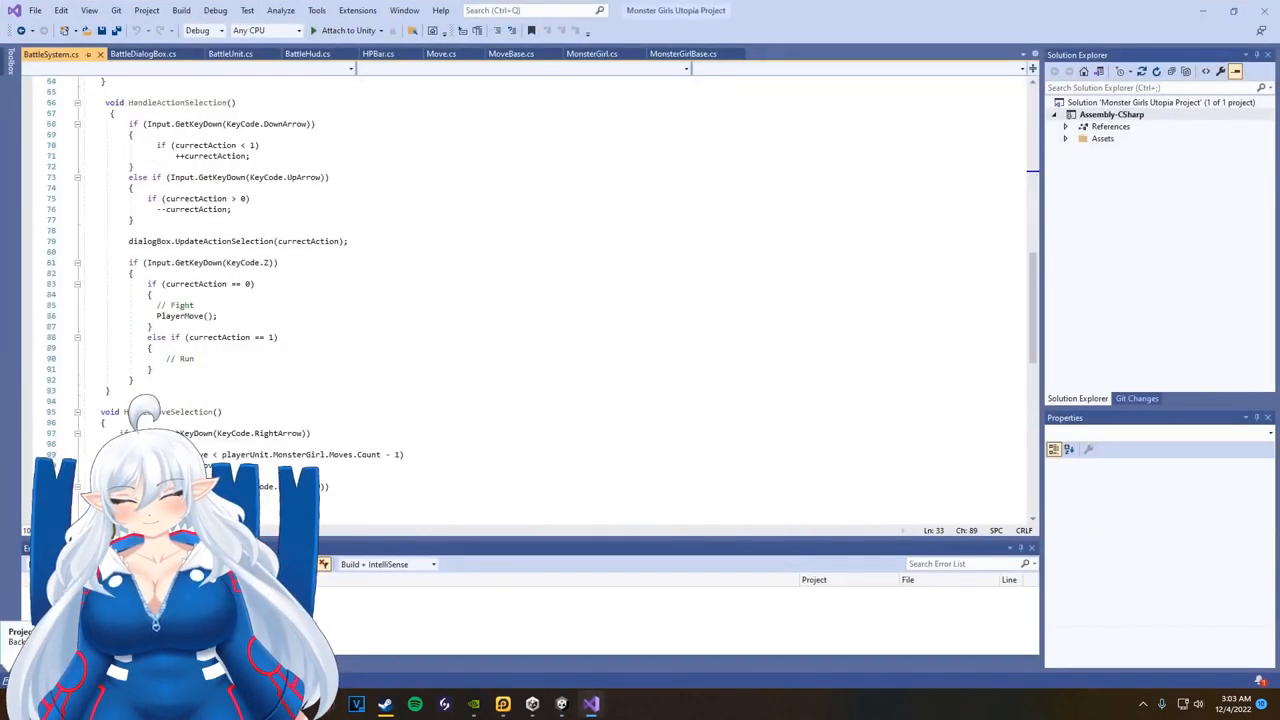
# - In the Z-key branch, add dialogBox.EnableMoveSelector(false) and EnableDialogText(true)
pyautogui.scroll(-3)
pyautogui.write('diagl')
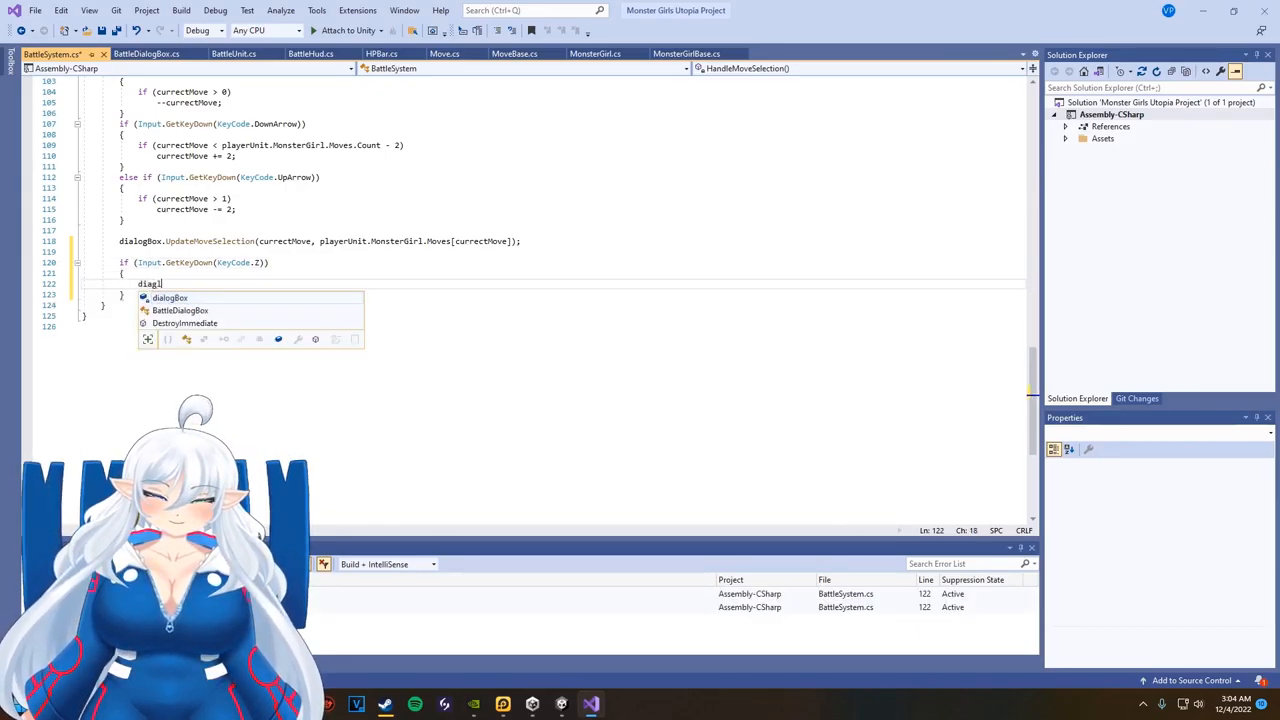
pyautogui.write('dialogBox.EnableMoveSelector')
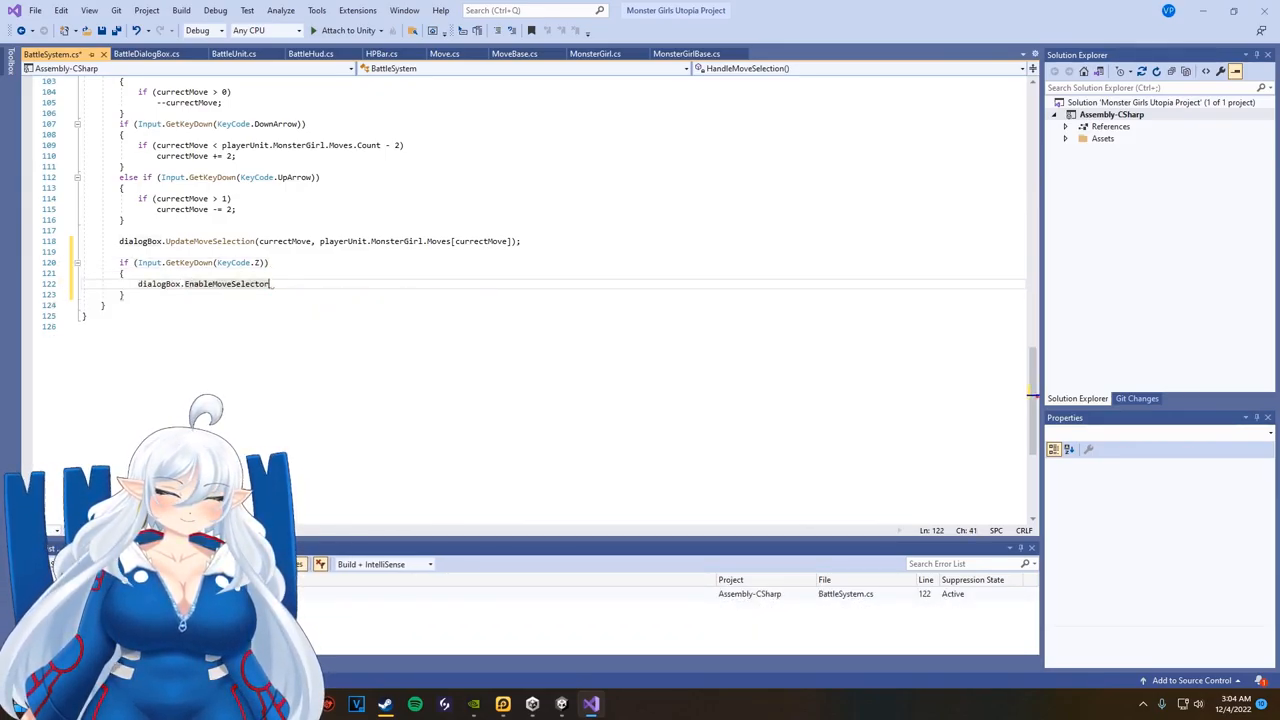
pyautogui.write('(false);')
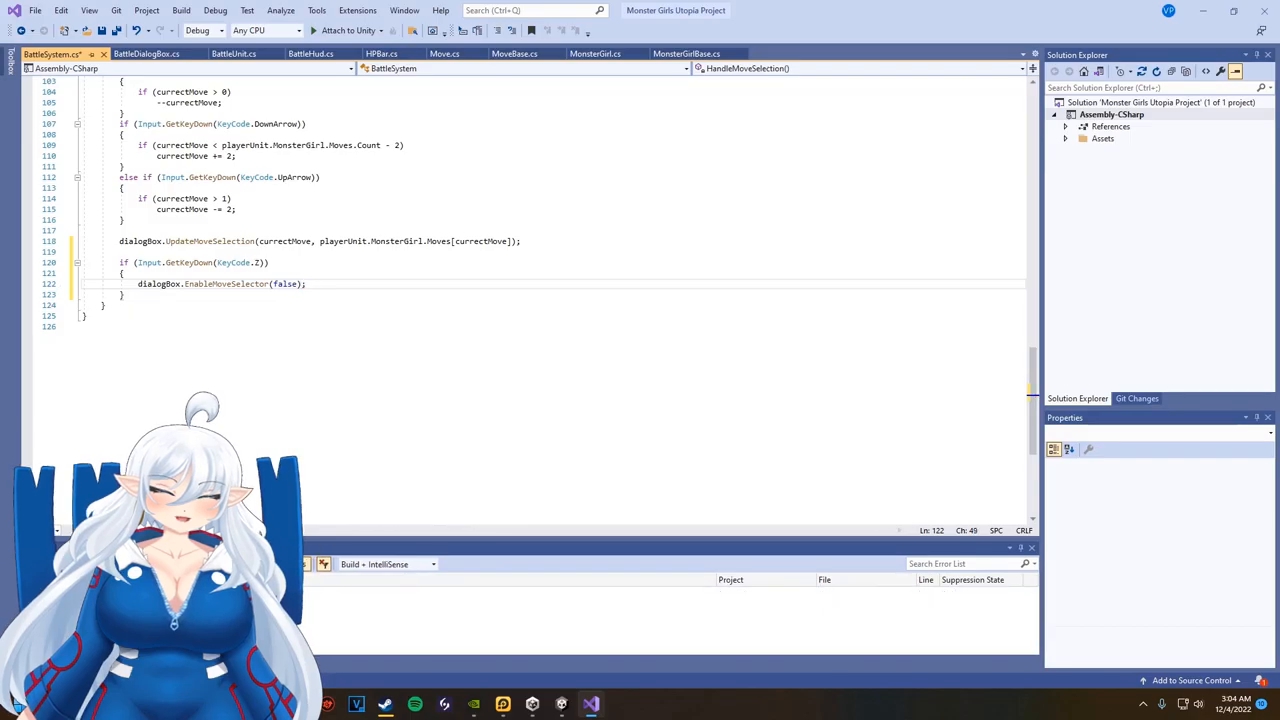
pyautogui.write('dialogBox.EnableDialogTex')
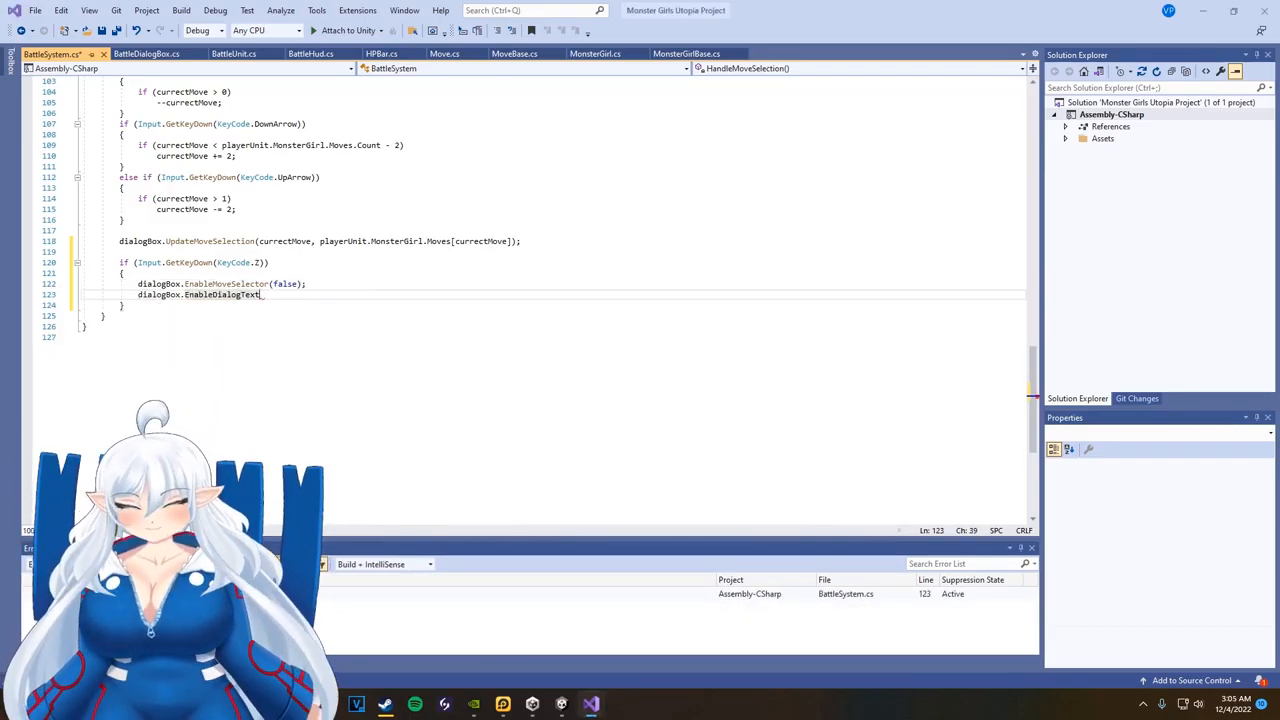
pyautogui.write('true);')
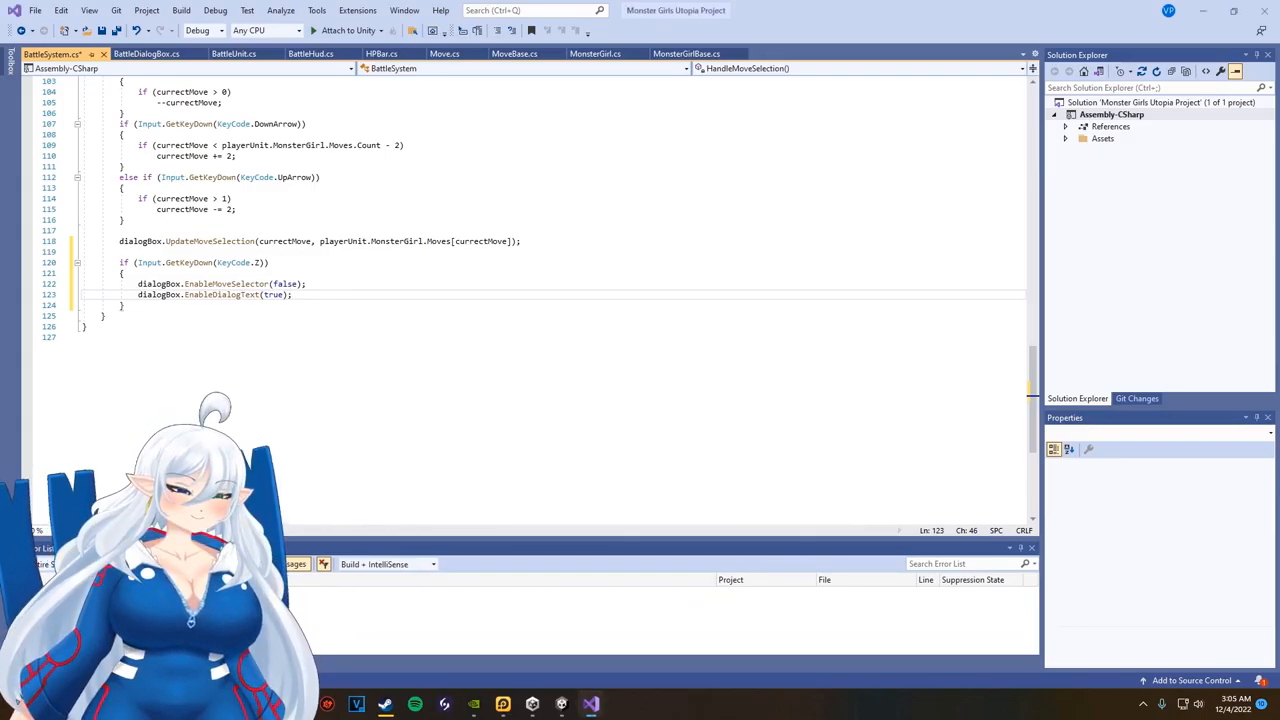
# - Start a PerformPlayerMove coroutine with StartCoroutine and begin its IEnumerator
pyautogui.write('StartCoroutine')
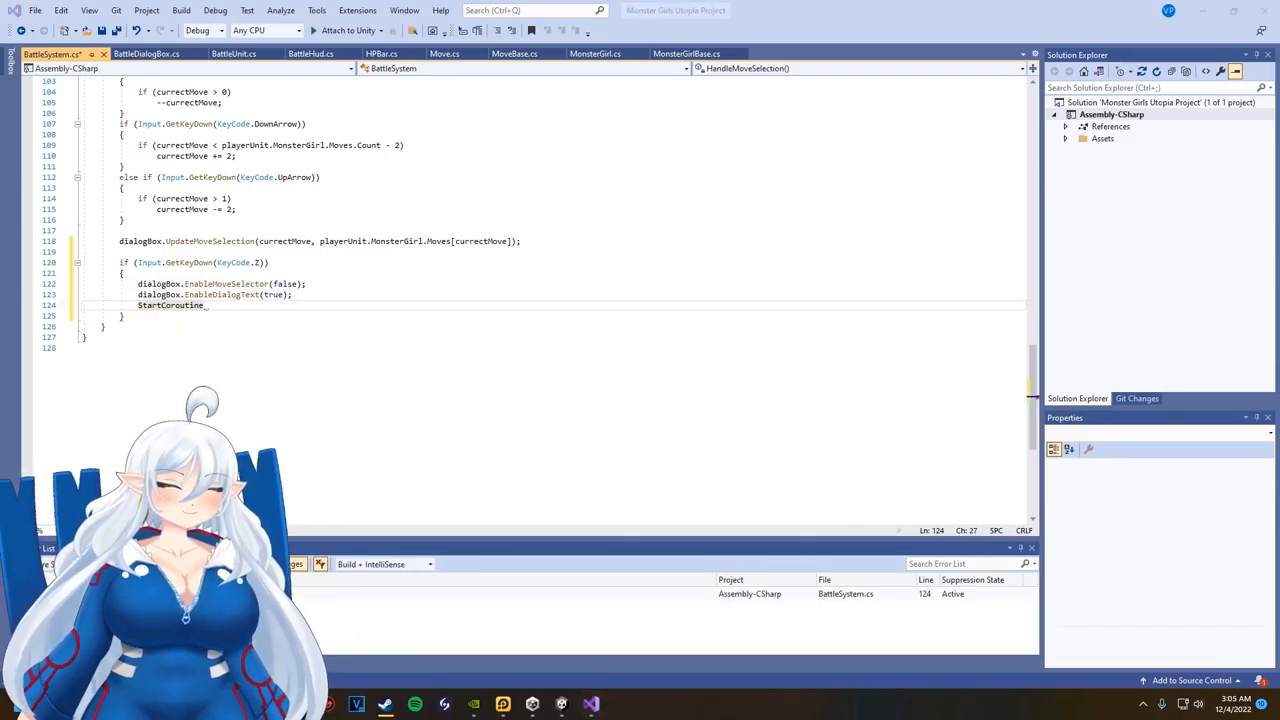
pyautogui.write('(PerformPlayerMove);')
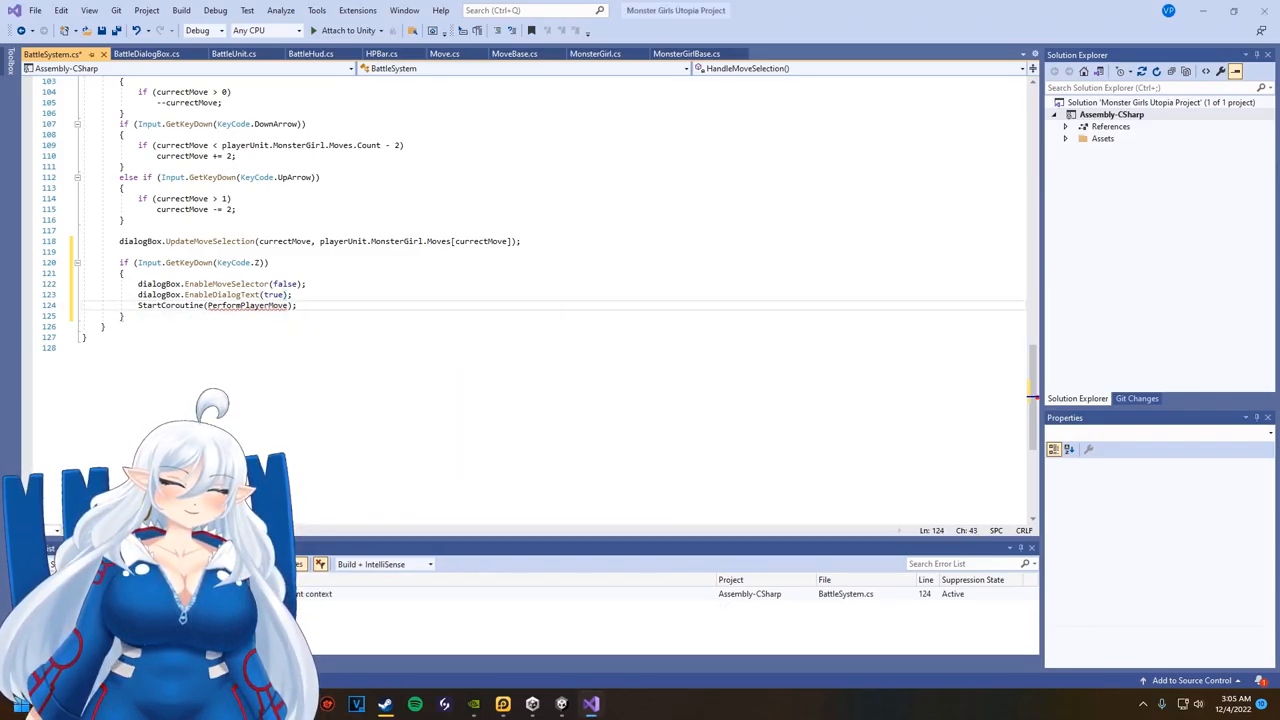
pyautogui.scroll(3)
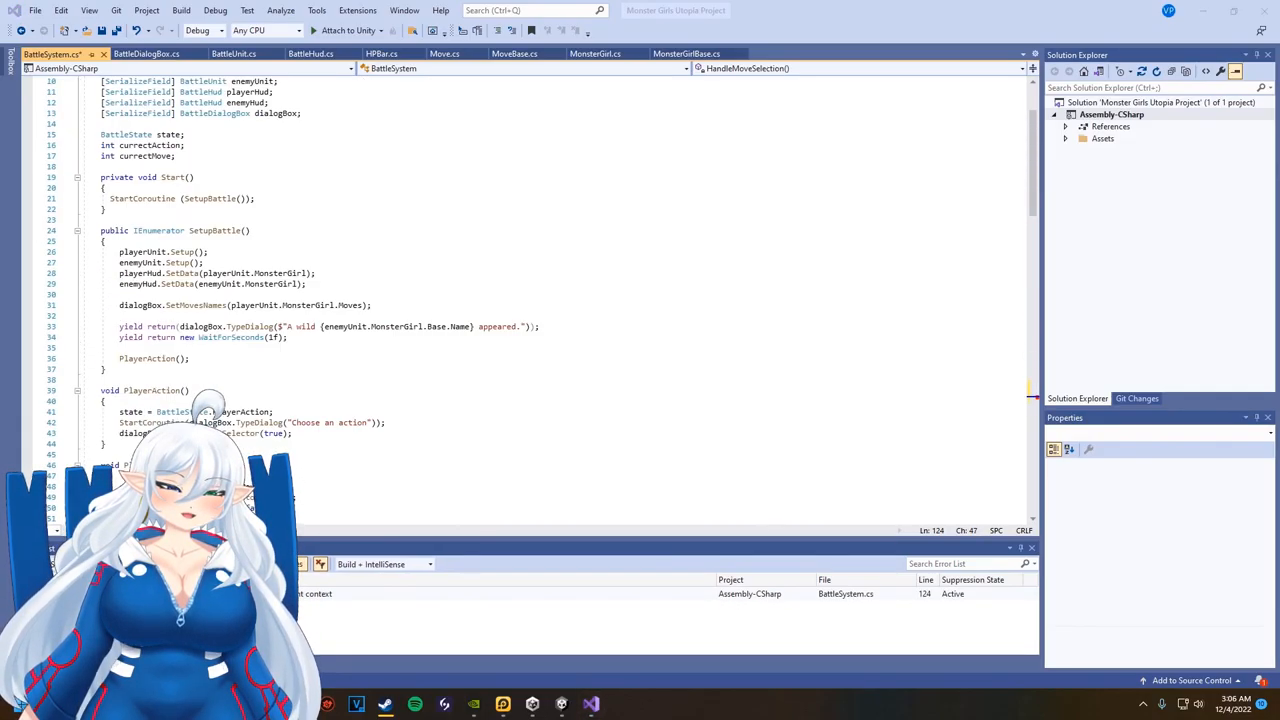
pyautogui.scroll(-3)
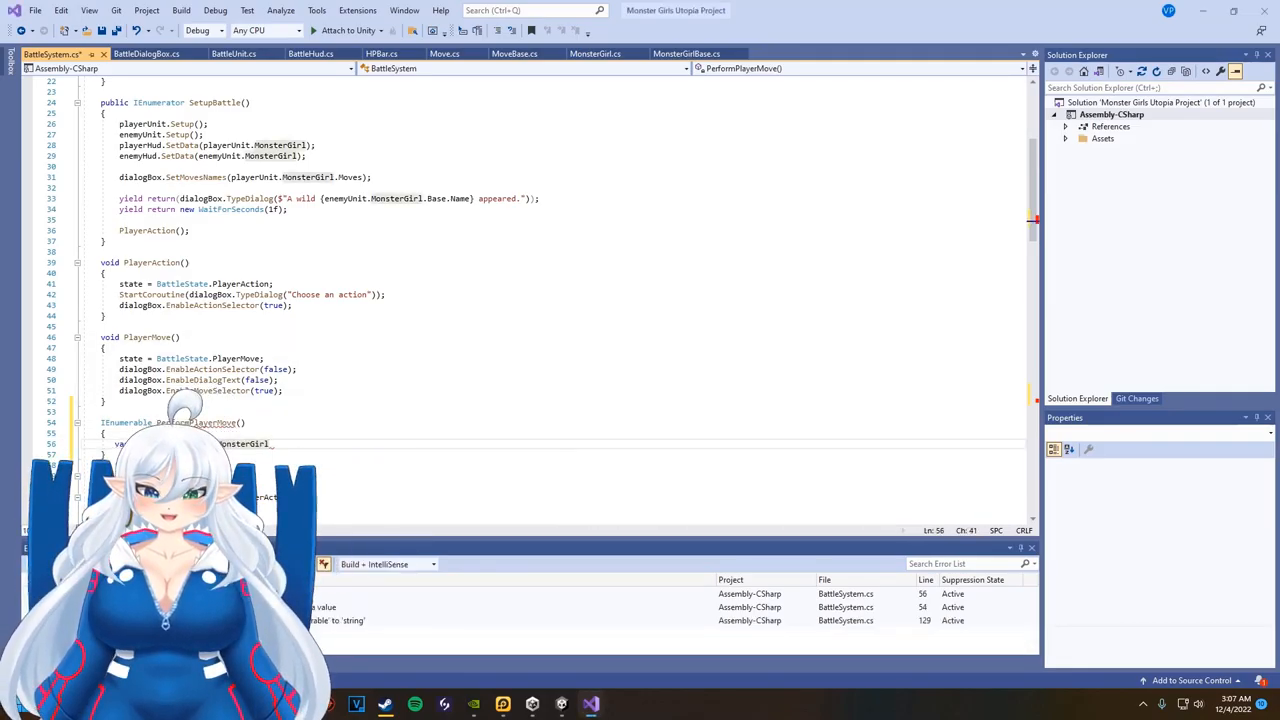
# - Fetch playerUnit.MonsterGirl.Moves[currentMove] and type a '{name} used {move}' dialog line
pyautogui.write('.MovescurrentMove]);')
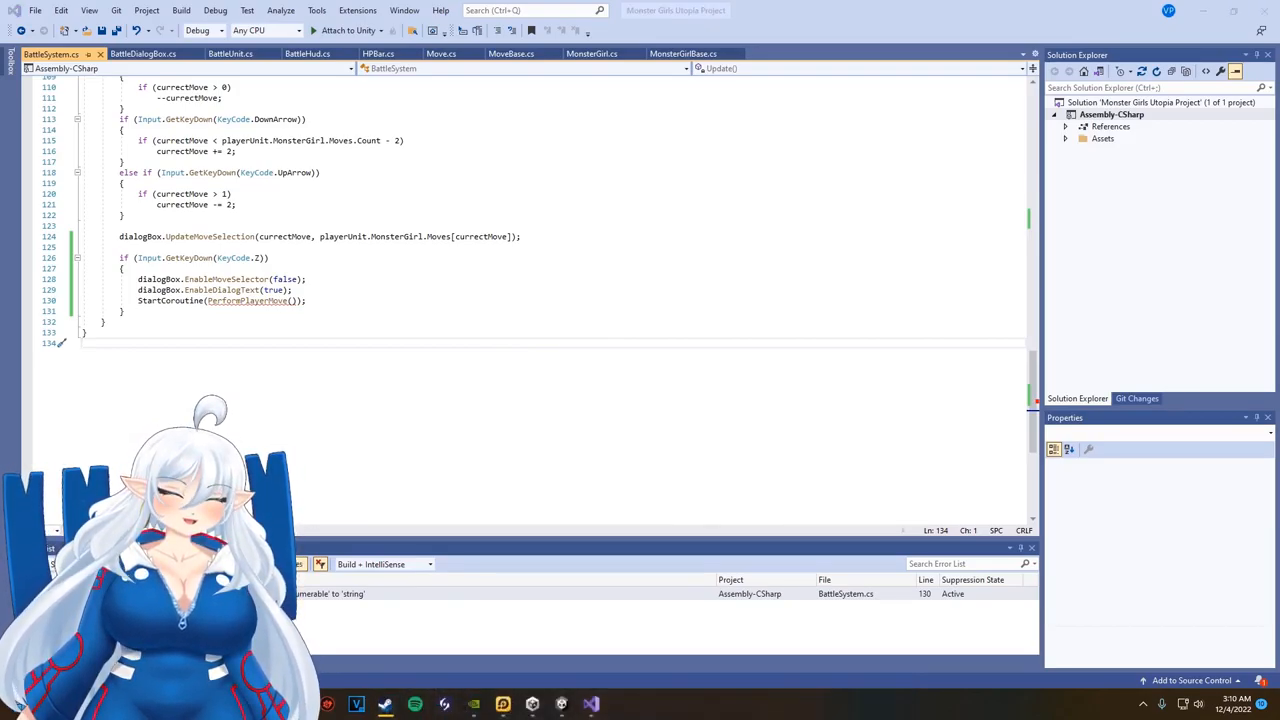
pyautogui.moveTo(248, 300)
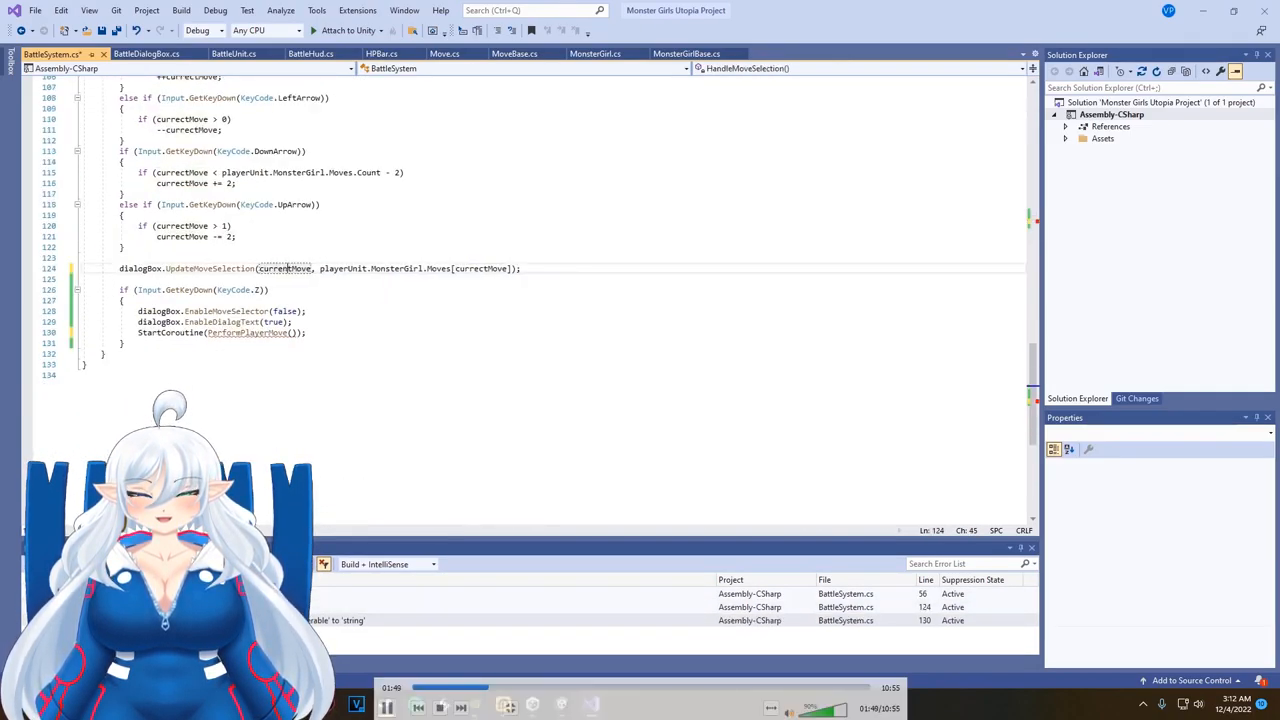
pyautogui.scroll(3)
pyautogui.write('currect')
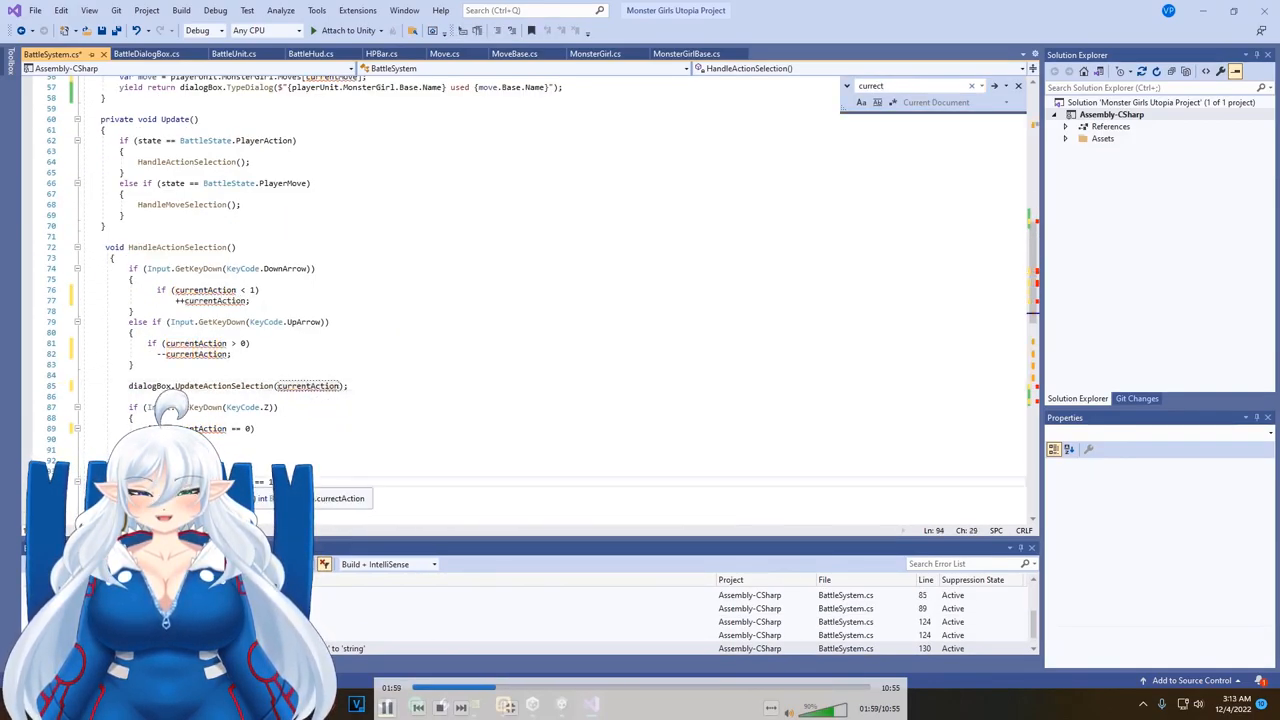
pyautogui.scroll(-3)
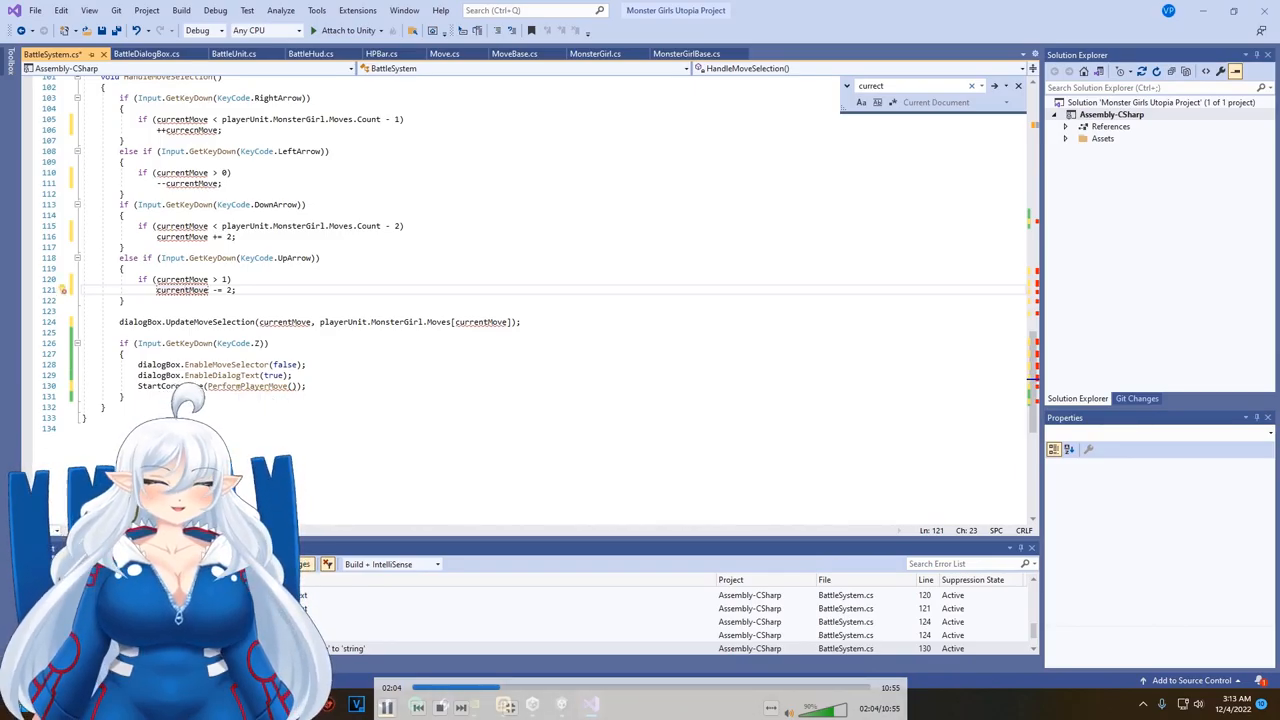
pyautogui.scroll(3)
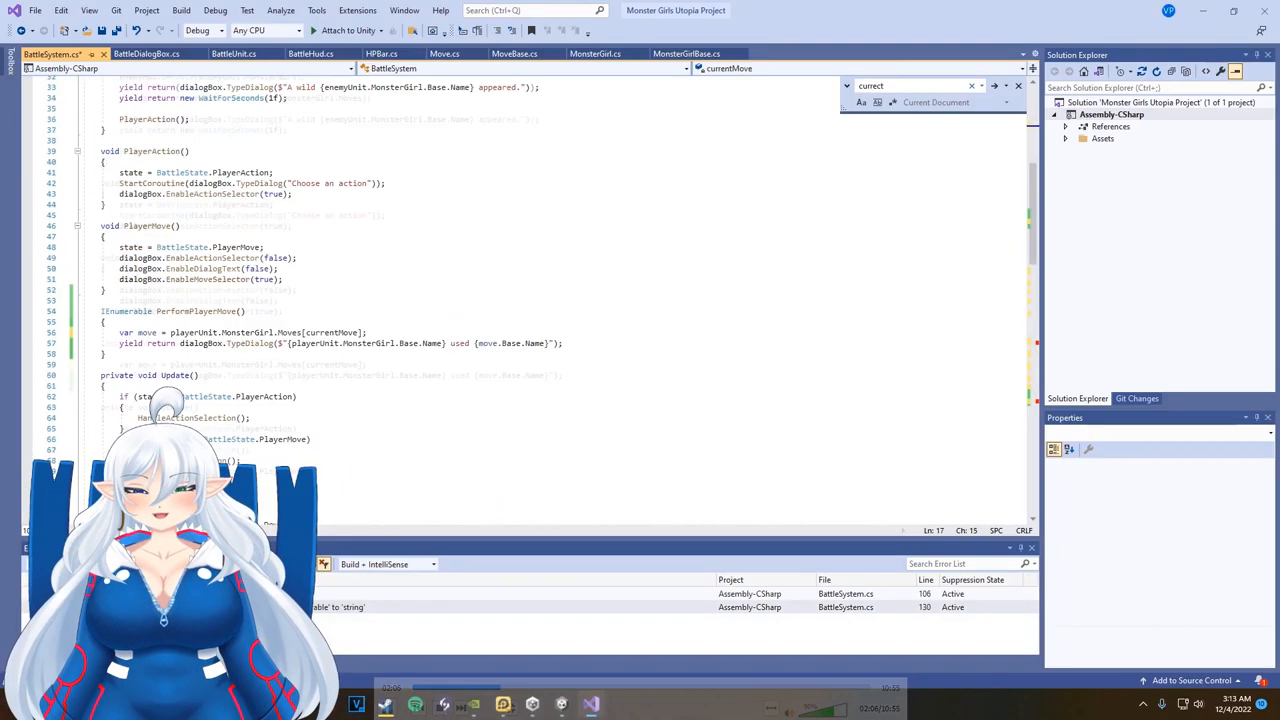
pyautogui.scroll(-3)
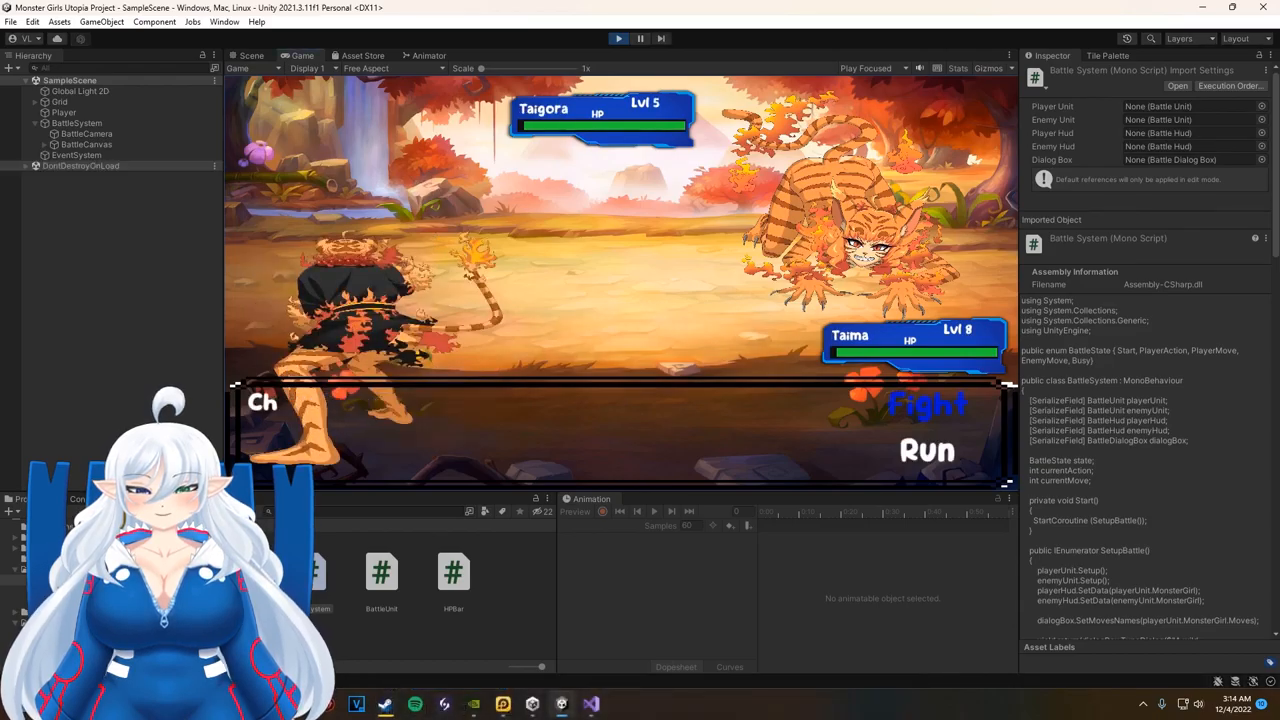
# - Return from the Unity test run and bring up the BattleUnit script
pyautogui.click(588, 704)
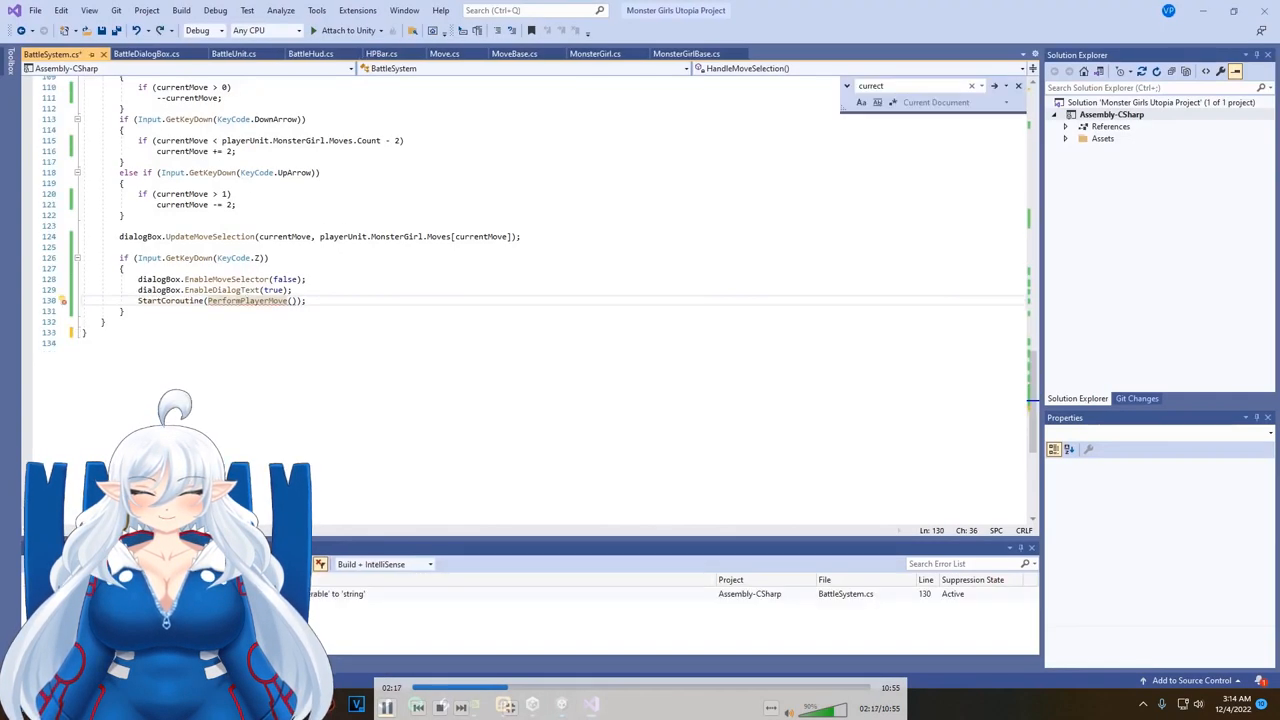
pyautogui.click(142, 52)
pyautogui.write('c')
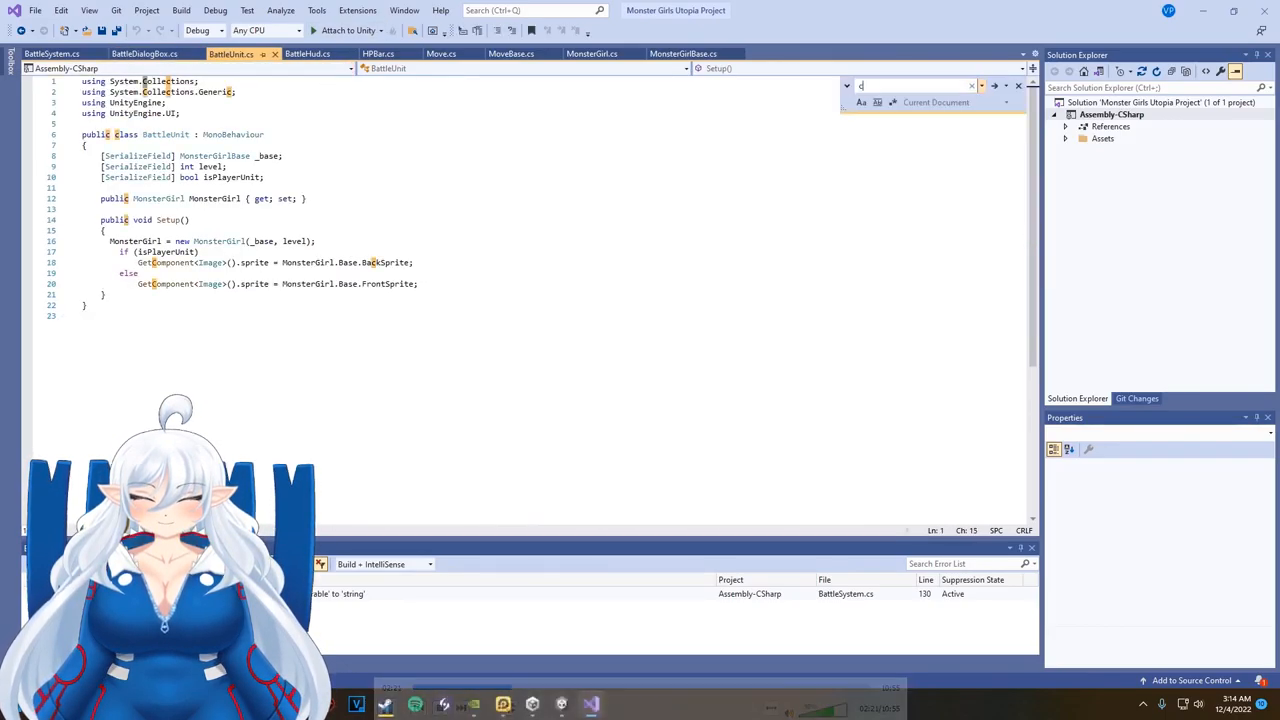
pyautogui.click(440, 52)
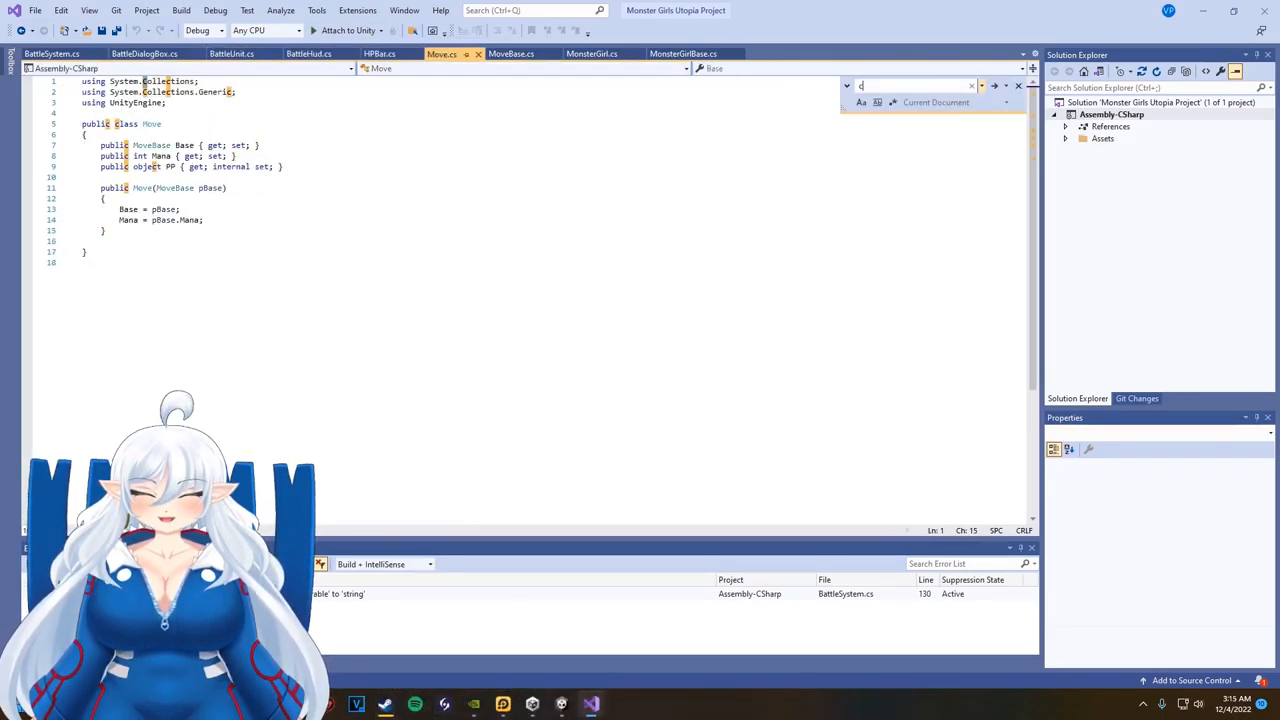
pyautogui.click(684, 52)
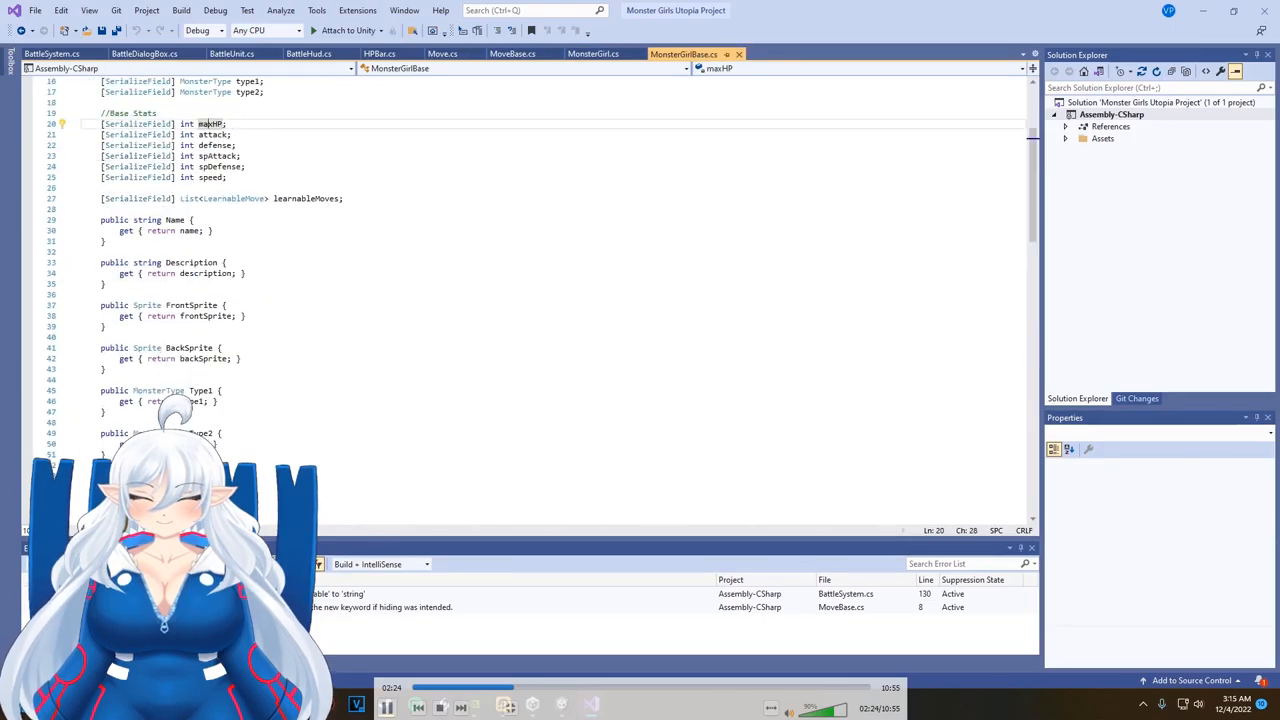
pyautogui.click(142, 52)
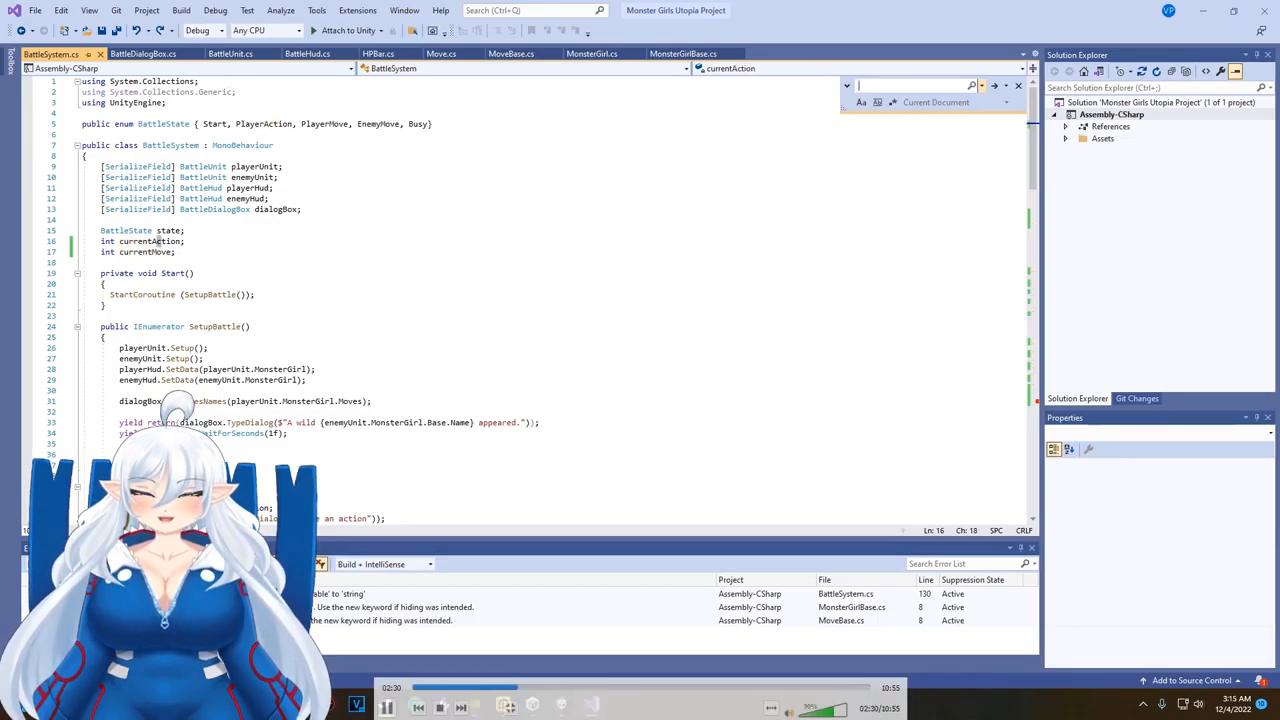
pyautogui.scroll(-3)
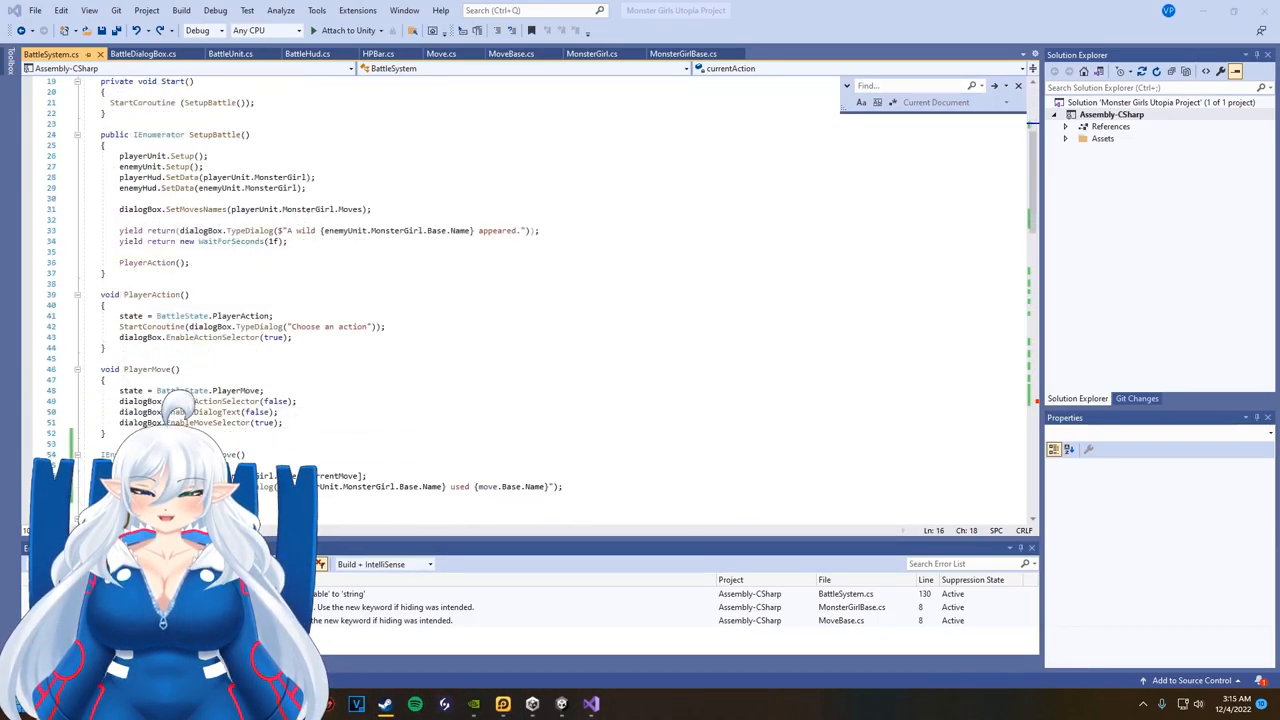
pyautogui.scroll(-3)
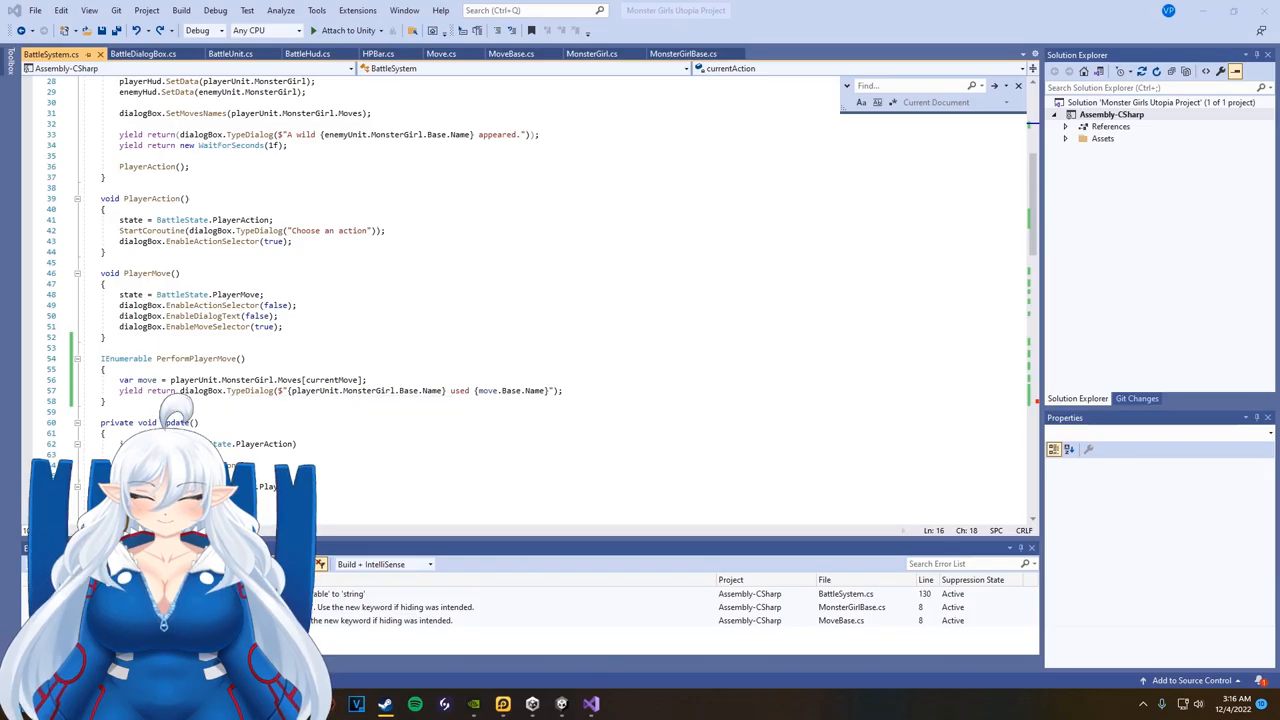
pyautogui.scroll(-3)
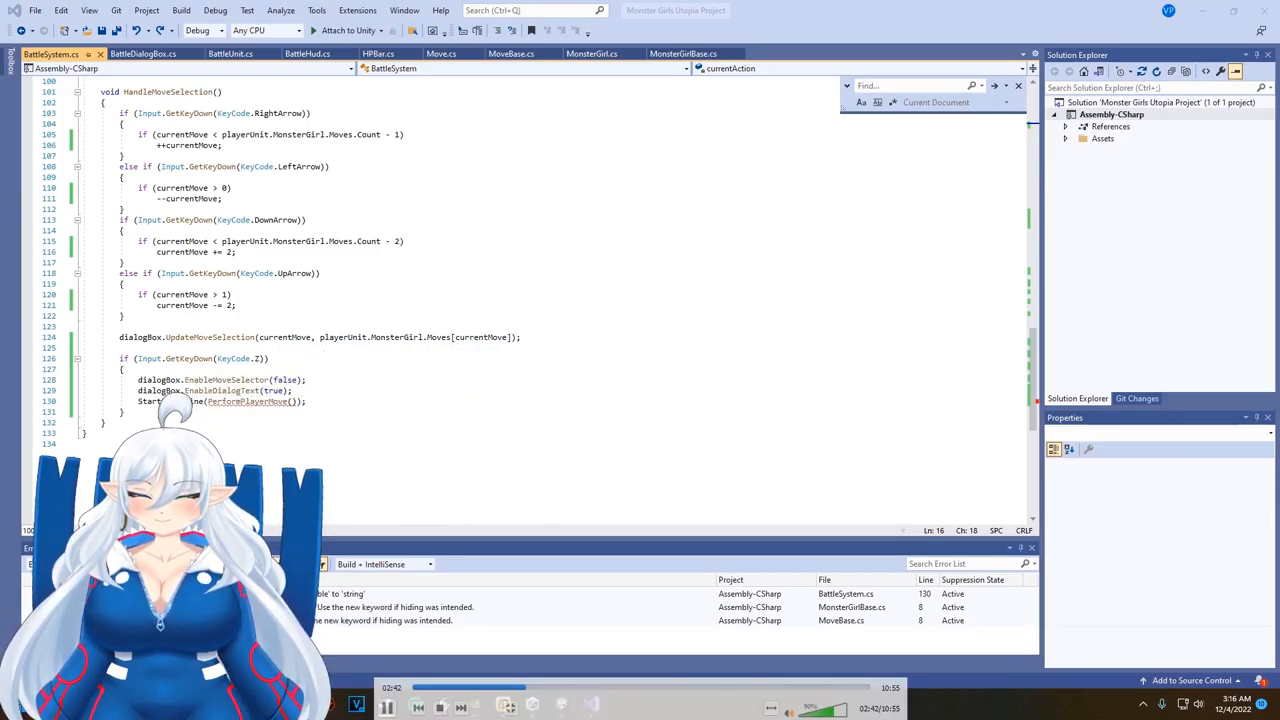
pyautogui.scroll(3)
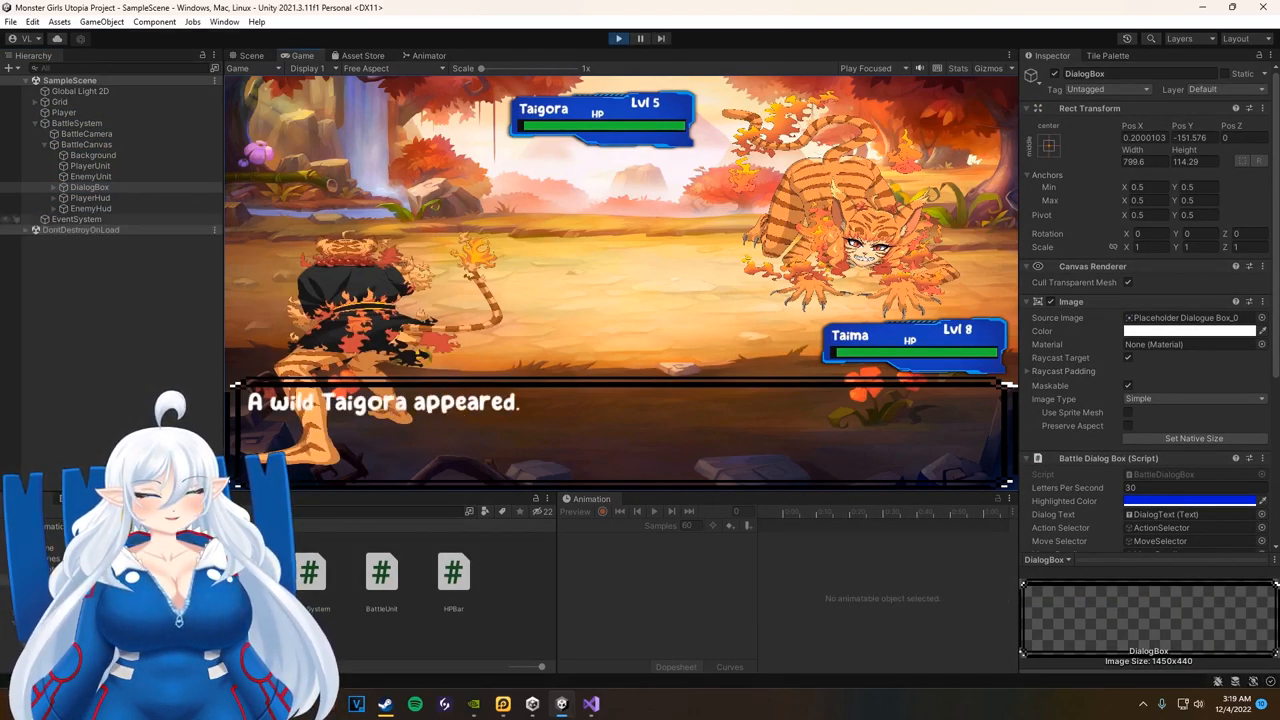
# - Bring up MonsterGirlBase.cs to review the monster's base stat fields
pyautogui.click(76, 122)
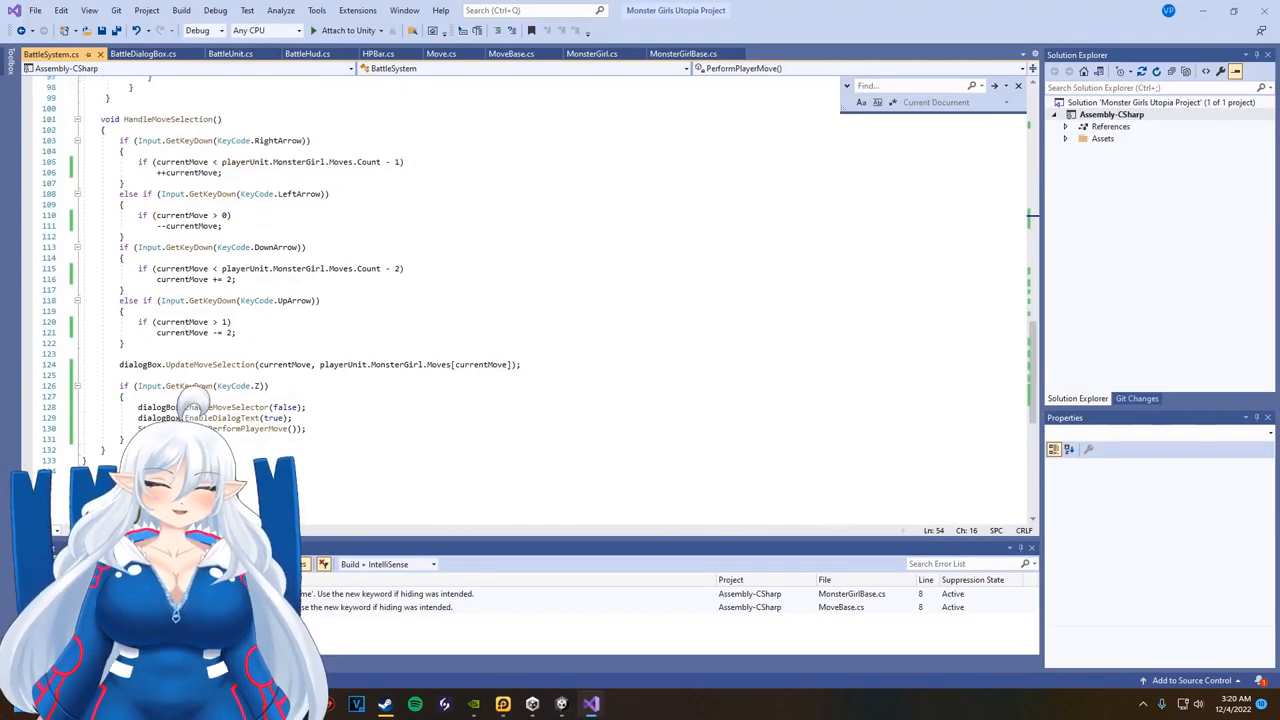
pyautogui.scroll(3)
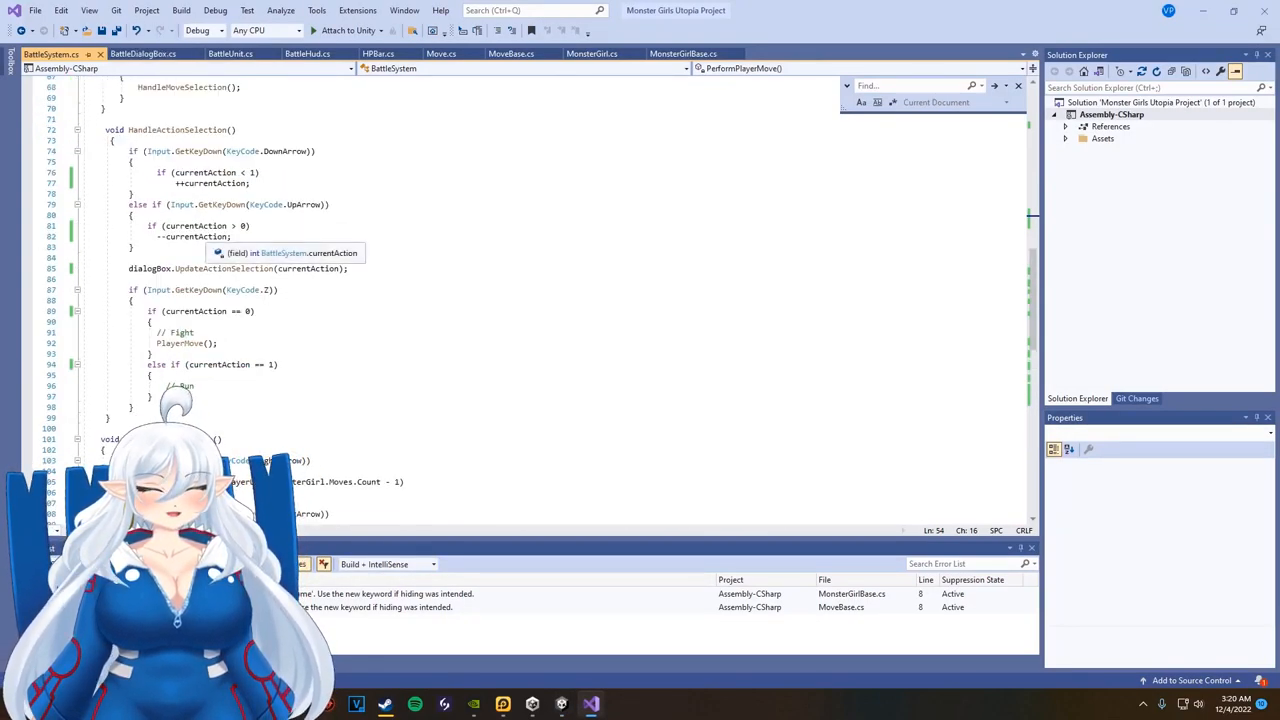
pyautogui.click(142, 52)
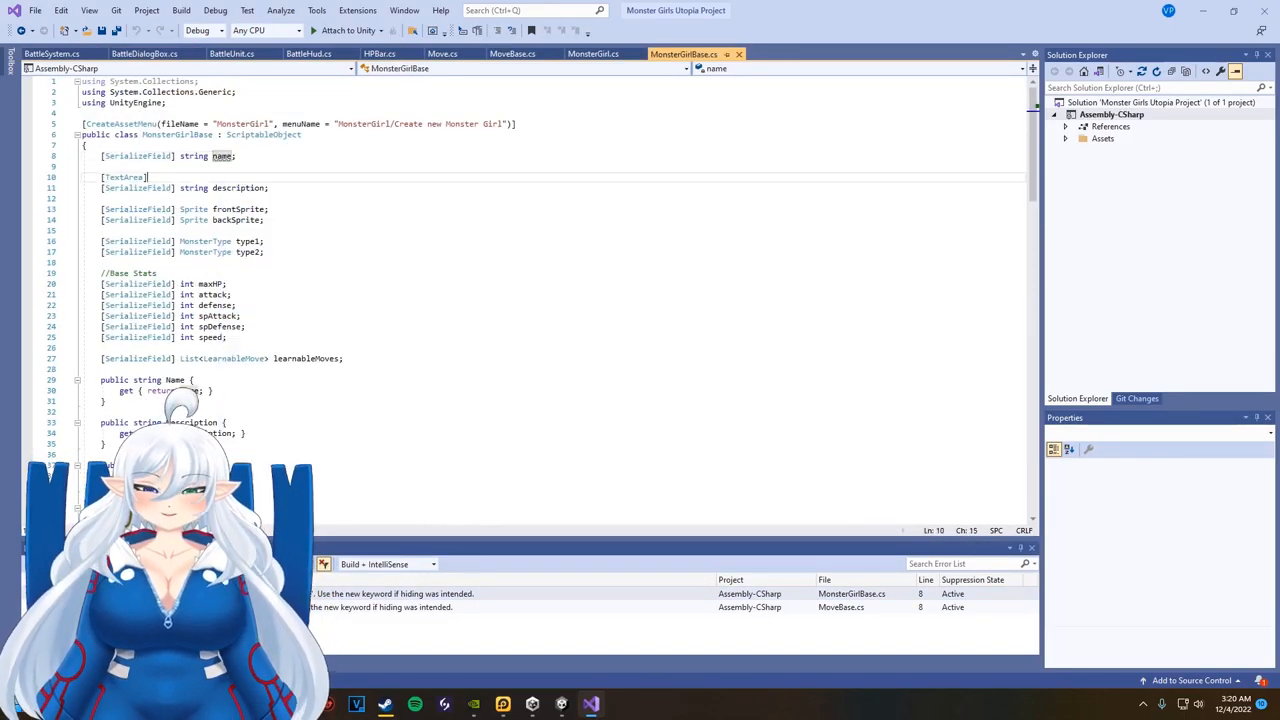
pyautogui.click(512, 52)
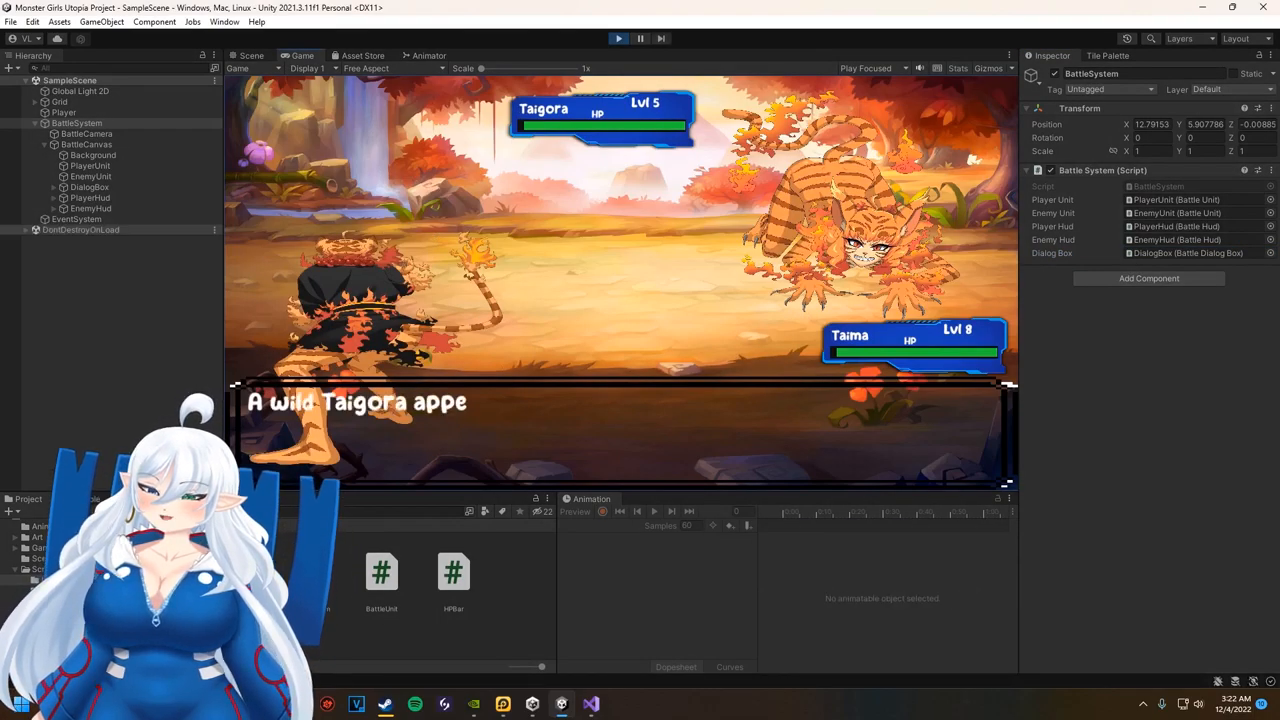
# - Play the battle through to the move menu, stop, and start the scene again
pyautogui.click(90, 198)
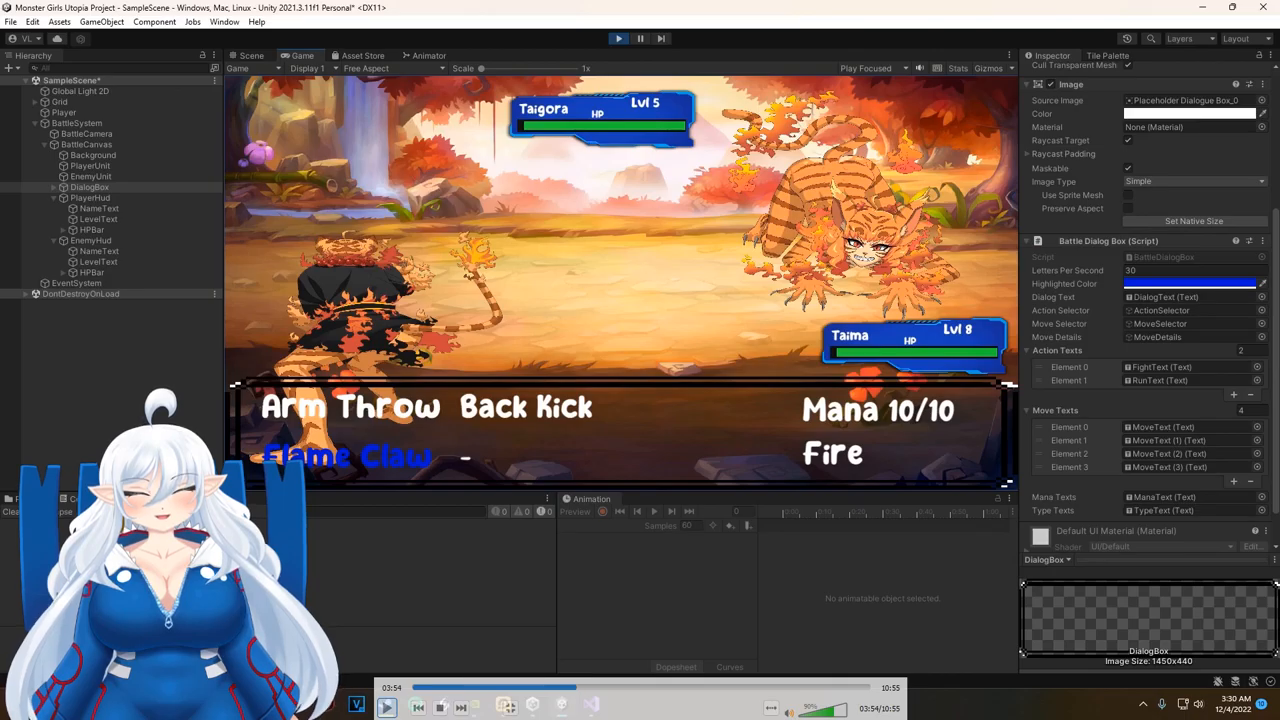
pyautogui.click(76, 122)
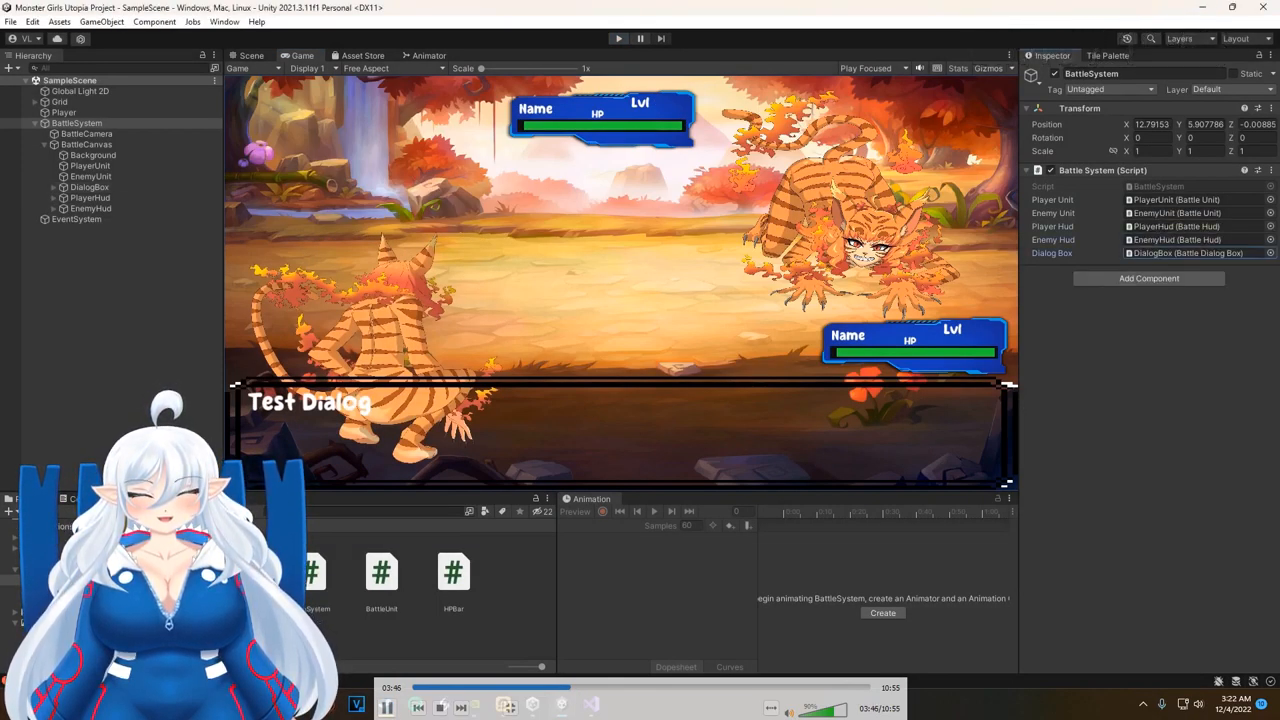
pyautogui.click(616, 38)
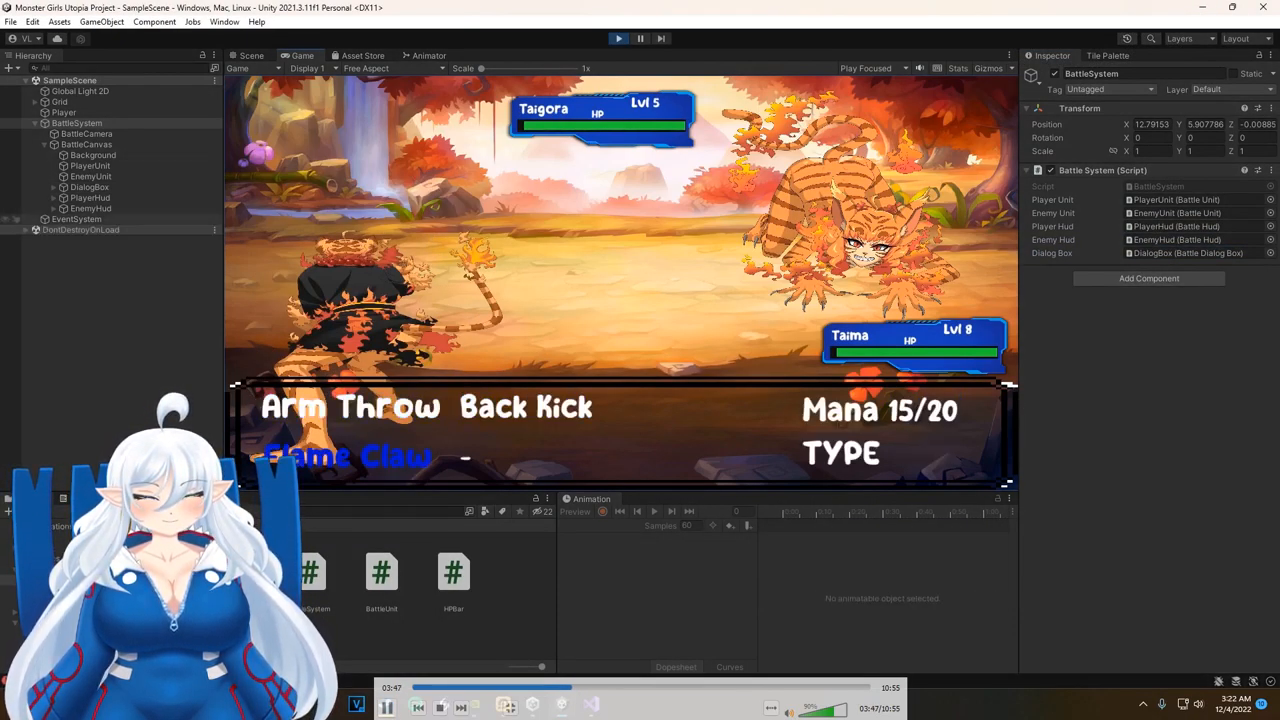
pyautogui.click(90, 198)
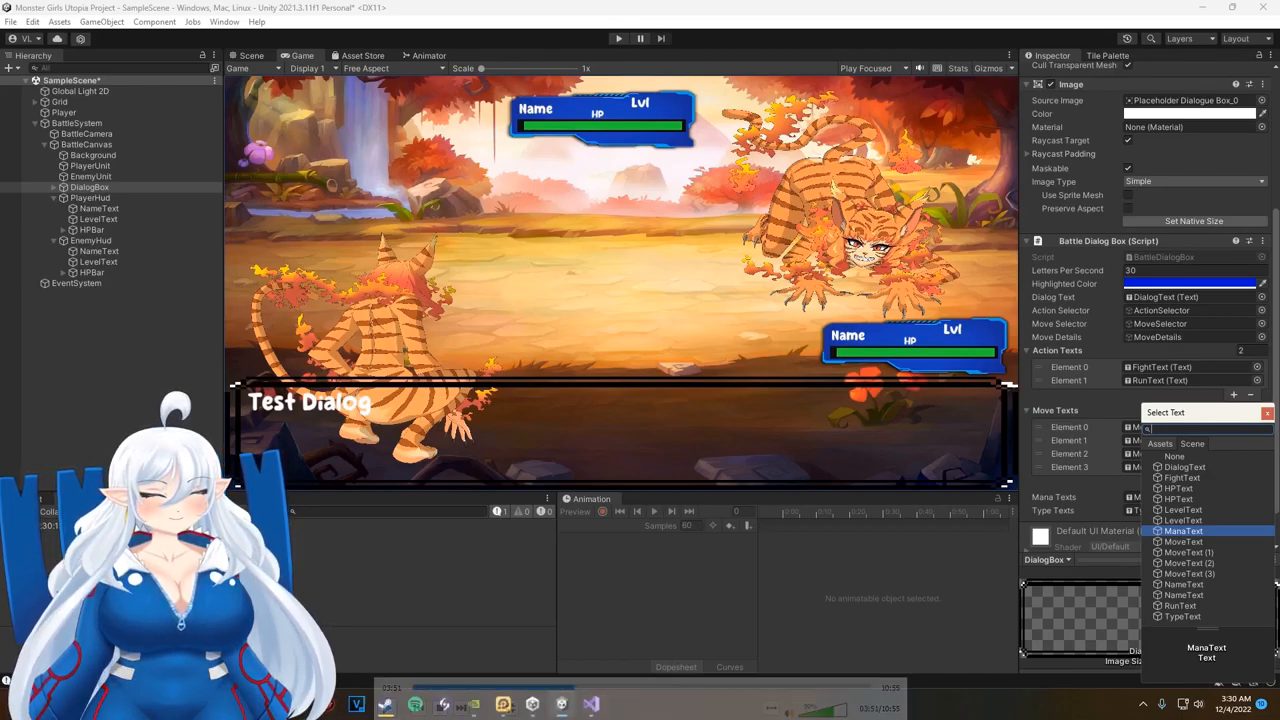
# - Pick ManaText for the DialogBox text reference and inspect the PlayerHud object
pyautogui.click(386, 706)
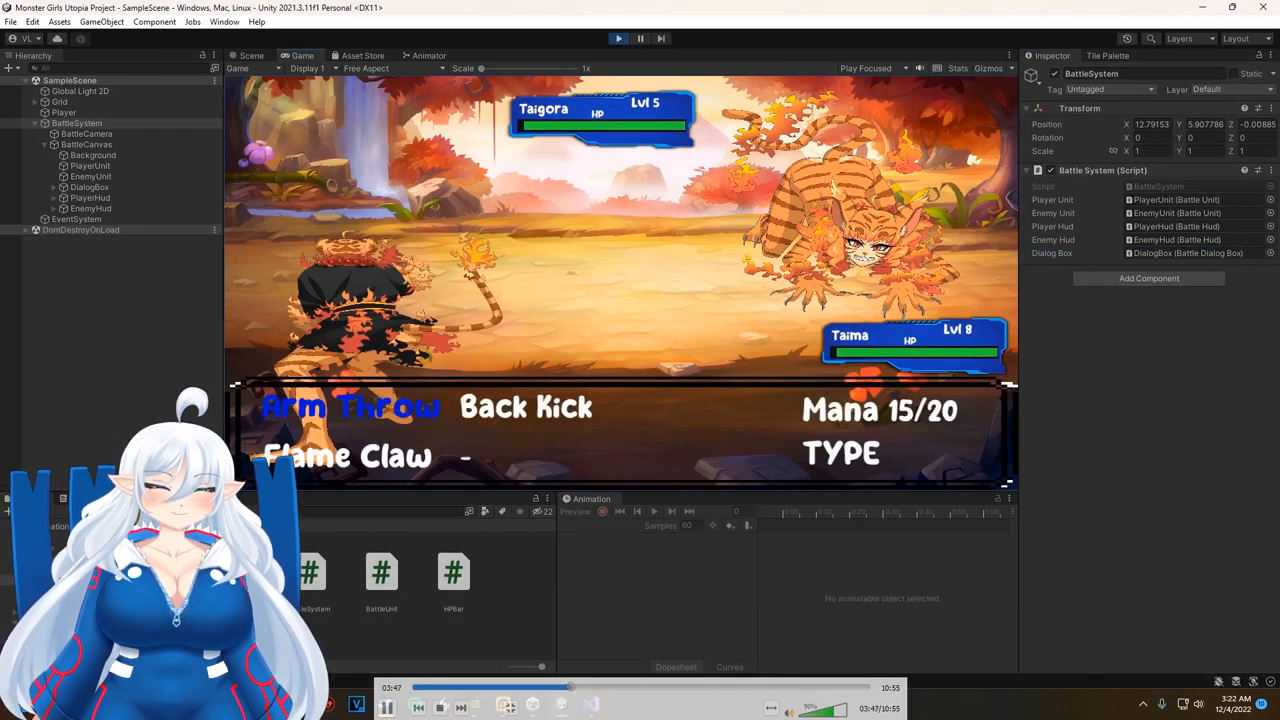
pyautogui.click(92, 198)
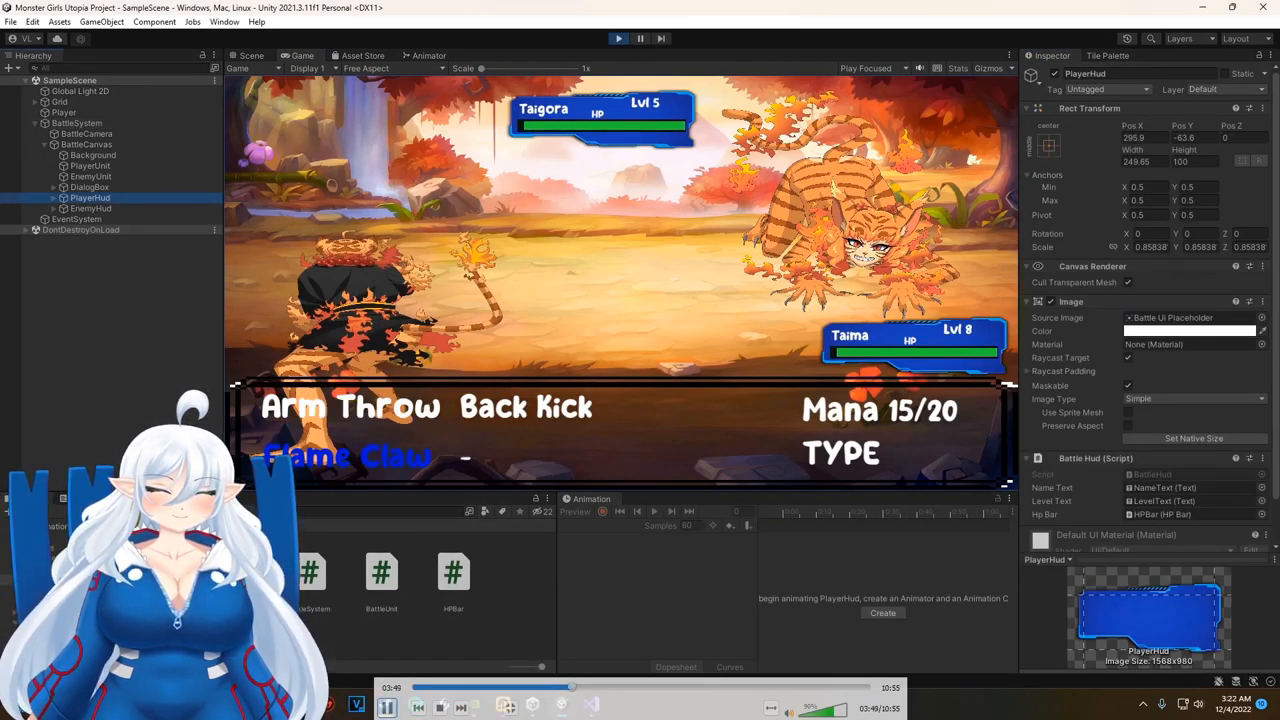
pyautogui.click(388, 706)
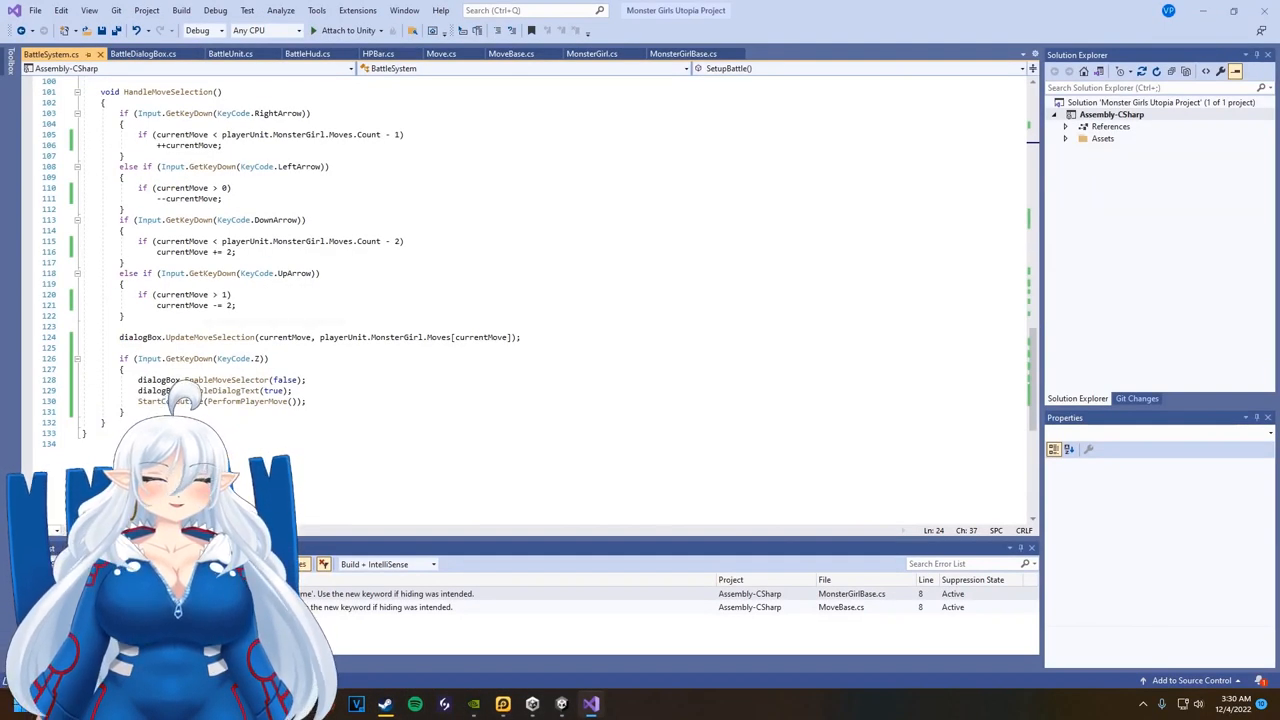
# - Add yield return new WaitForSeconds(1f) after the TypeDialog line in PerformPlayerMove
pyautogui.scroll(3)
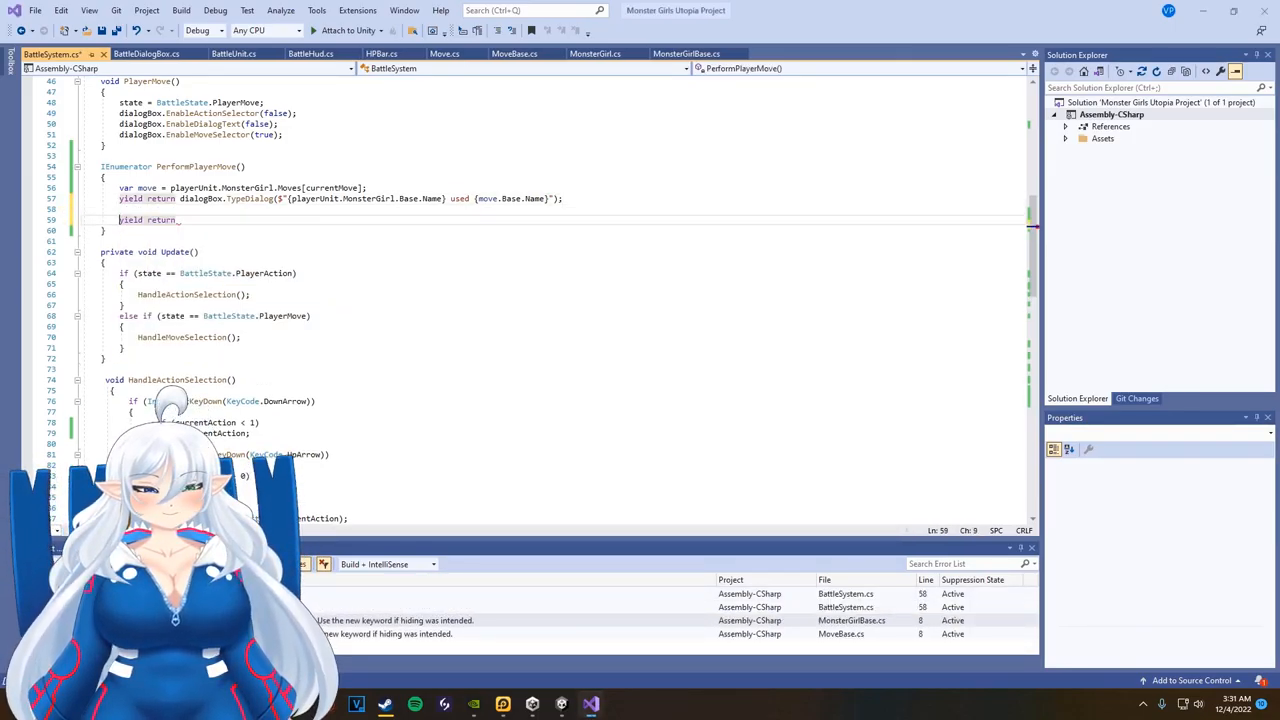
pyautogui.write('new WaitForSeconds(1f);')
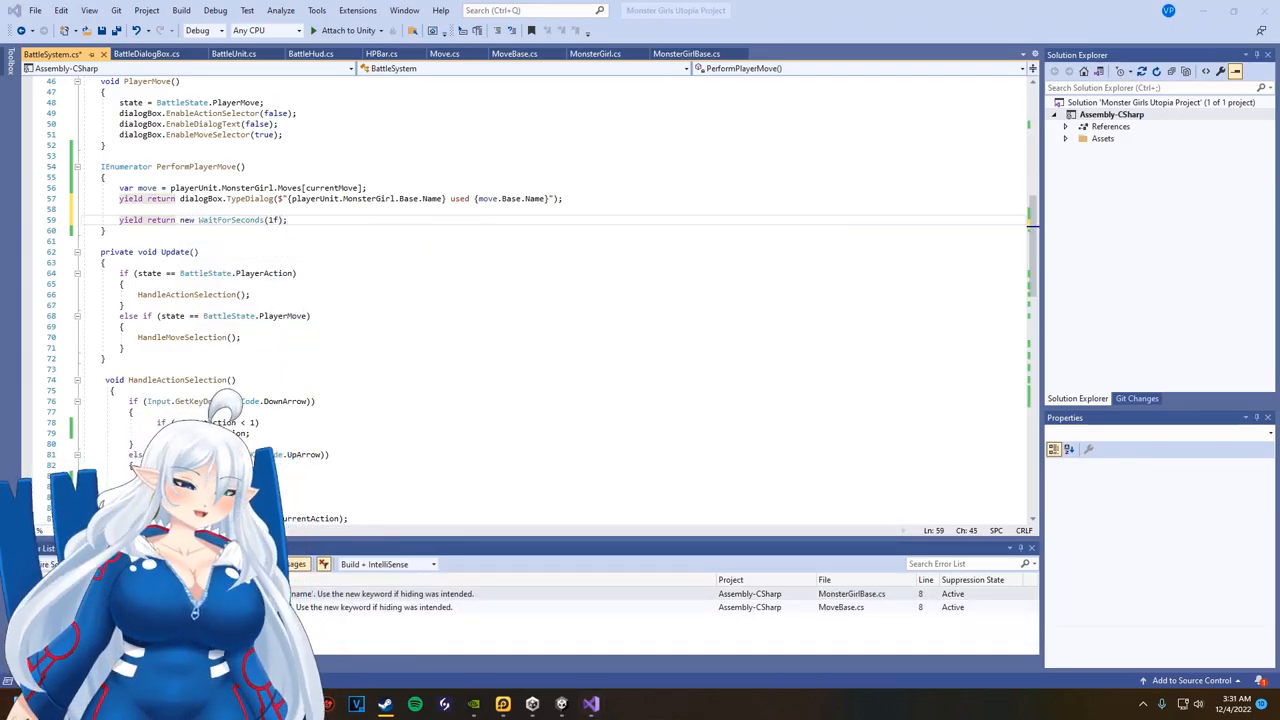
# - In MonsterGirl, write public bool TakeDamage(Move, attacker) with the level/attack/defense damage formula
pyautogui.click(596, 52)
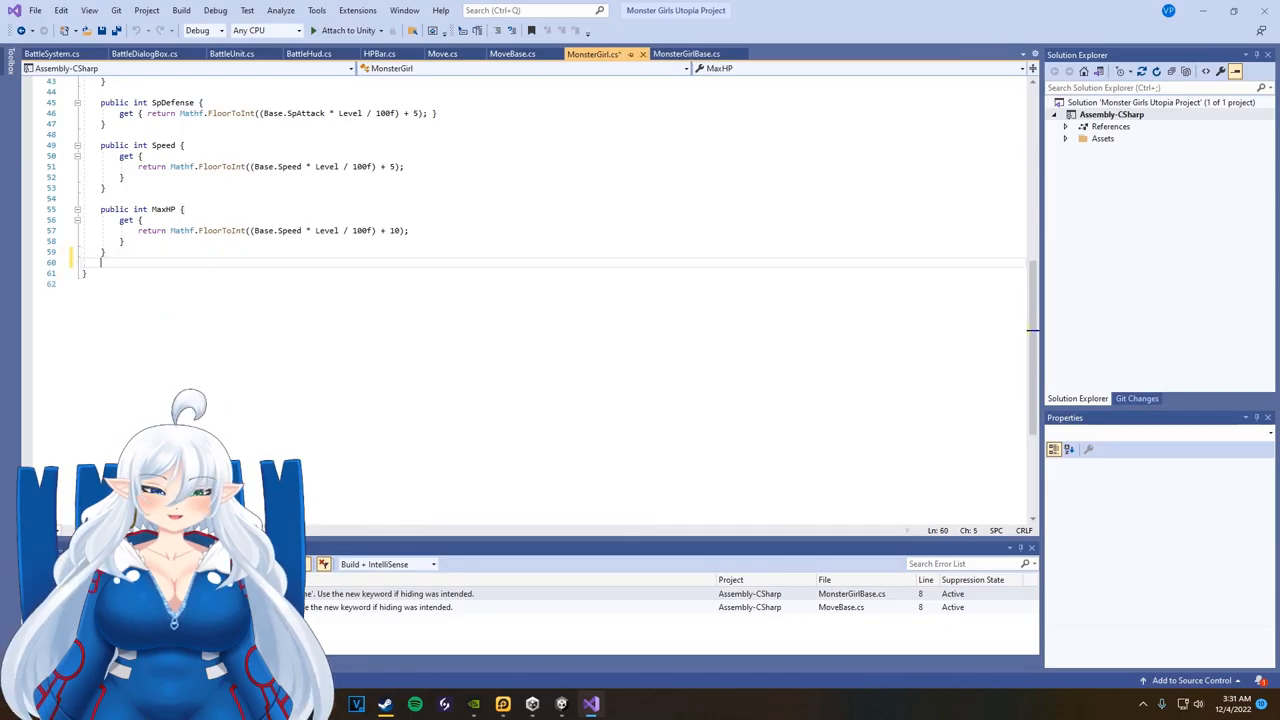
pyautogui.write('public bool')
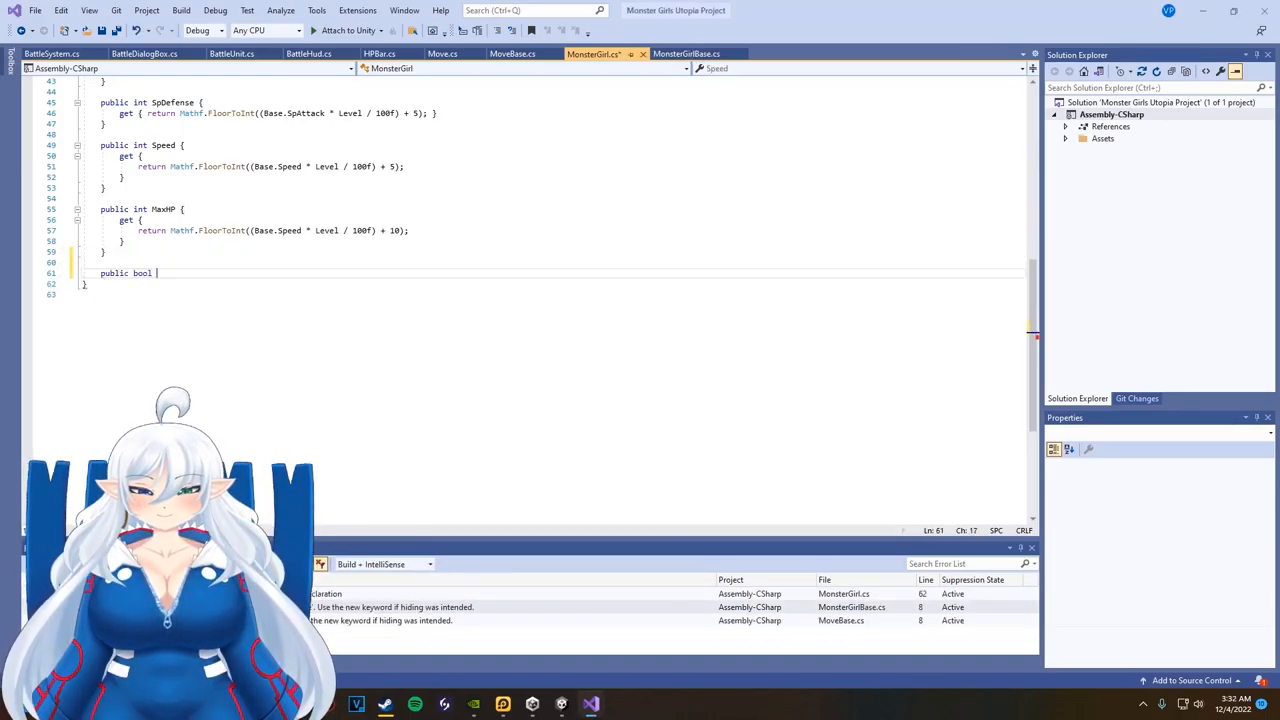
pyautogui.write('TakeDamage(Move move, MonsterGirl attacker')
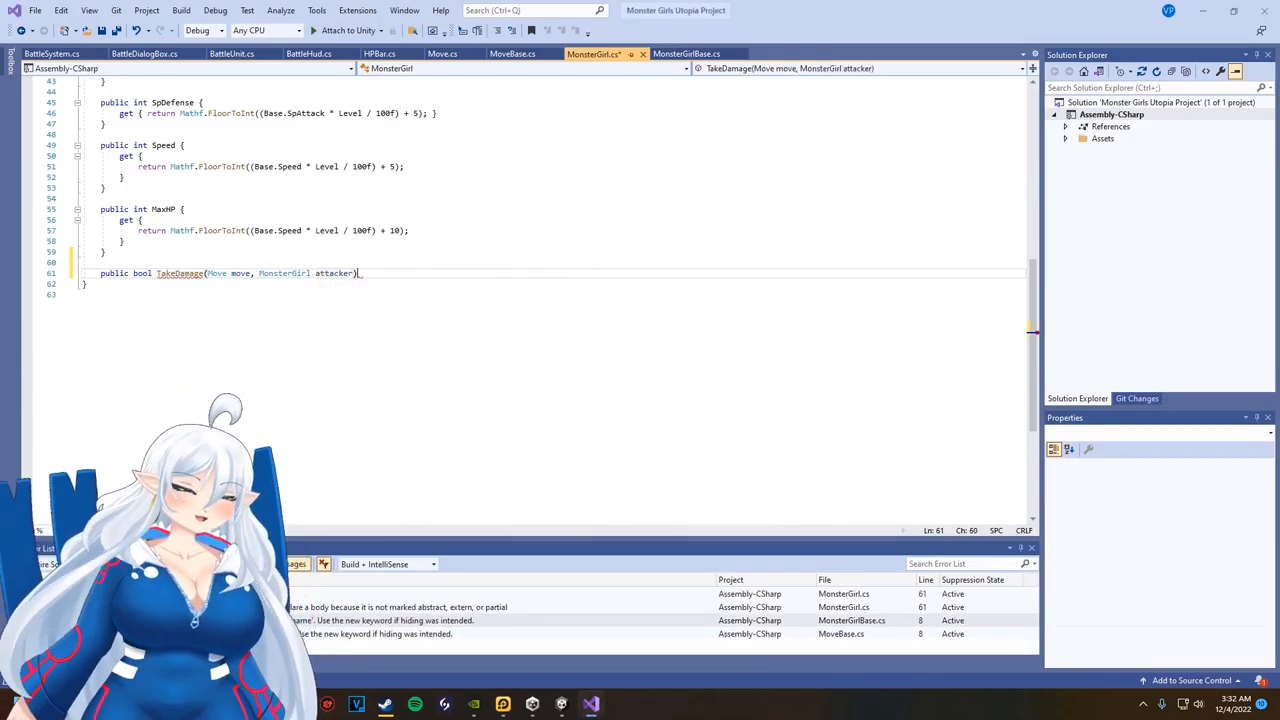
pyautogui.write('{')
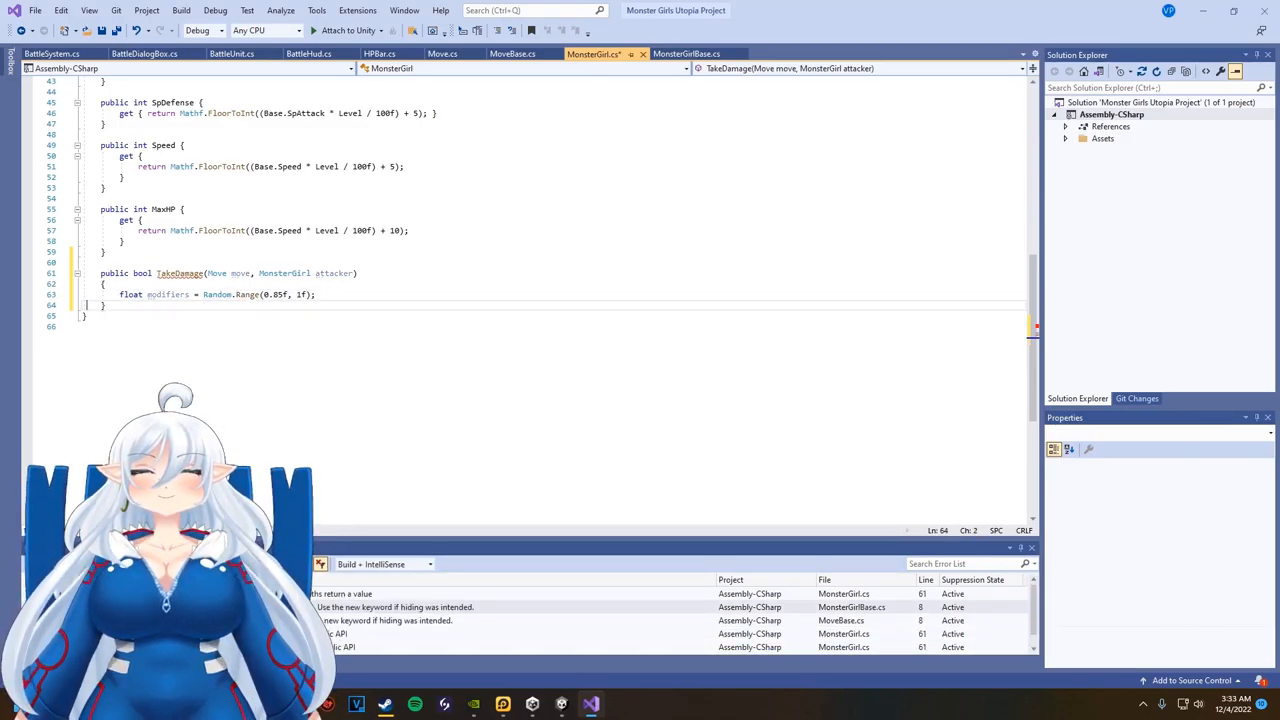
pyautogui.write('float a =')
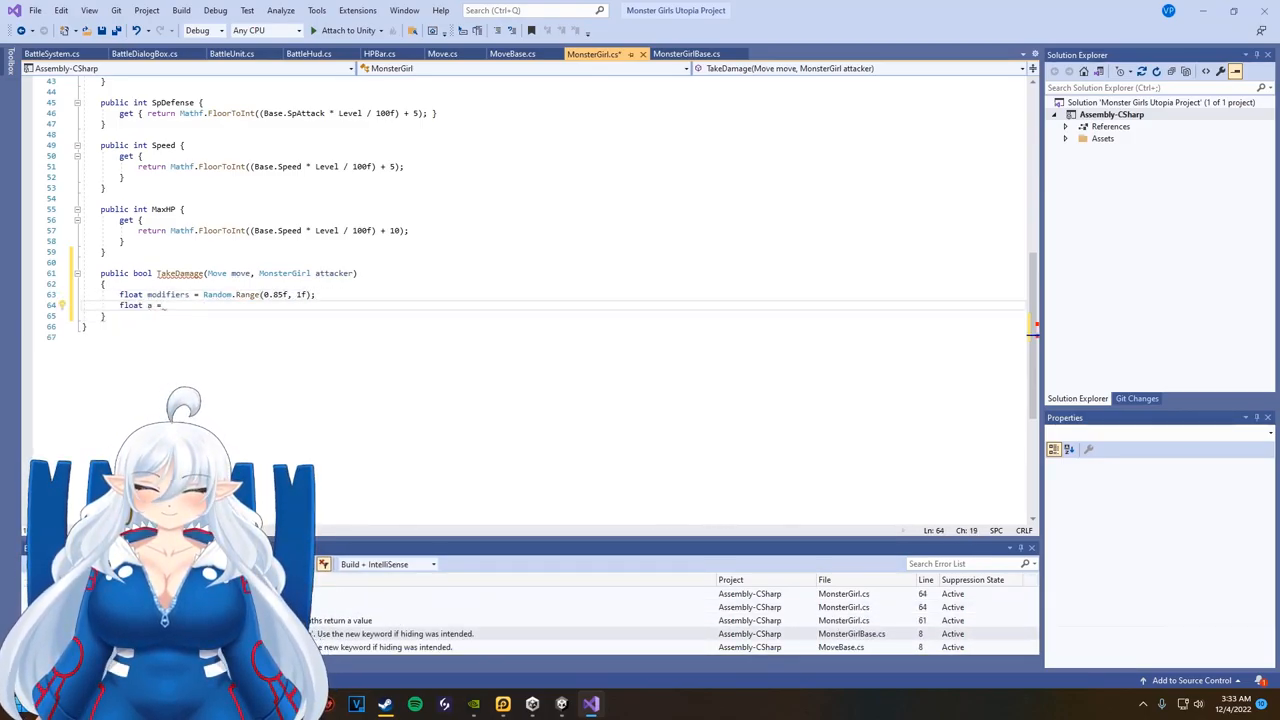
pyautogui.write('(2 * attacker.Level')
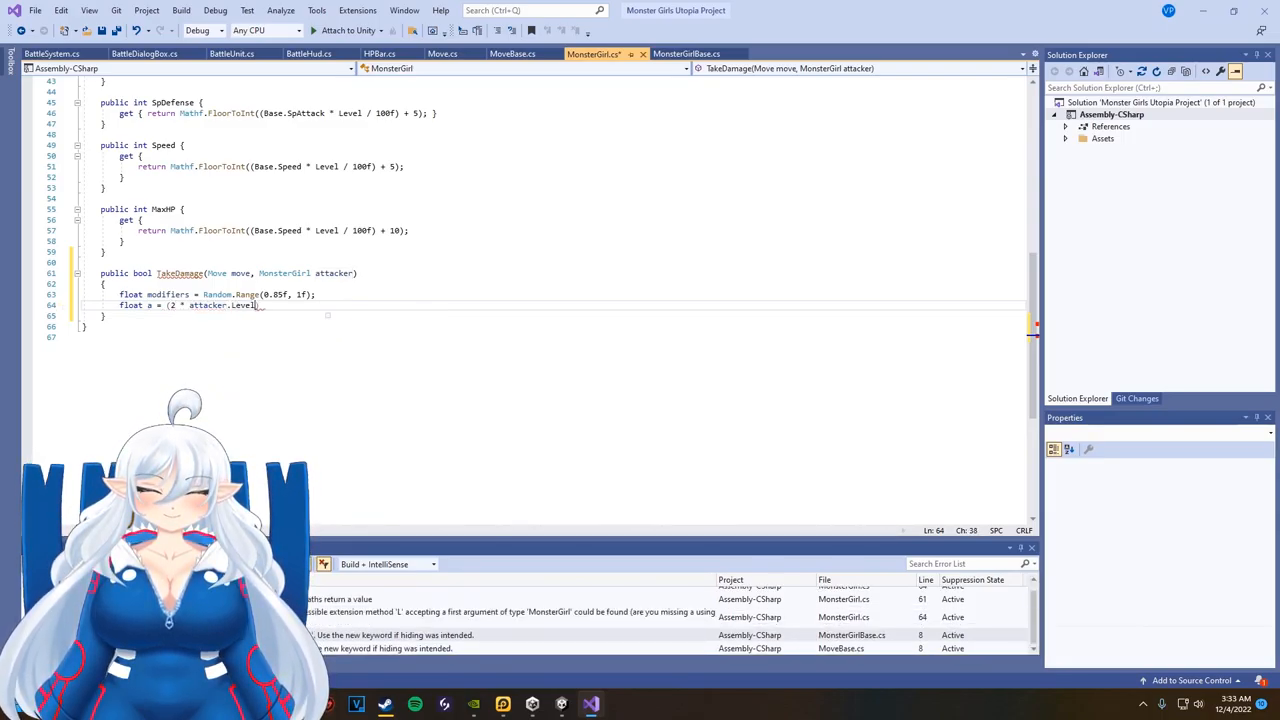
pyautogui.write('+ 10) / 250f;')
pyautogui.write('float b = a * move.Base.Power * ((float')
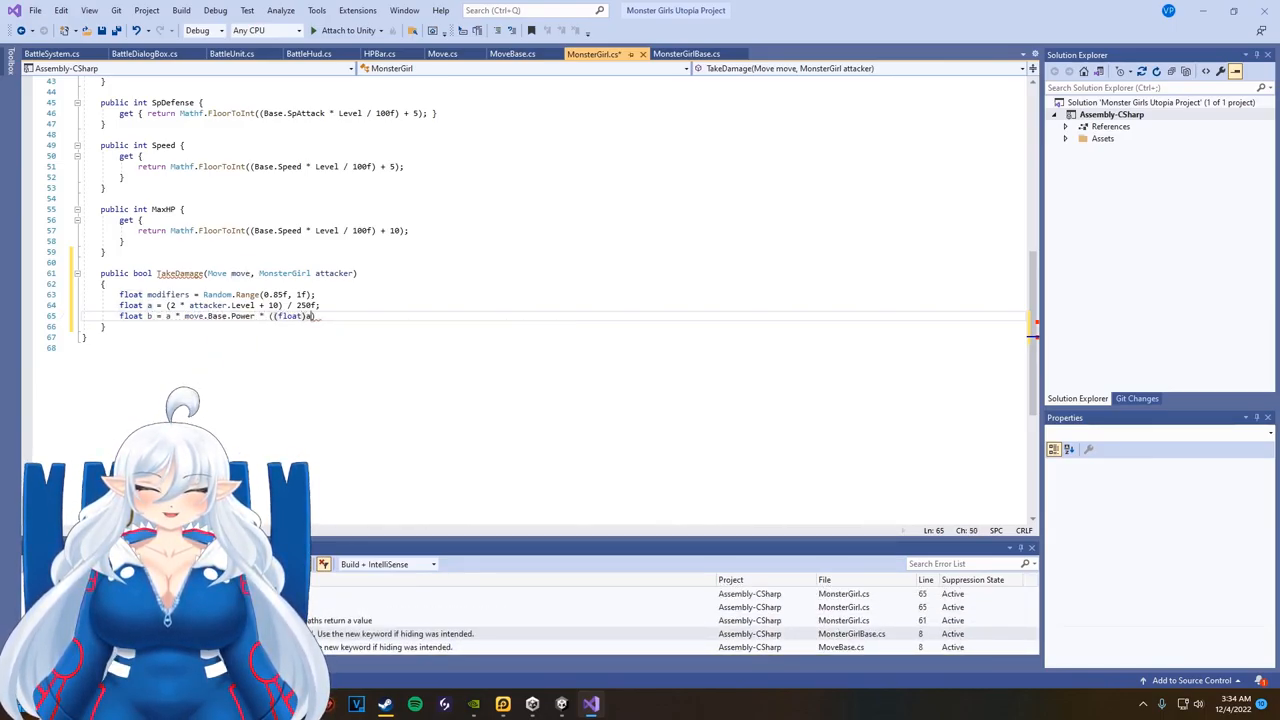
pyautogui.write('attacker.Attack / Defense) + 2;')
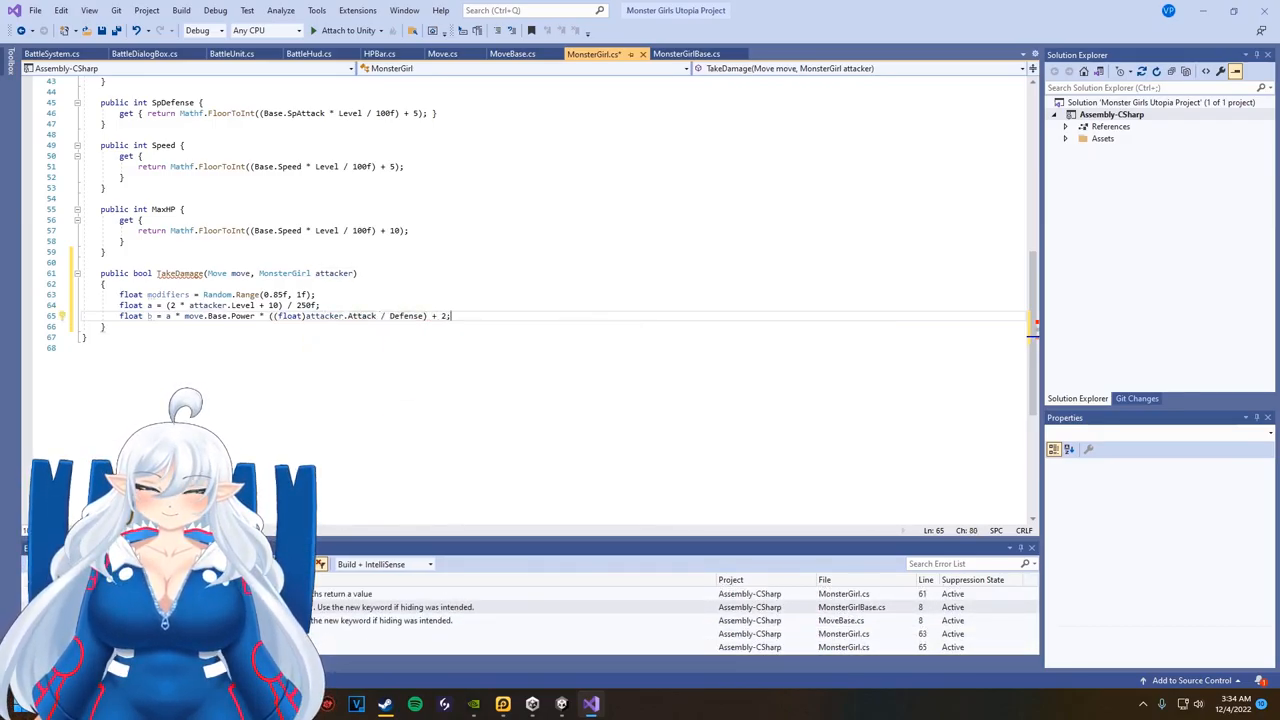
# - Floor damage with modifiers, subtract it from HP, clamp HP to 0 and return true on faint
pyautogui.write('int damage =')
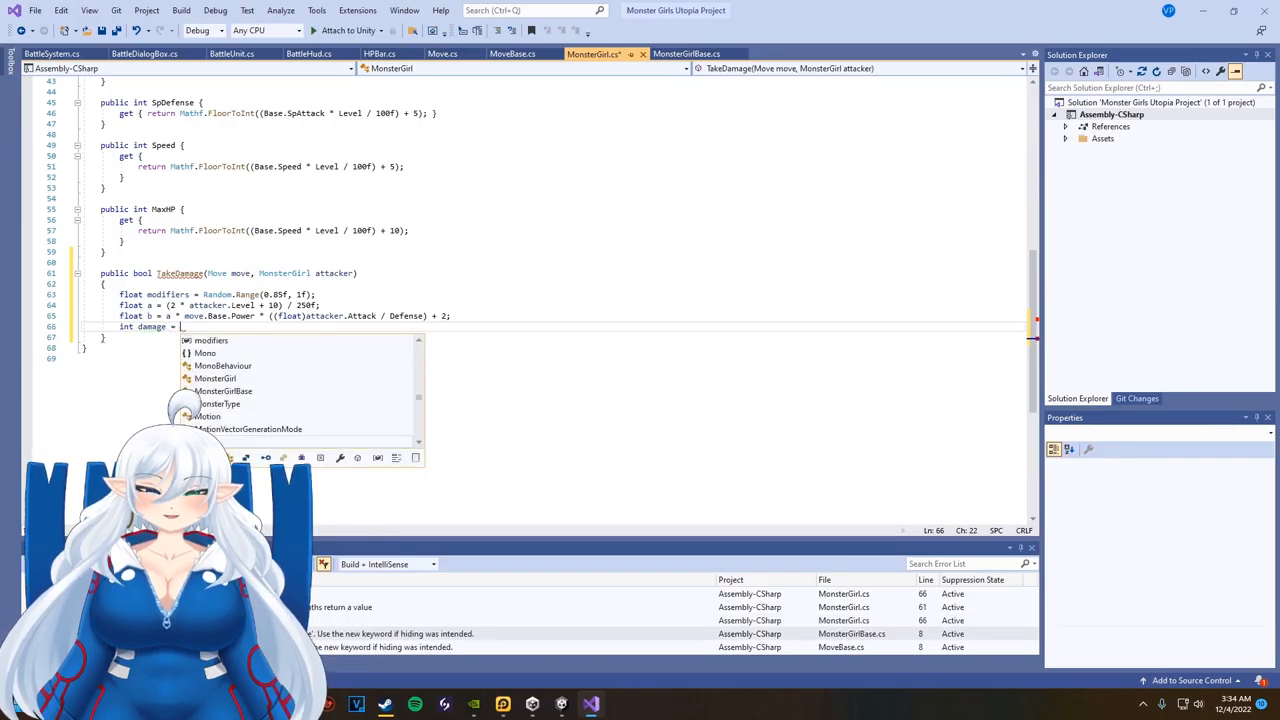
pyautogui.write('Mathf.FloorToInt')
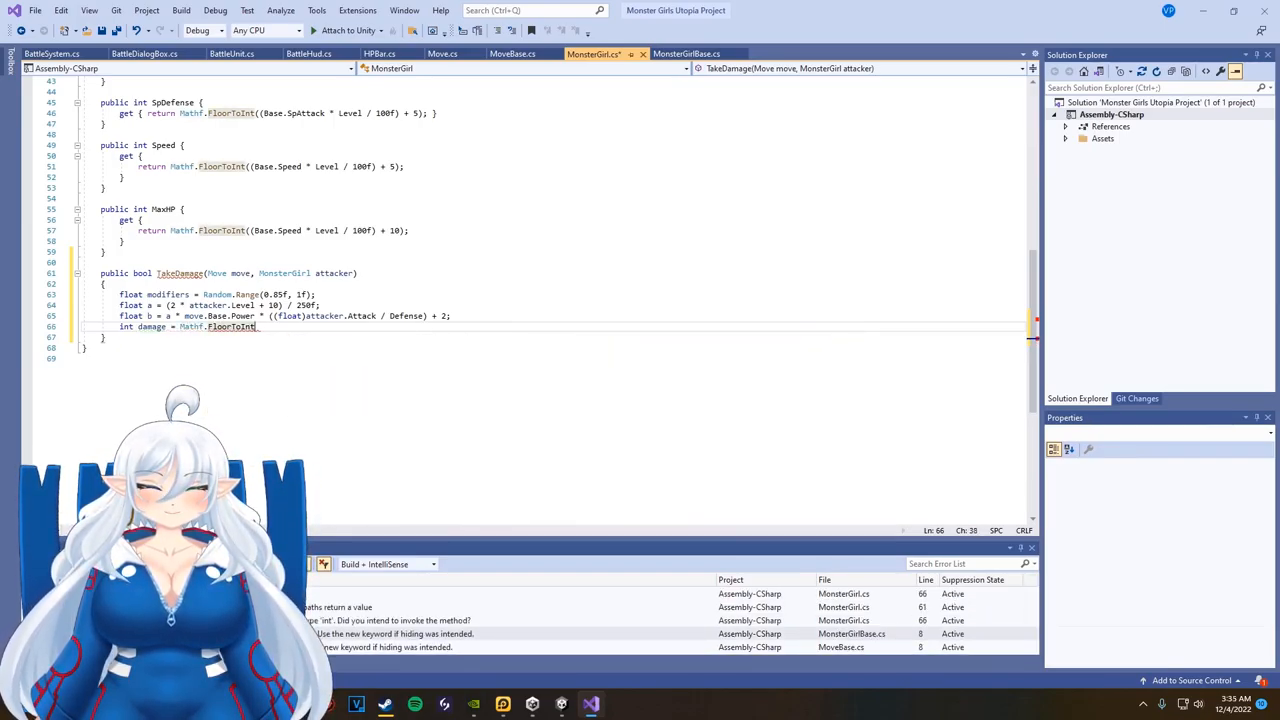
pyautogui.write('(damage * modifiers)')
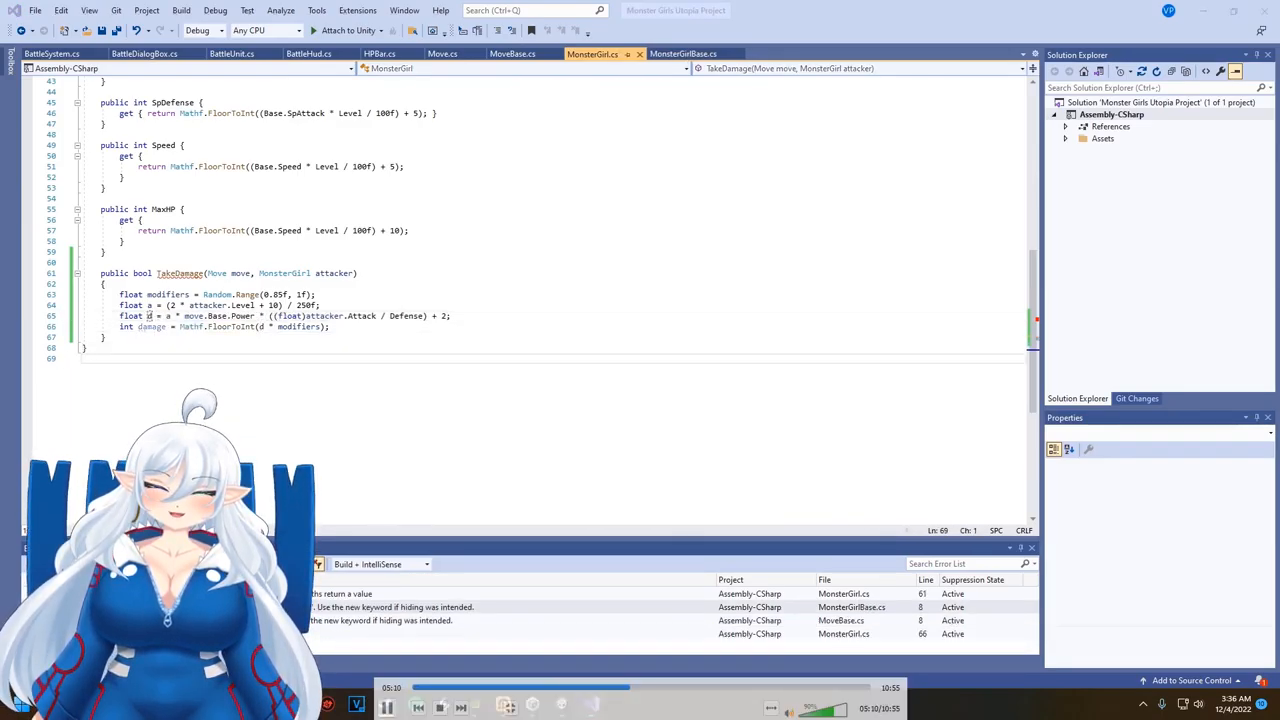
pyautogui.write('HP -= damage;')
pyautogui.write('if (HP < 0')
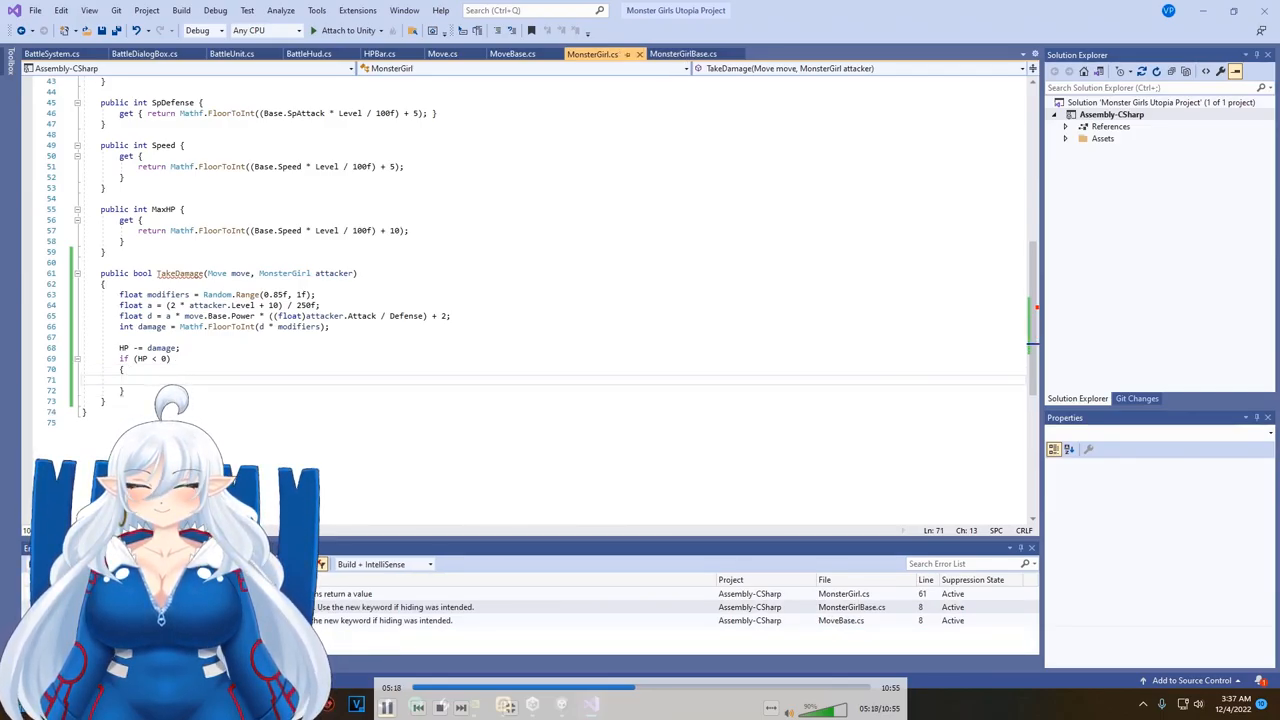
pyautogui.write('return true;')
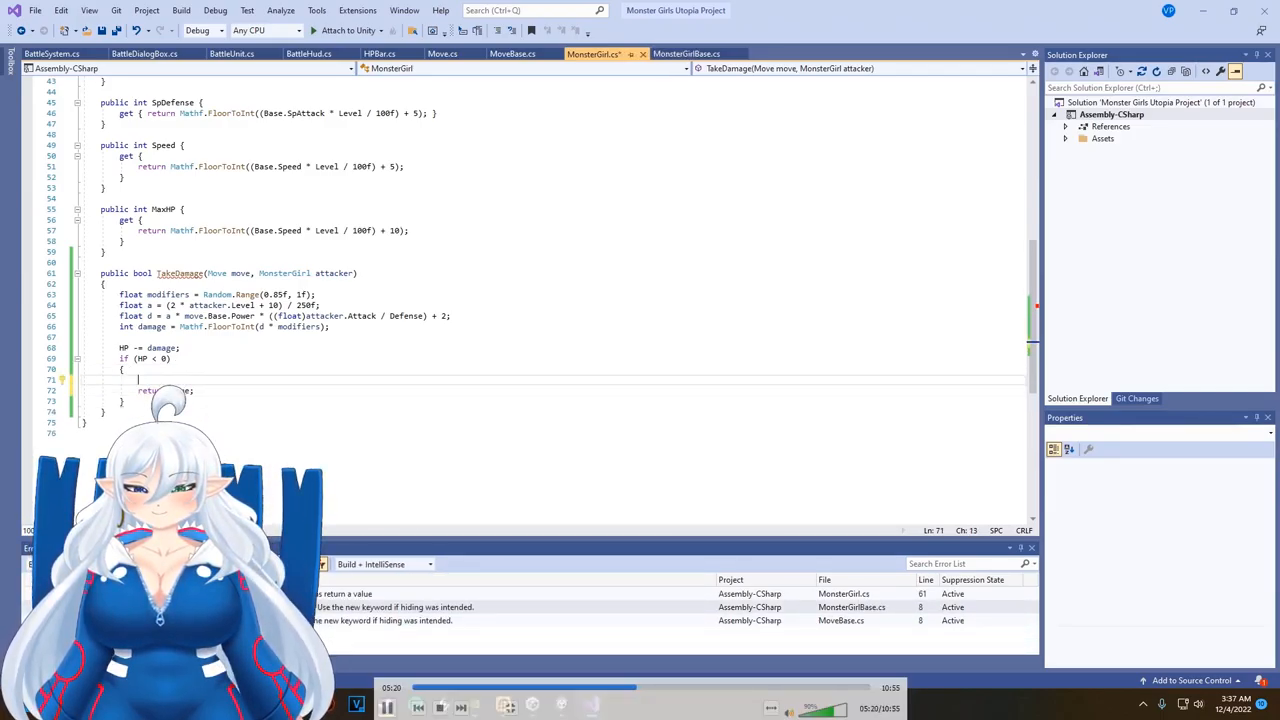
pyautogui.write('HP = 0;')
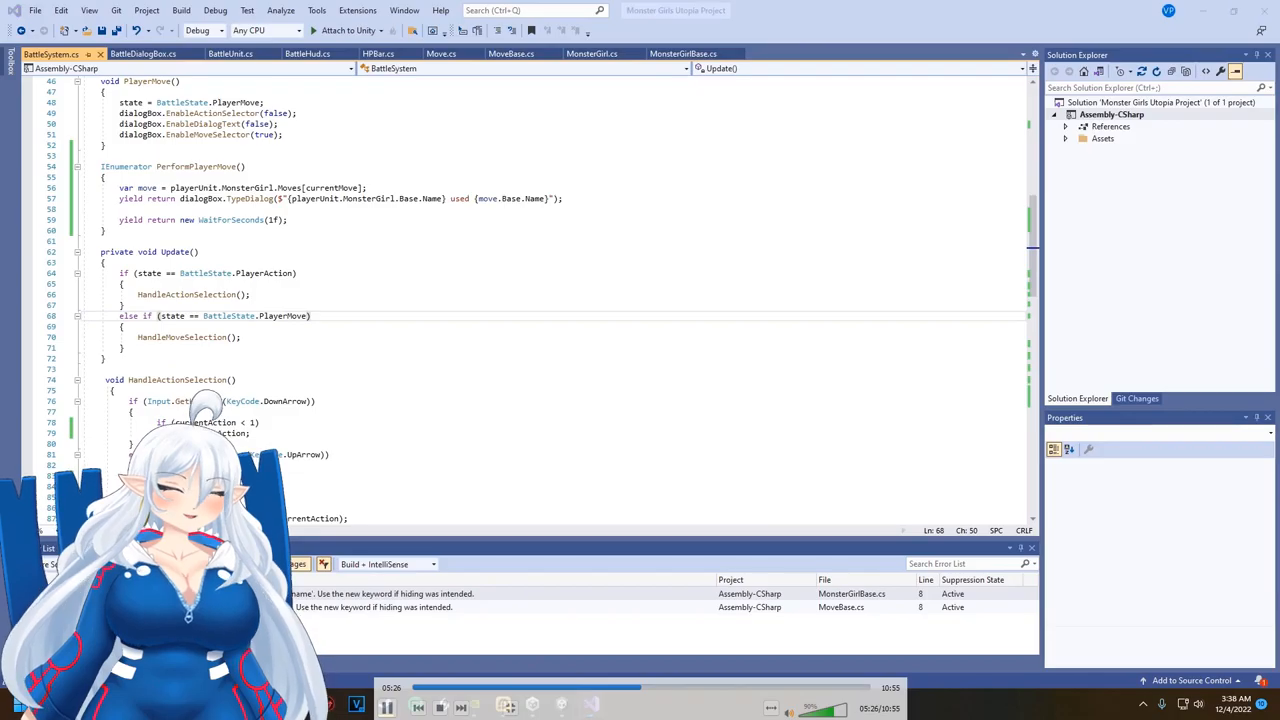
# - Store enemy TakeDamage result in isDefeated and type a Defeated dialog when true
pyautogui.write('enemyUnit.MonsterGirl.TakeDamage(')
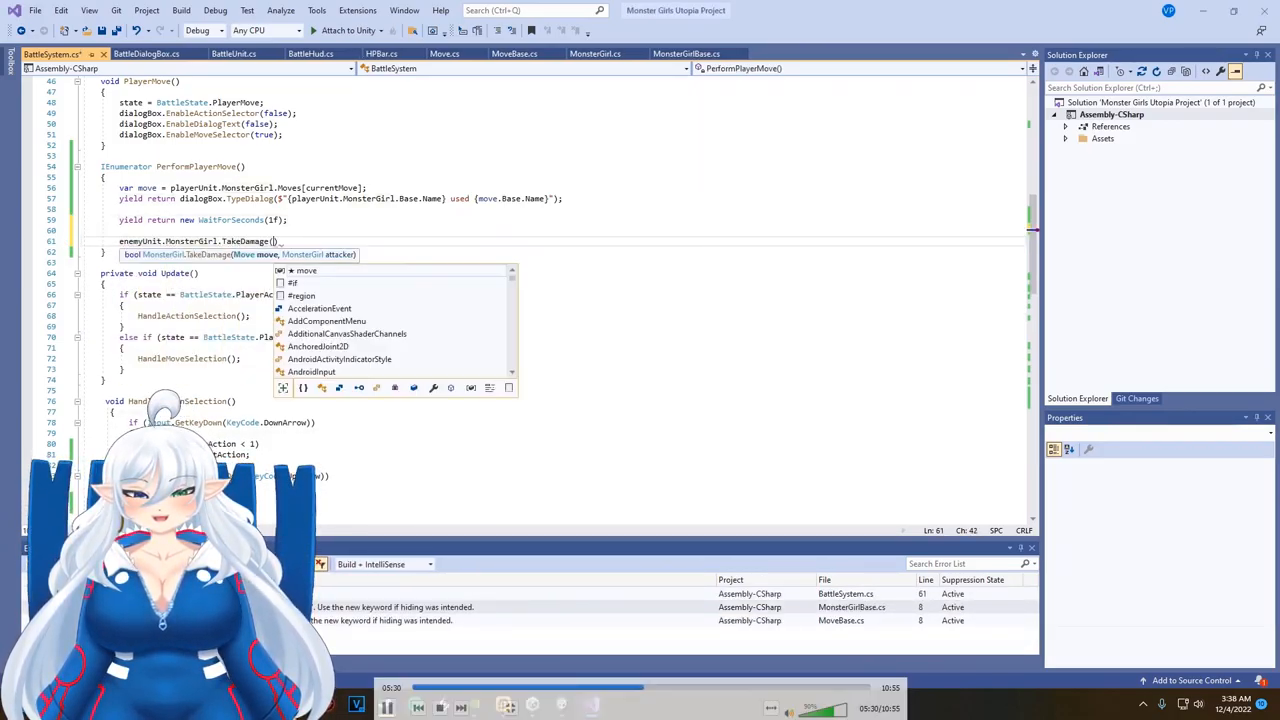
pyautogui.write('move, playerUnit.MonsterGirl')
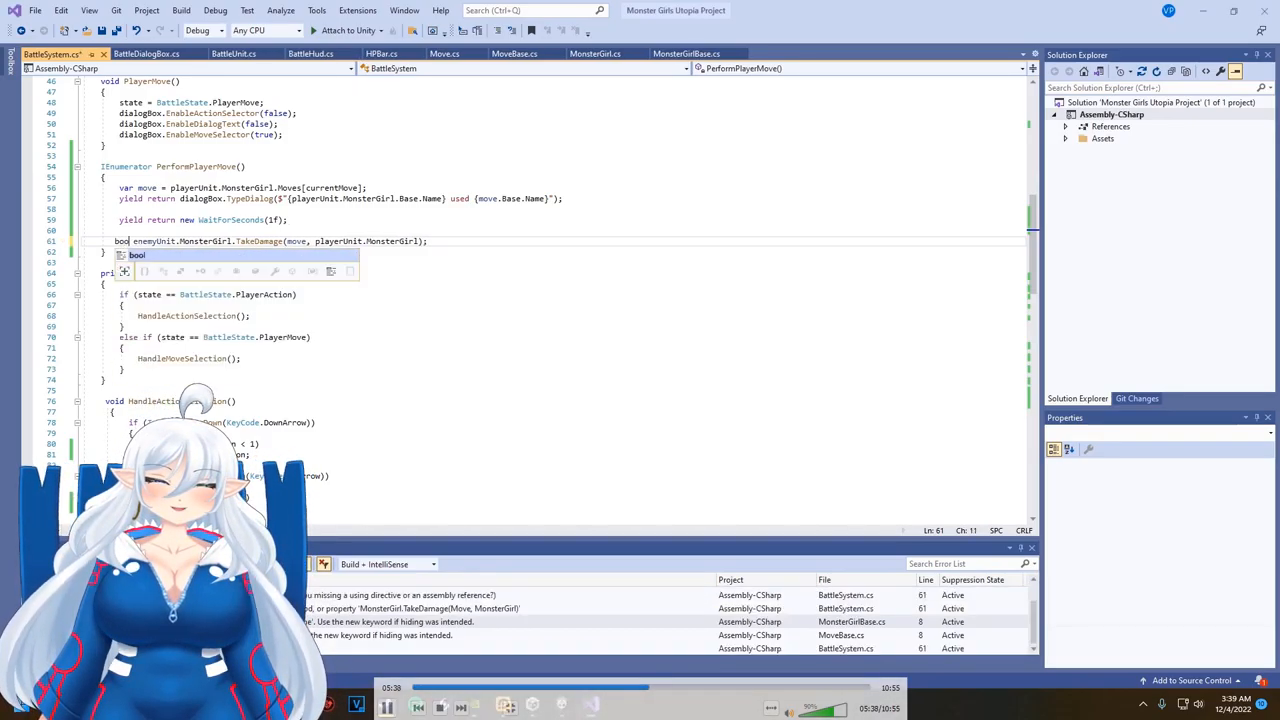
pyautogui.write('isDed')
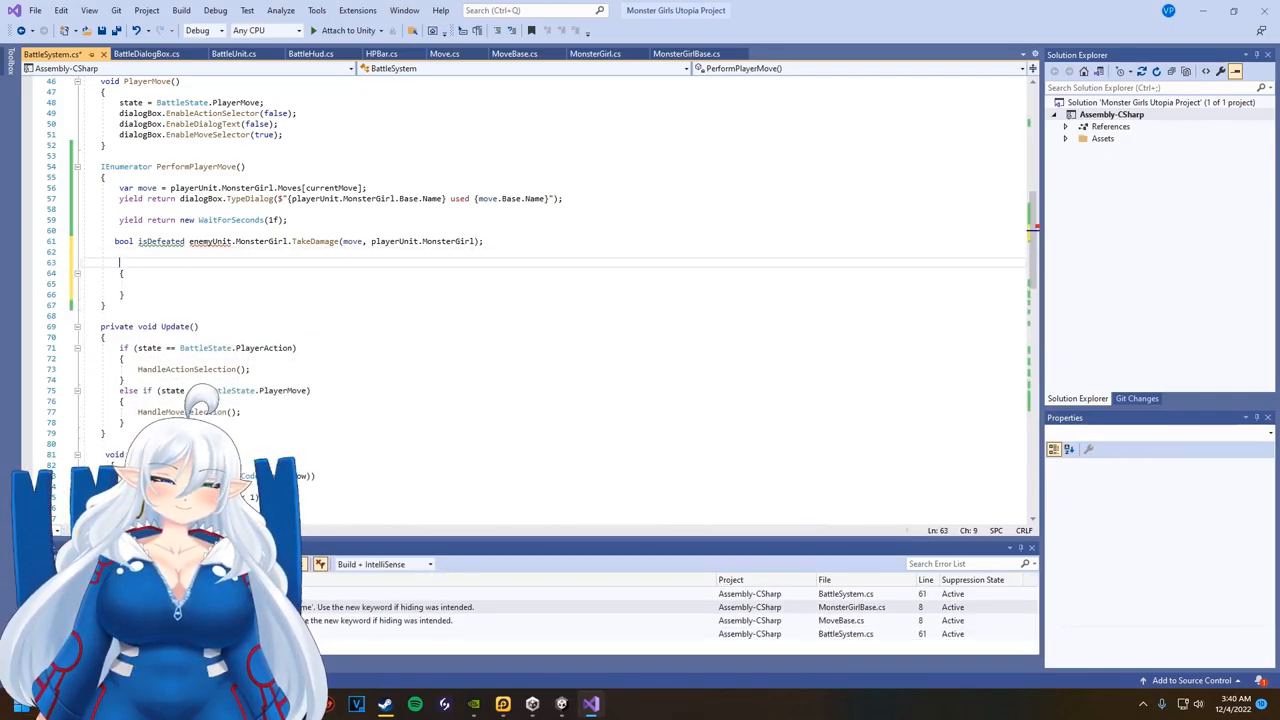
pyautogui.write('if')
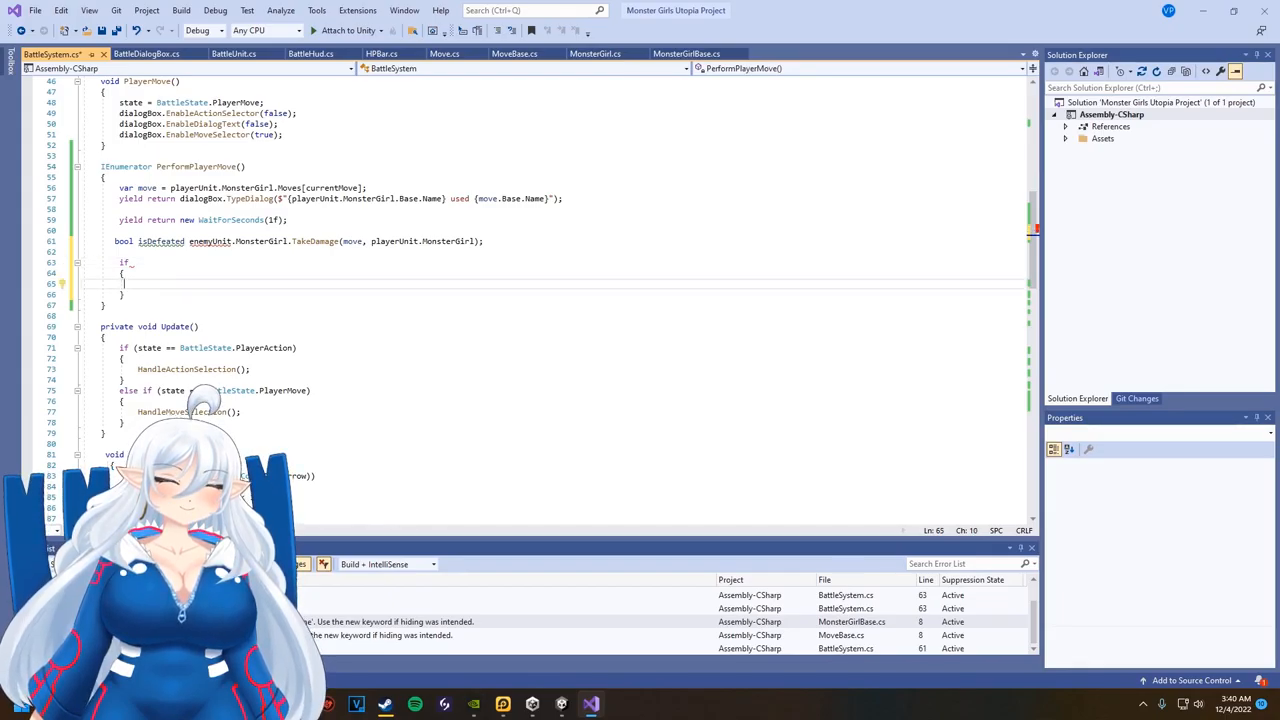
pyautogui.write('yield return dialogBox.TypeDialog($"{enemyUnit.MonsterGirl.Base.Name')
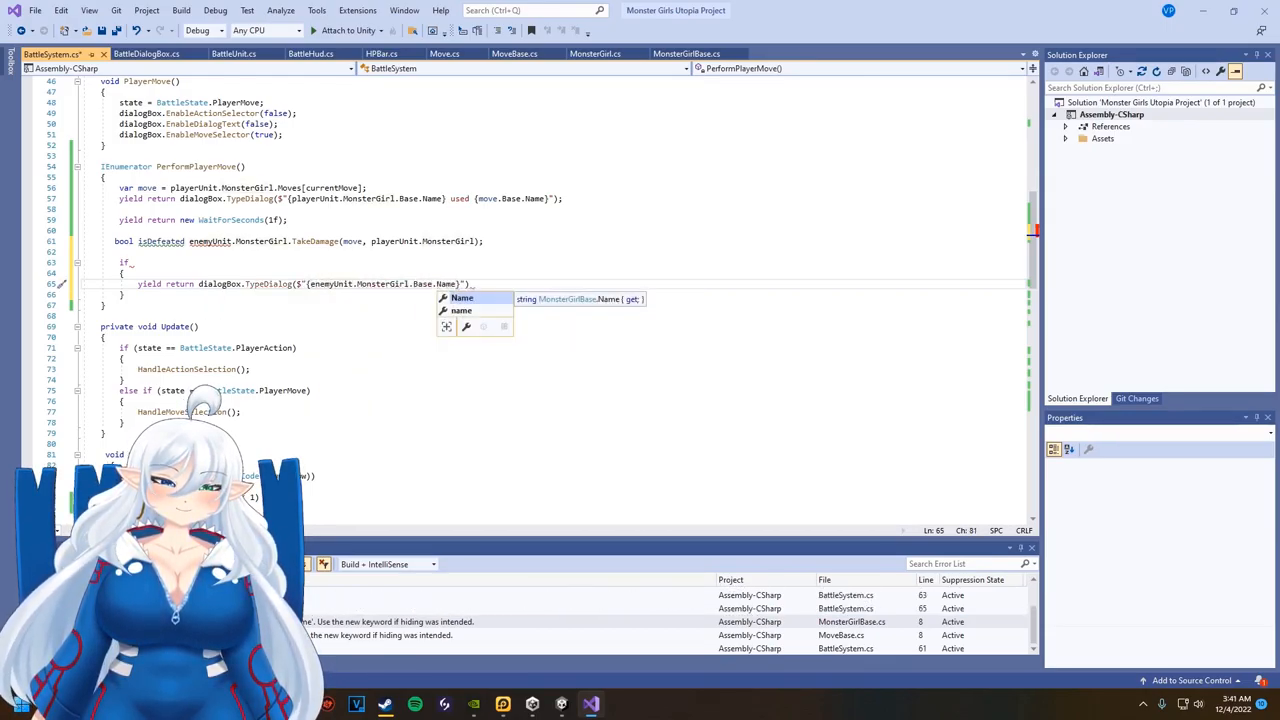
pyautogui.write('Defeated')
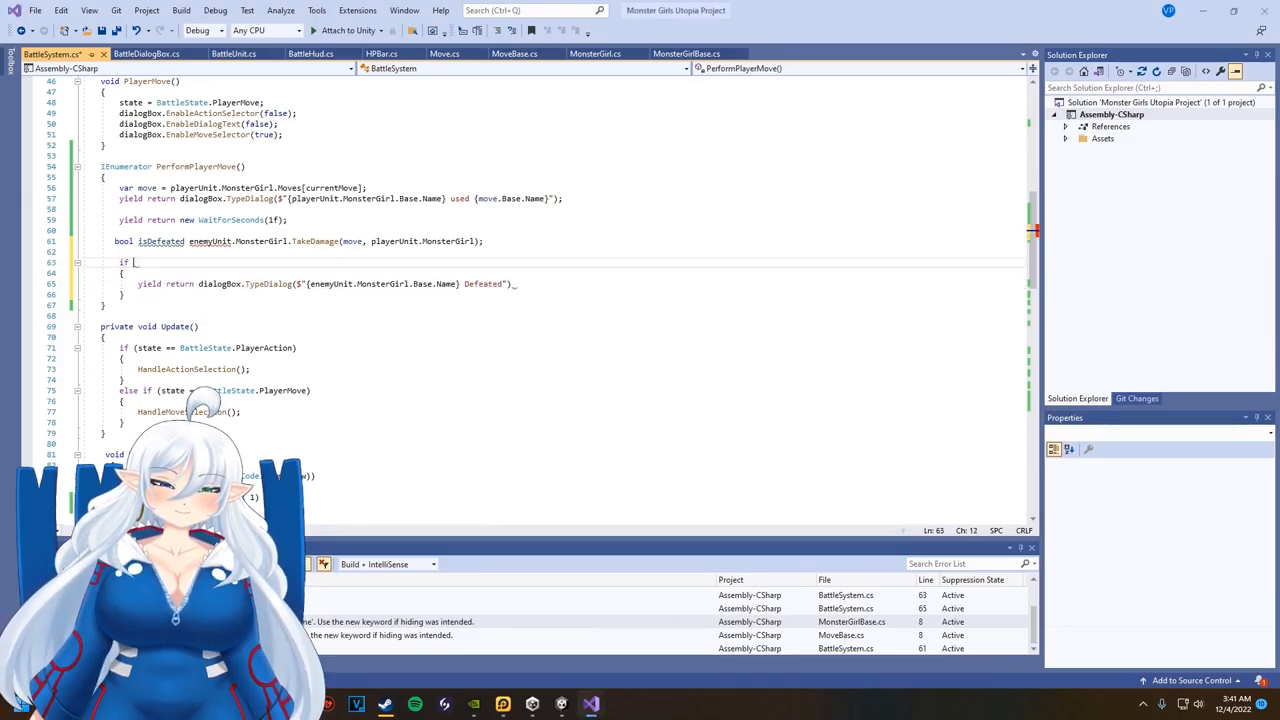
pyautogui.write('isDefeated')
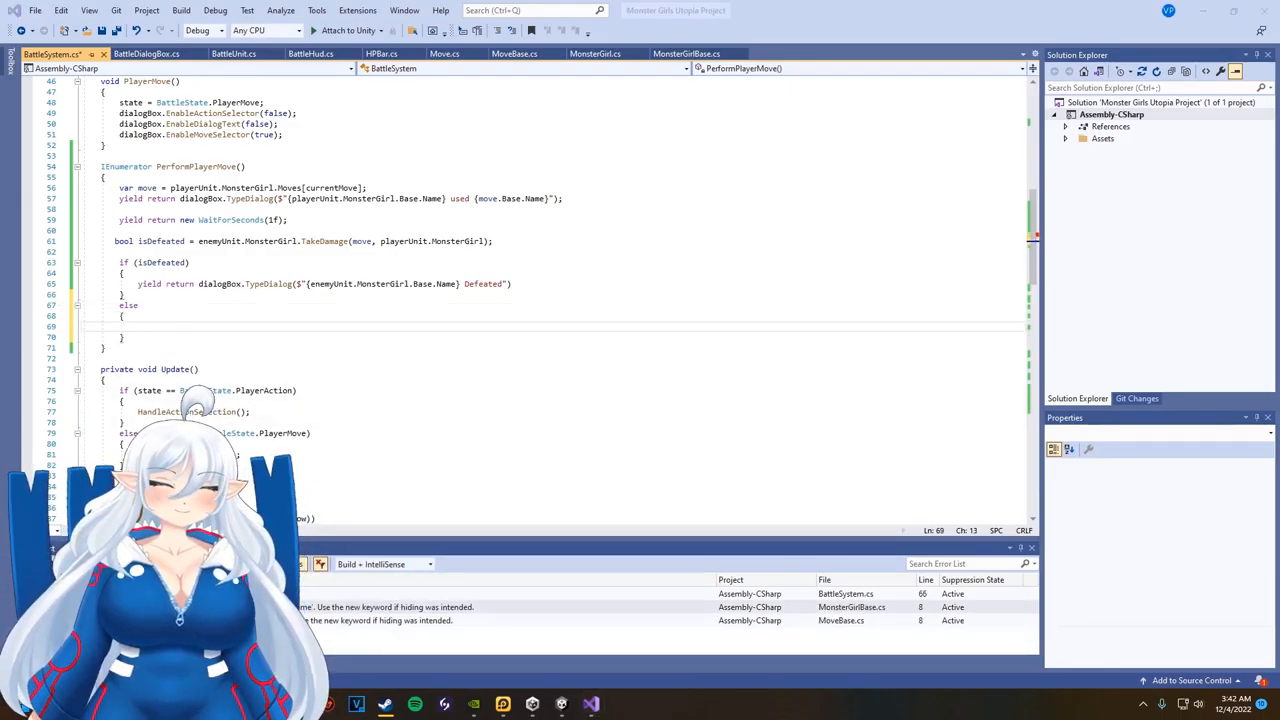
# - Otherwise start an EnemyMove coroutine whose IEnumerator sets state = BattleState.EnemyMove
pyautogui.write('start')
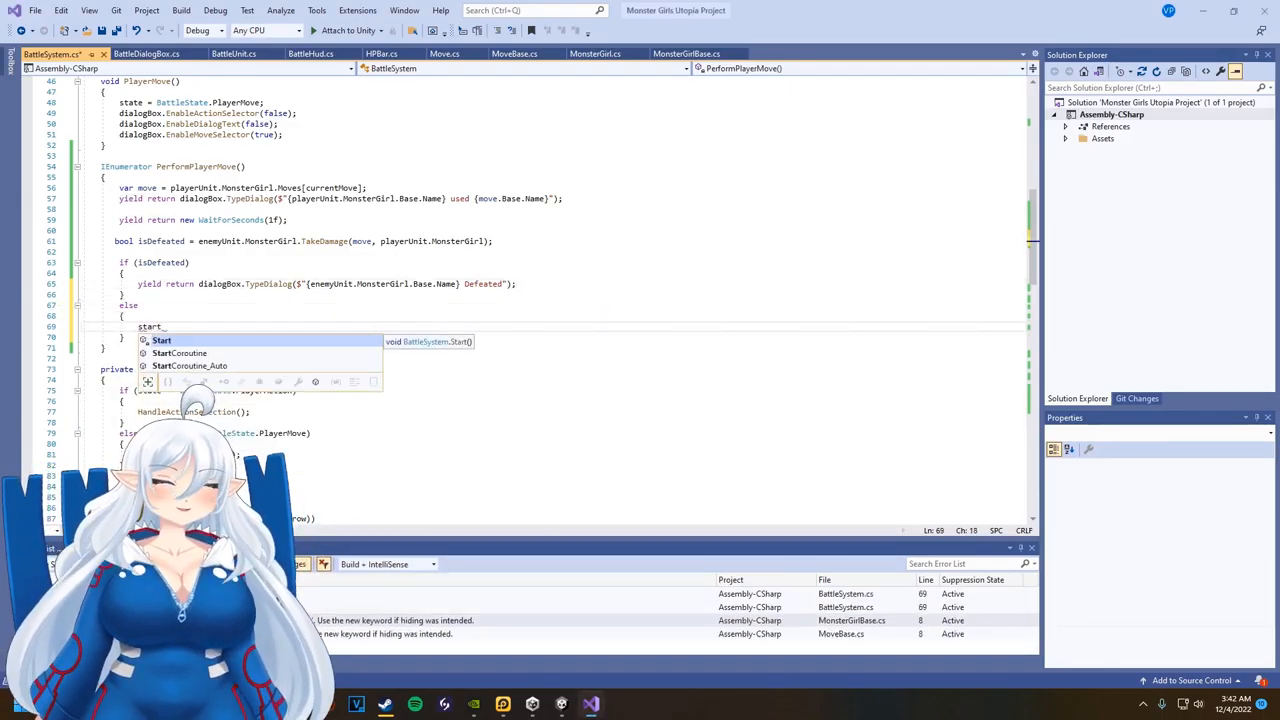
pyautogui.write('StartCoroutine (enemy')
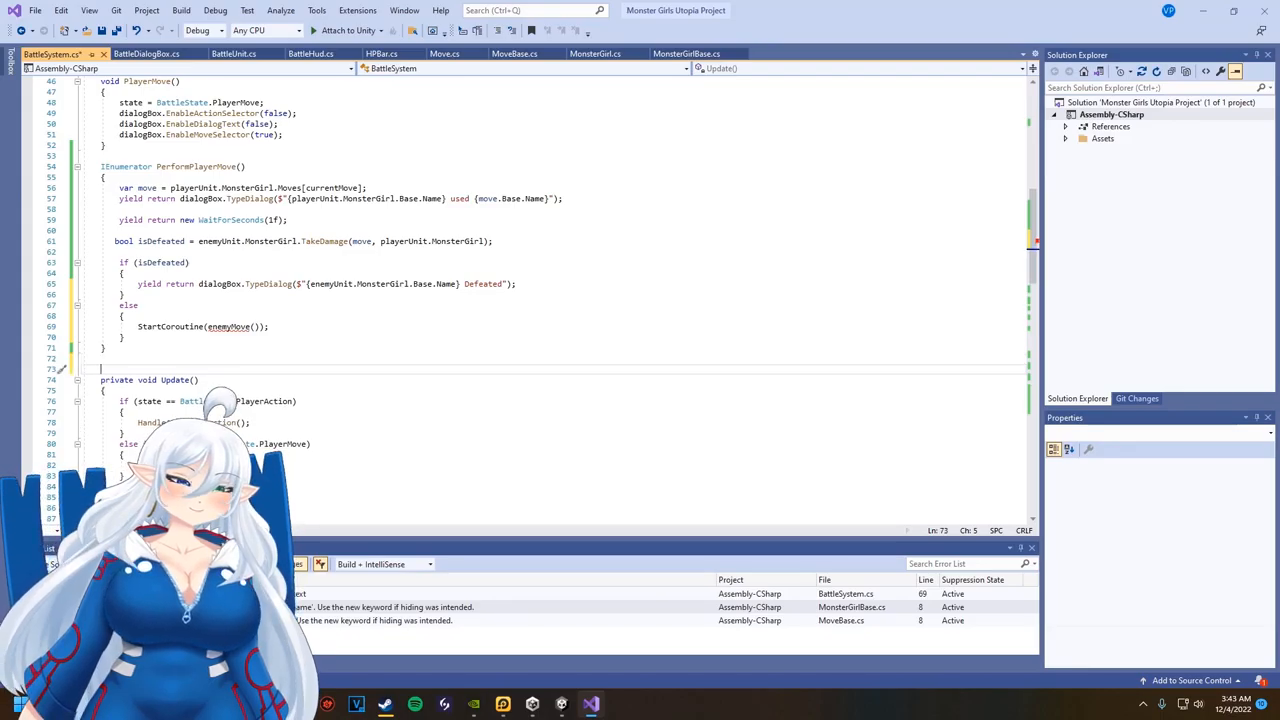
pyautogui.write('IEnumerator EnemyMove(')
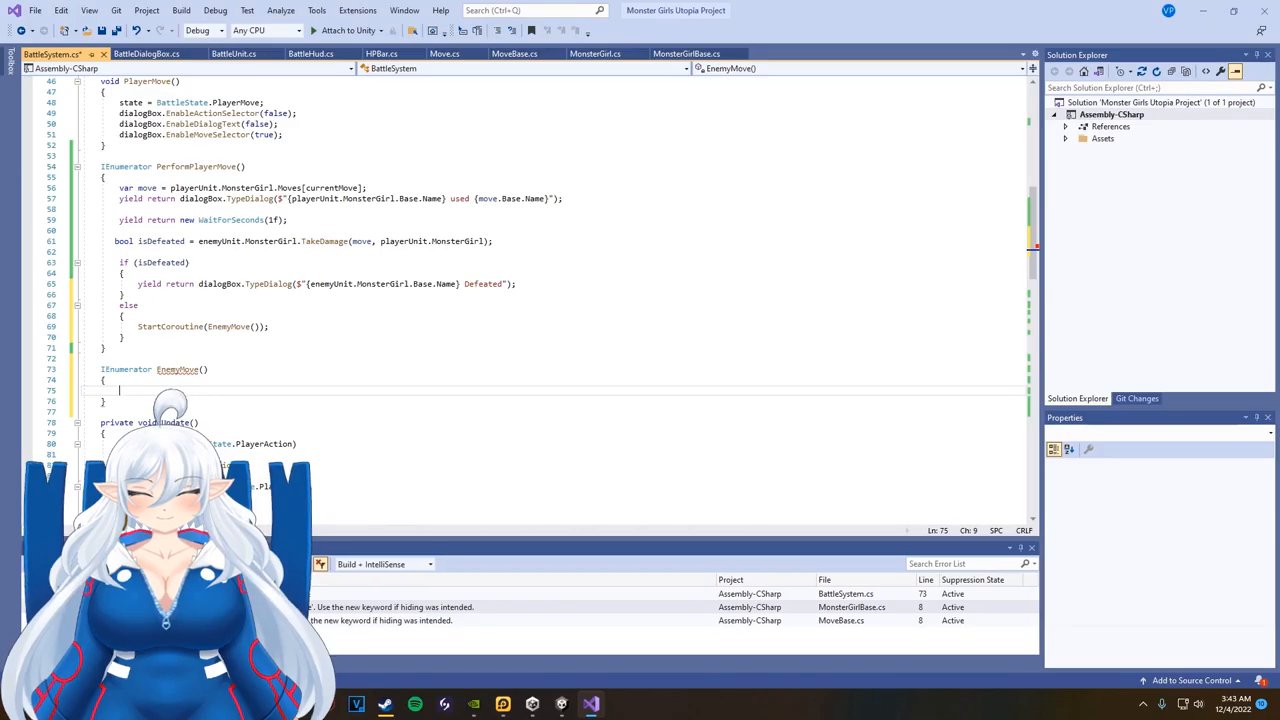
pyautogui.write('state = BattleState.EnemyMove')
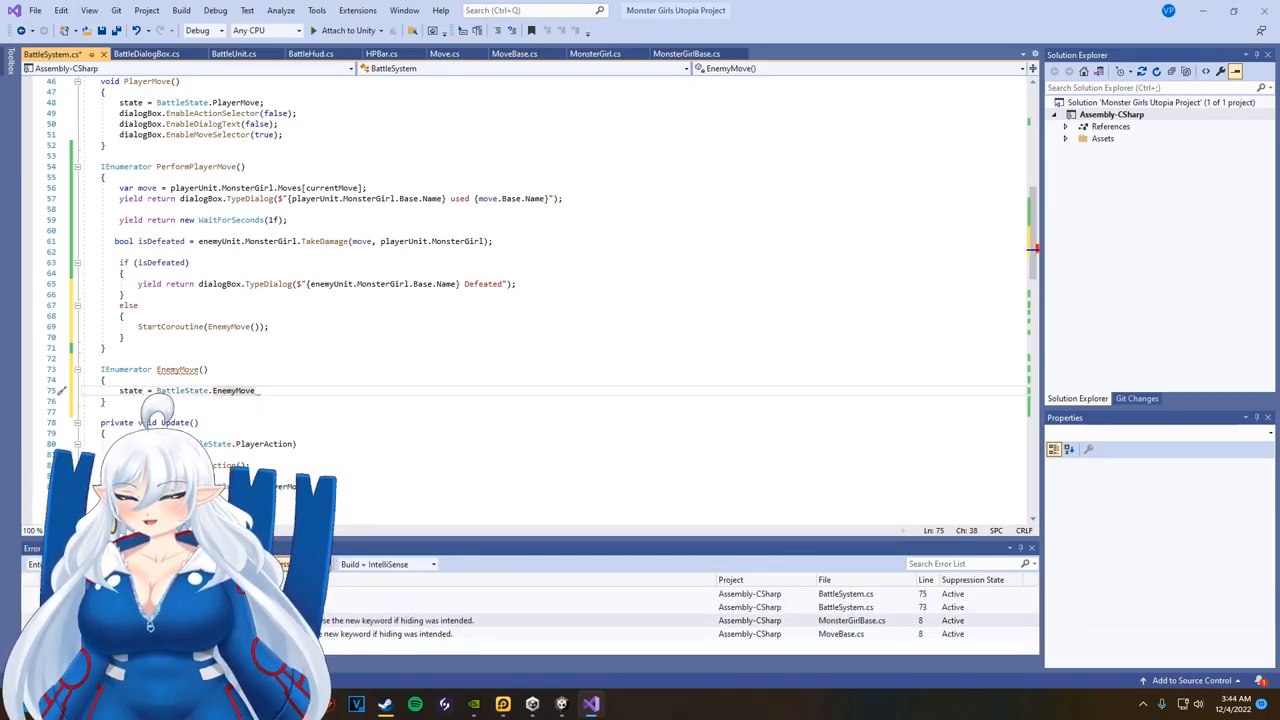
# - Set state = BattleState.Busy at the start of PerformPlayerMove
pyautogui.scroll(3)
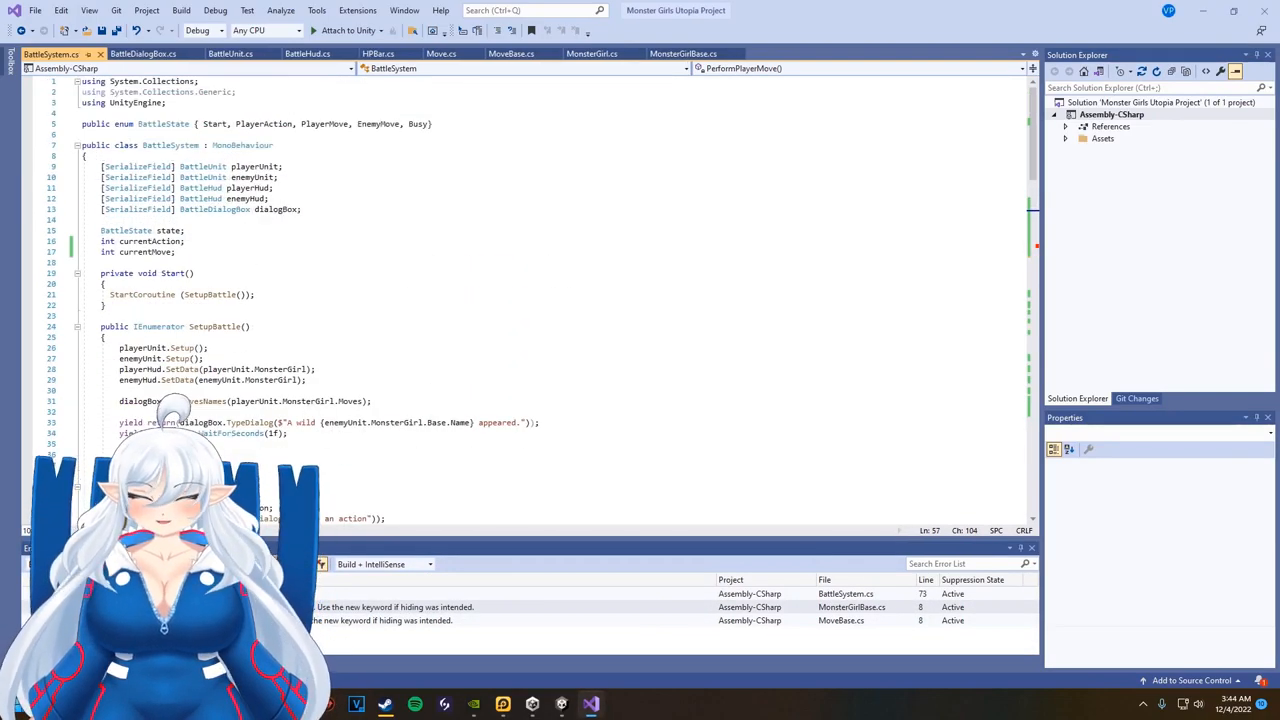
pyautogui.scroll(-3)
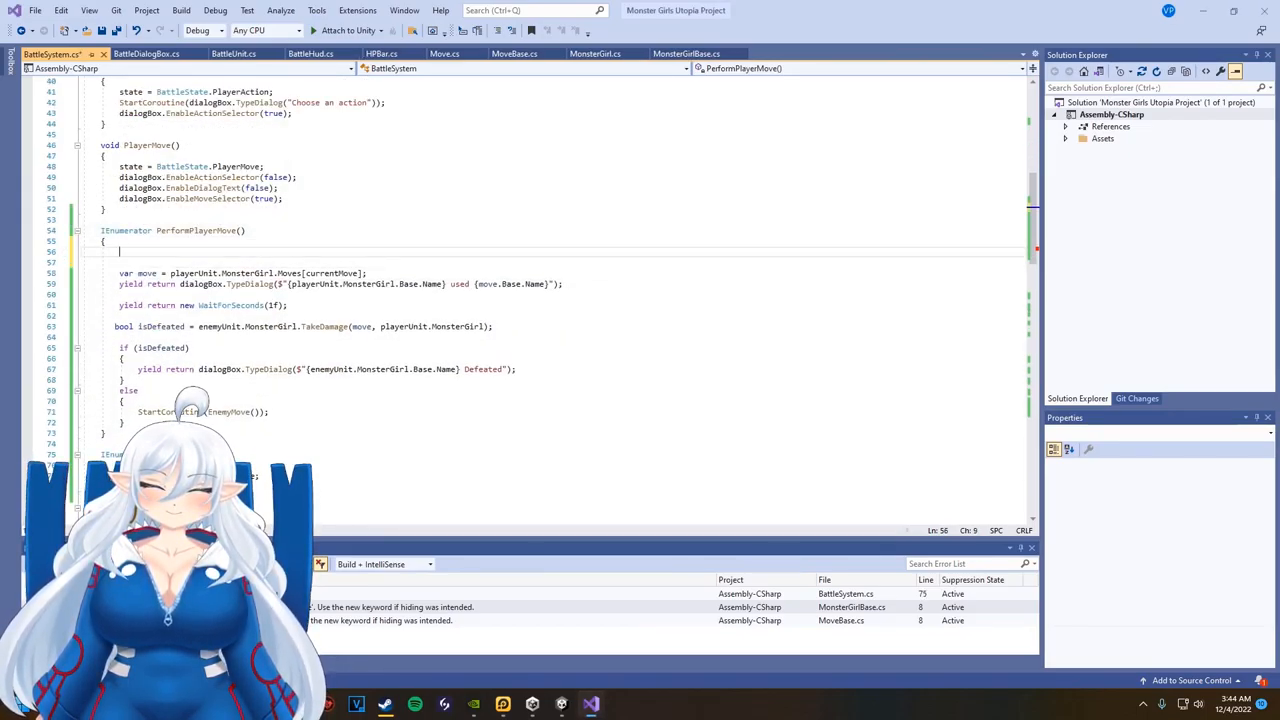
pyautogui.write('state = BattleState.')
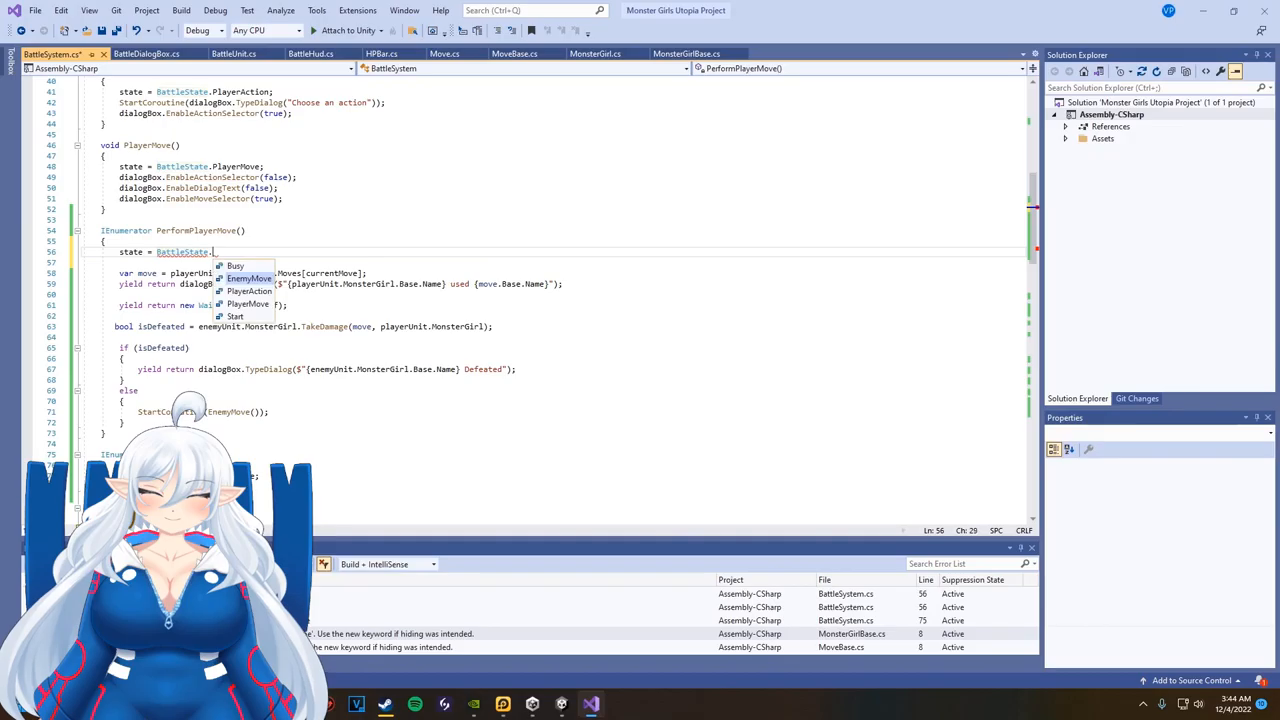
pyautogui.click(236, 264)
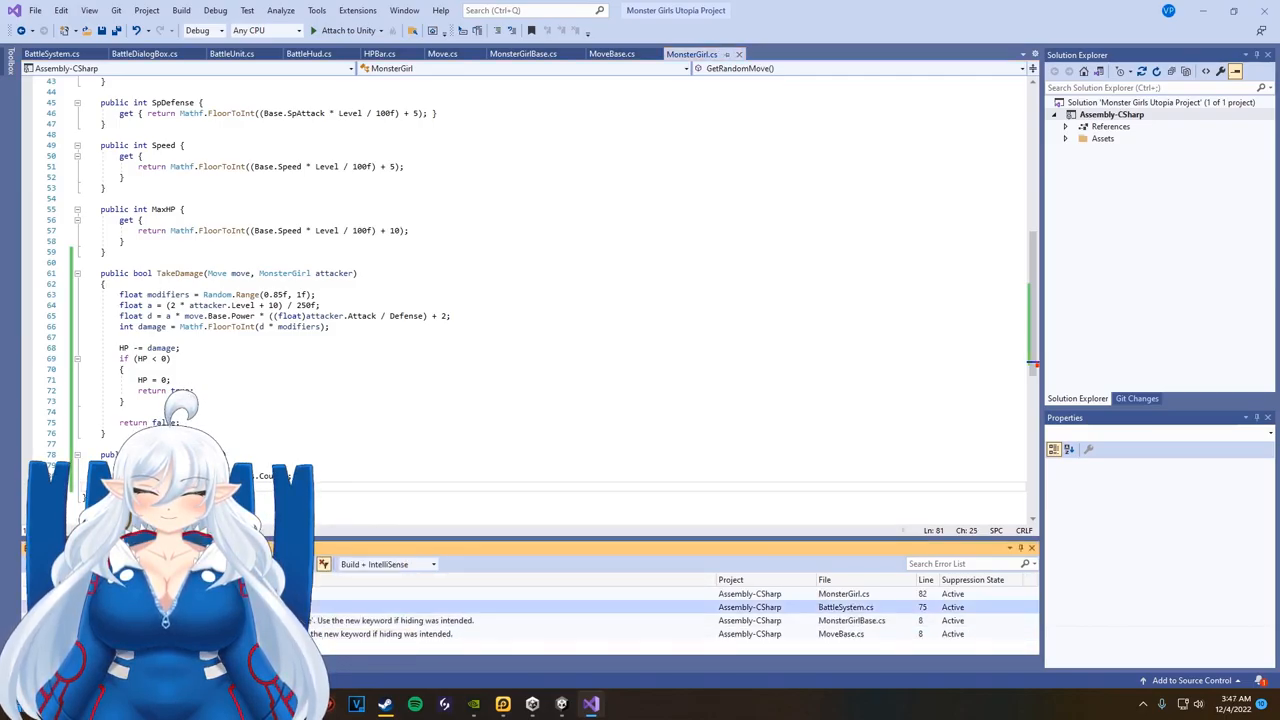
pyautogui.scroll(-3)
pyautogui.write('}')
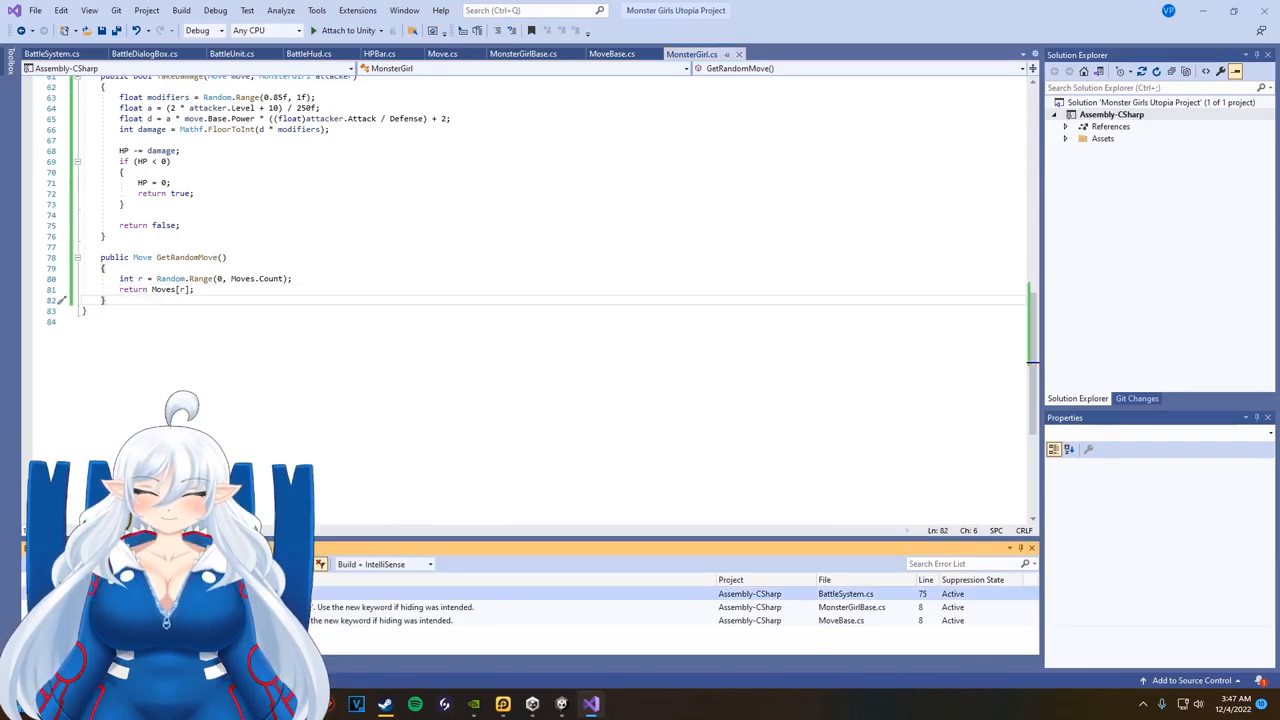
pyautogui.click(50, 52)
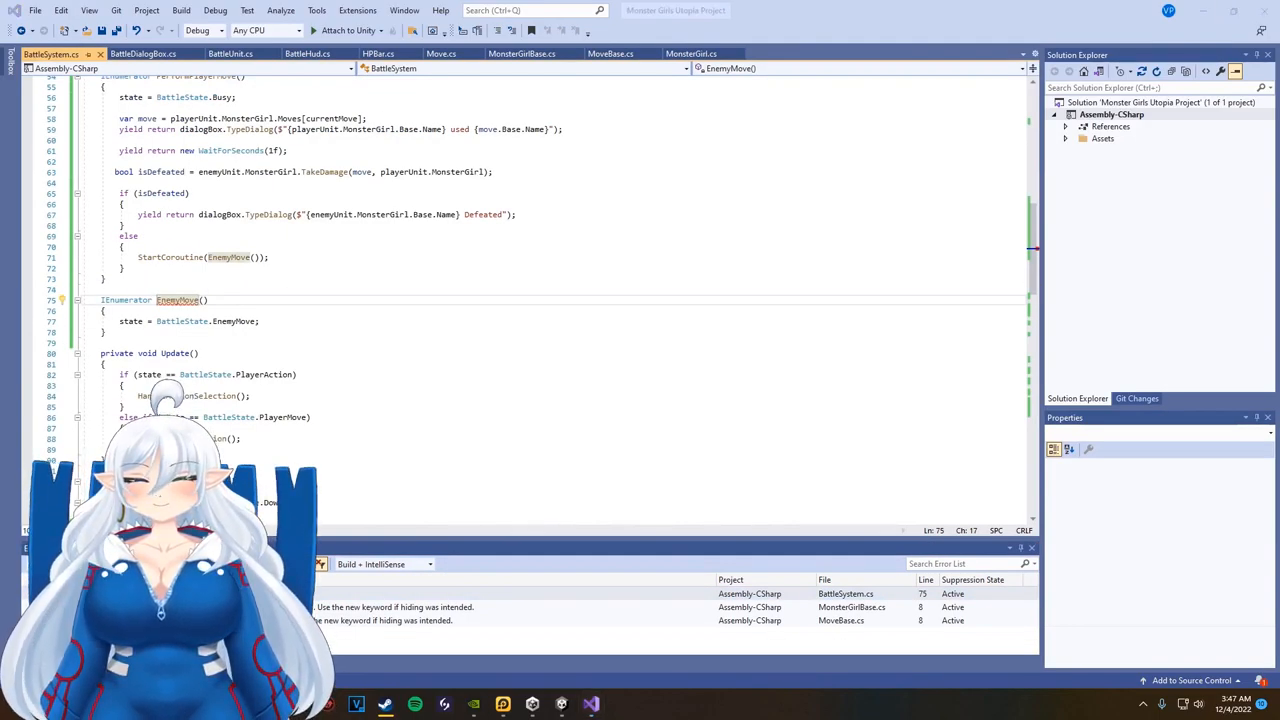
# - In EnemyMove, get var move from enemyUnit.MonsterGirl.GetRandomMove() and damage the player with it
pyautogui.write('var move')
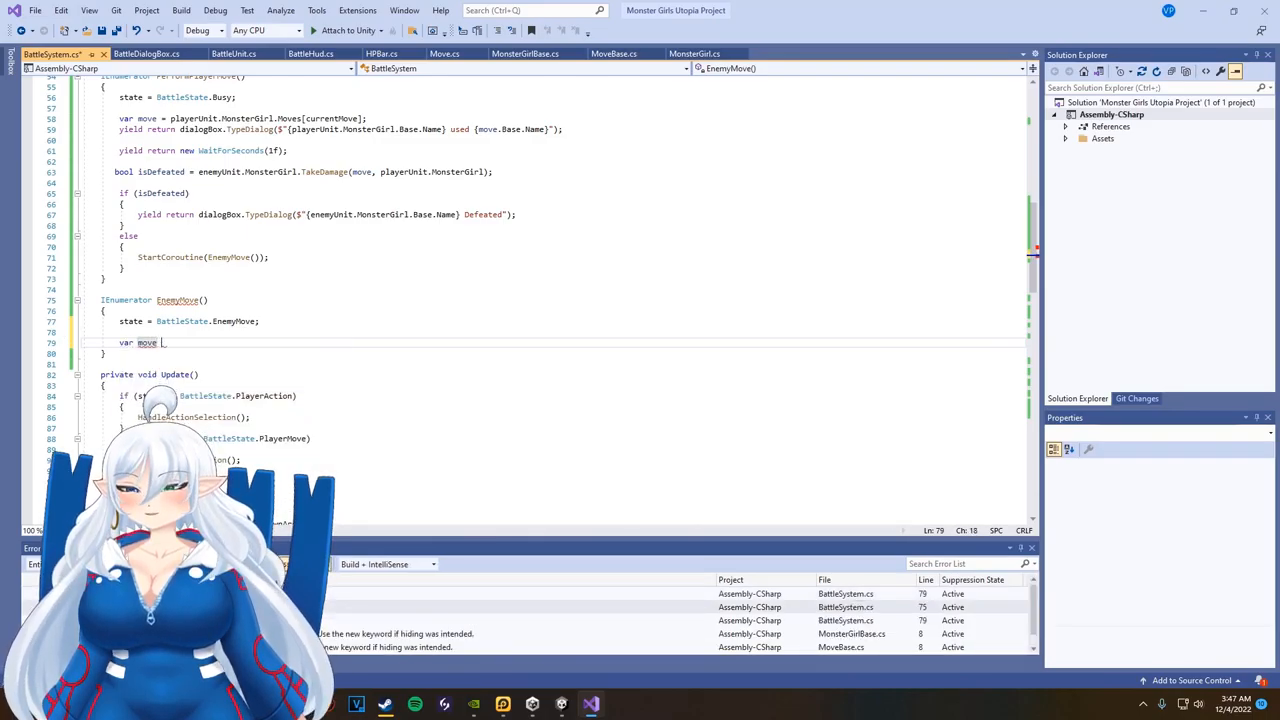
pyautogui.write('enemyUnit.MonsterGirl.')
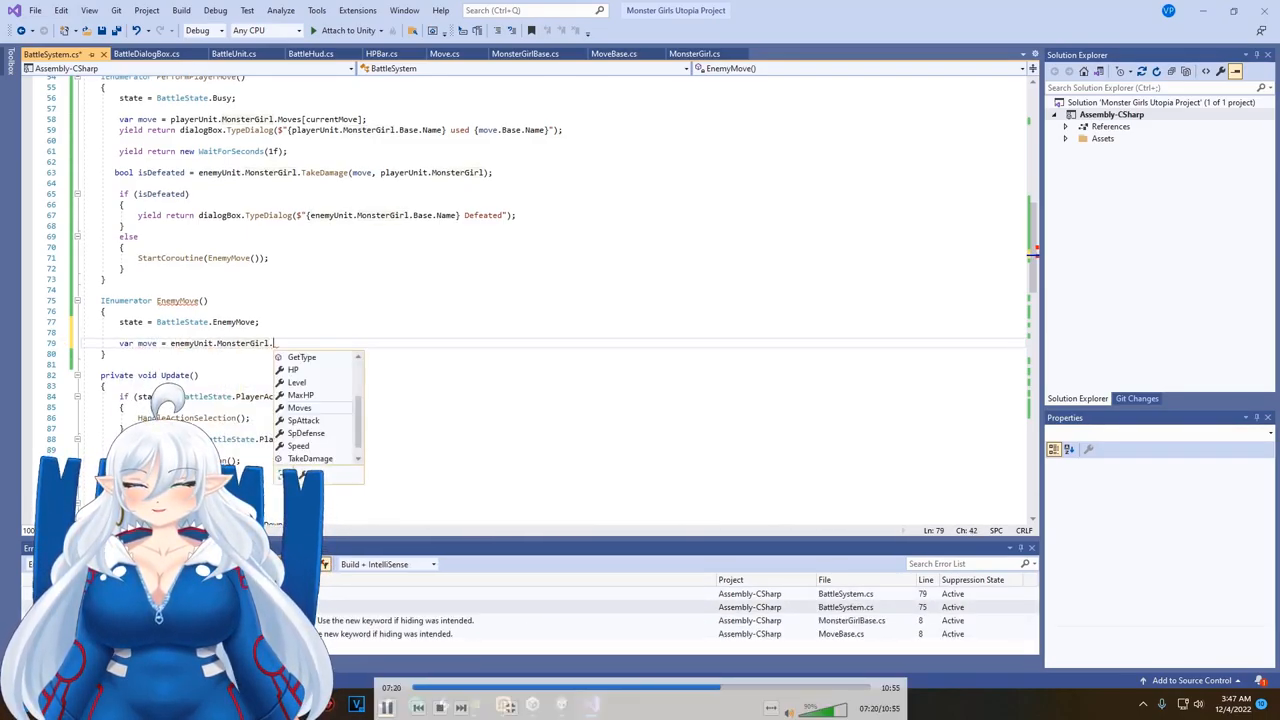
pyautogui.write('GetRandomMove')
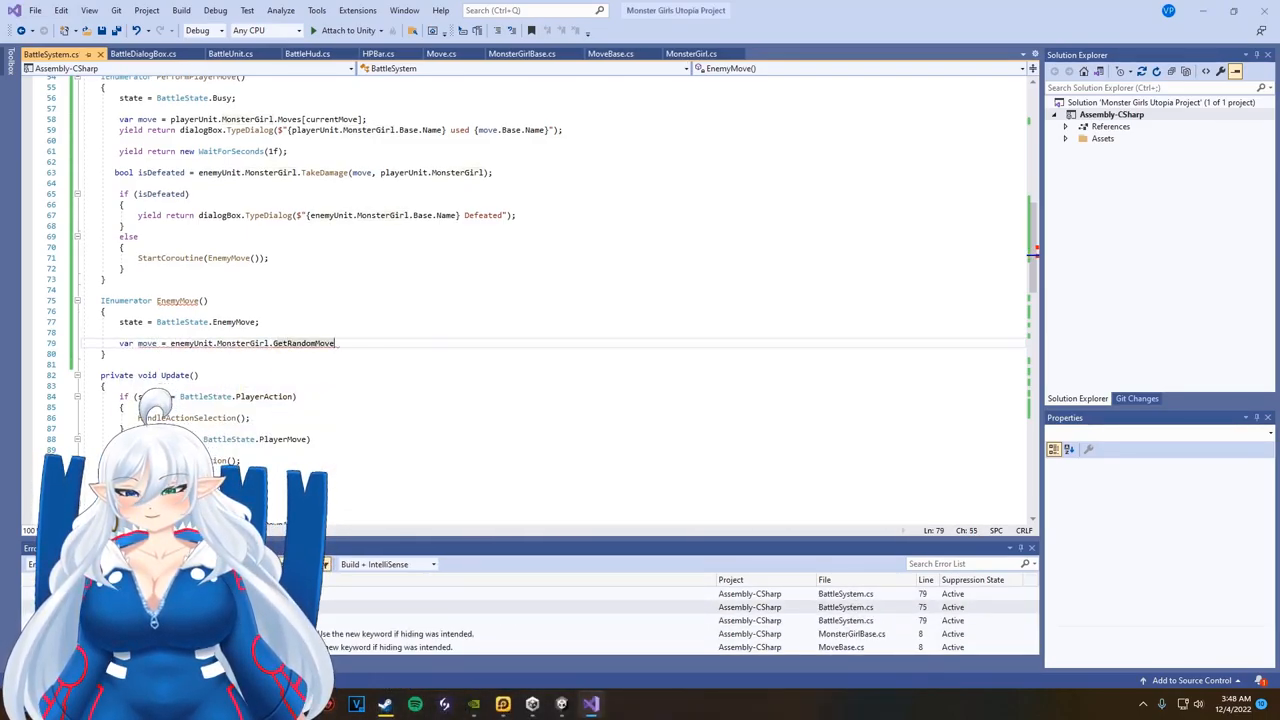
pyautogui.write('();')
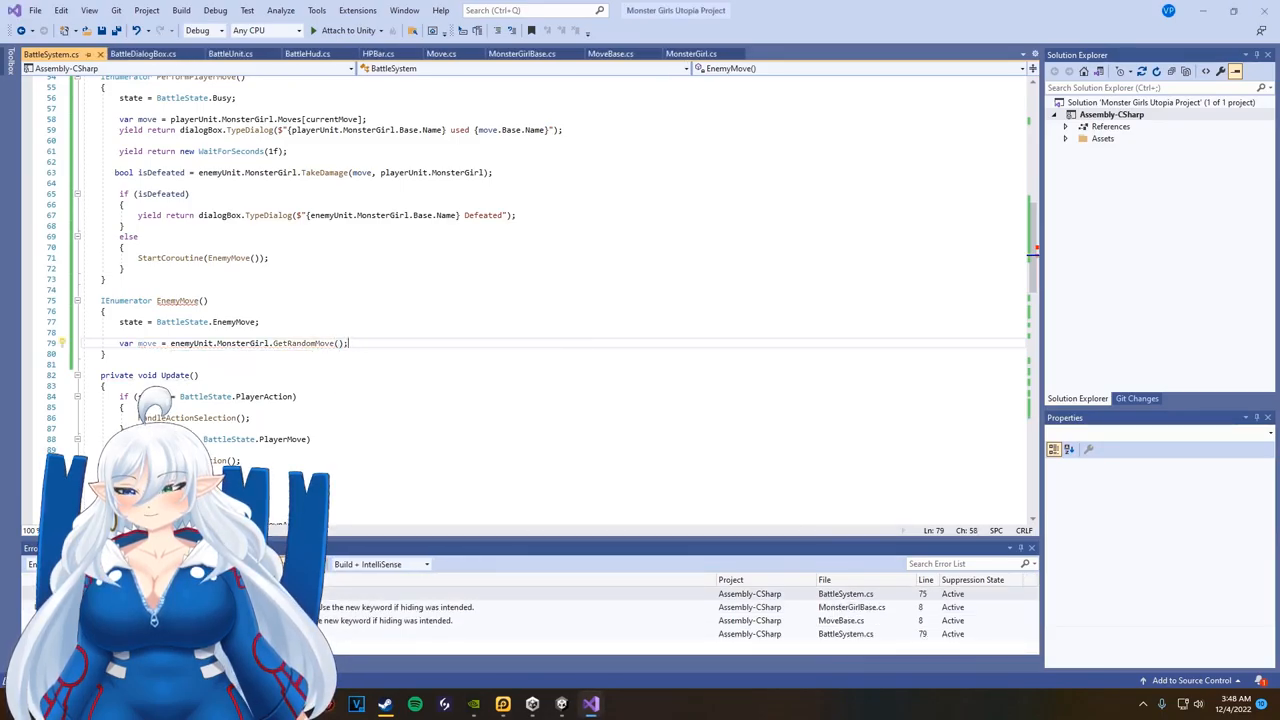
pyautogui.scroll(3)
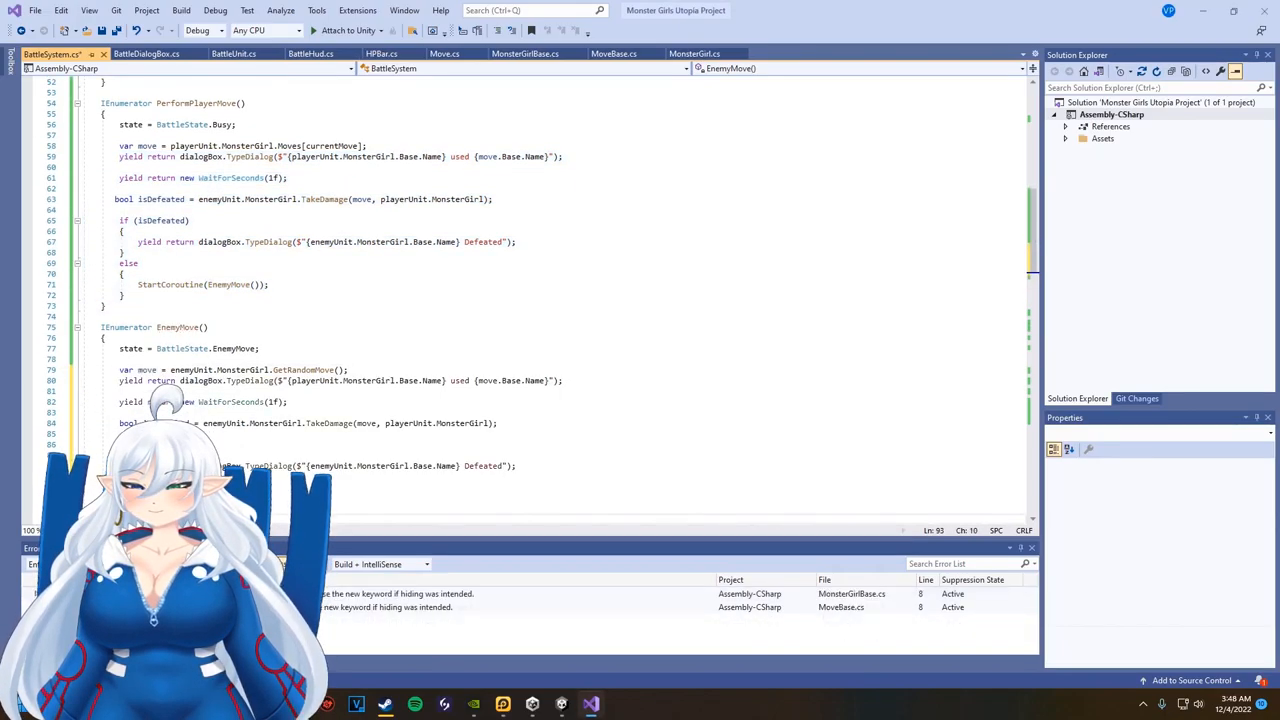
pyautogui.scroll(-3)
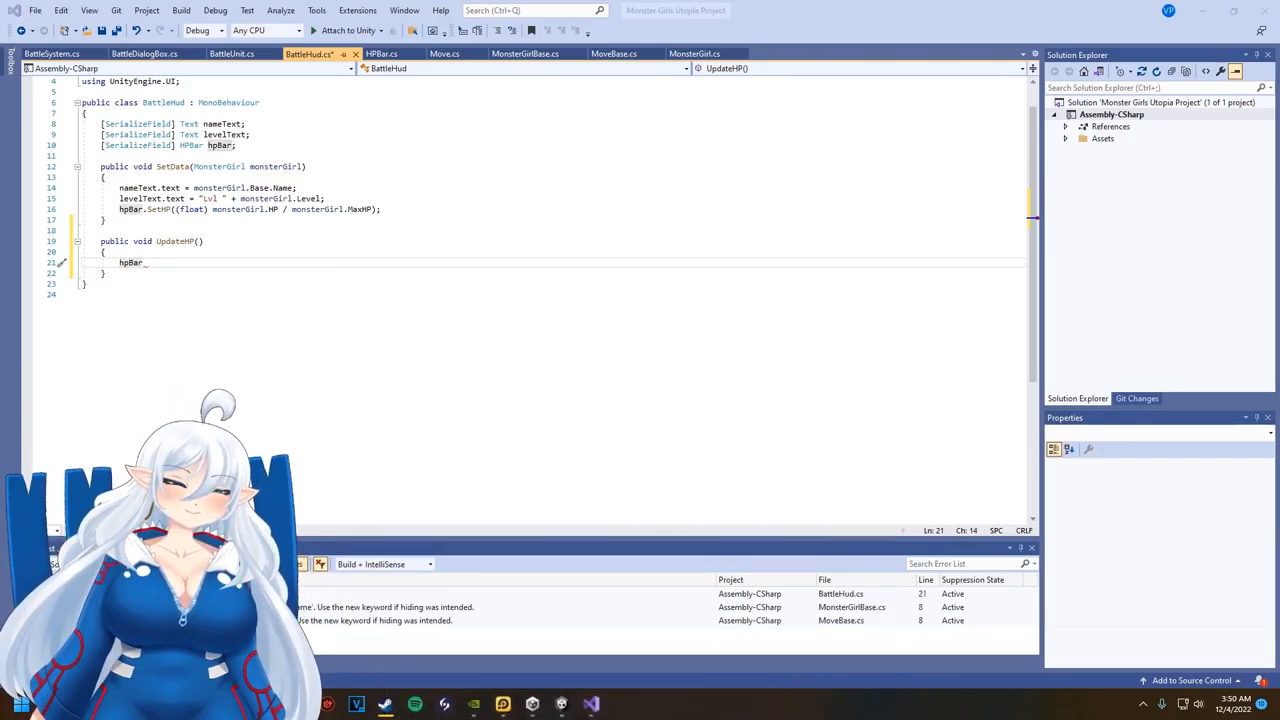
# - Write UpdateHP in BattleHud calling hpBar.SetHP with the monster's HP as a float
pyautogui.write('.SetHP((fl')
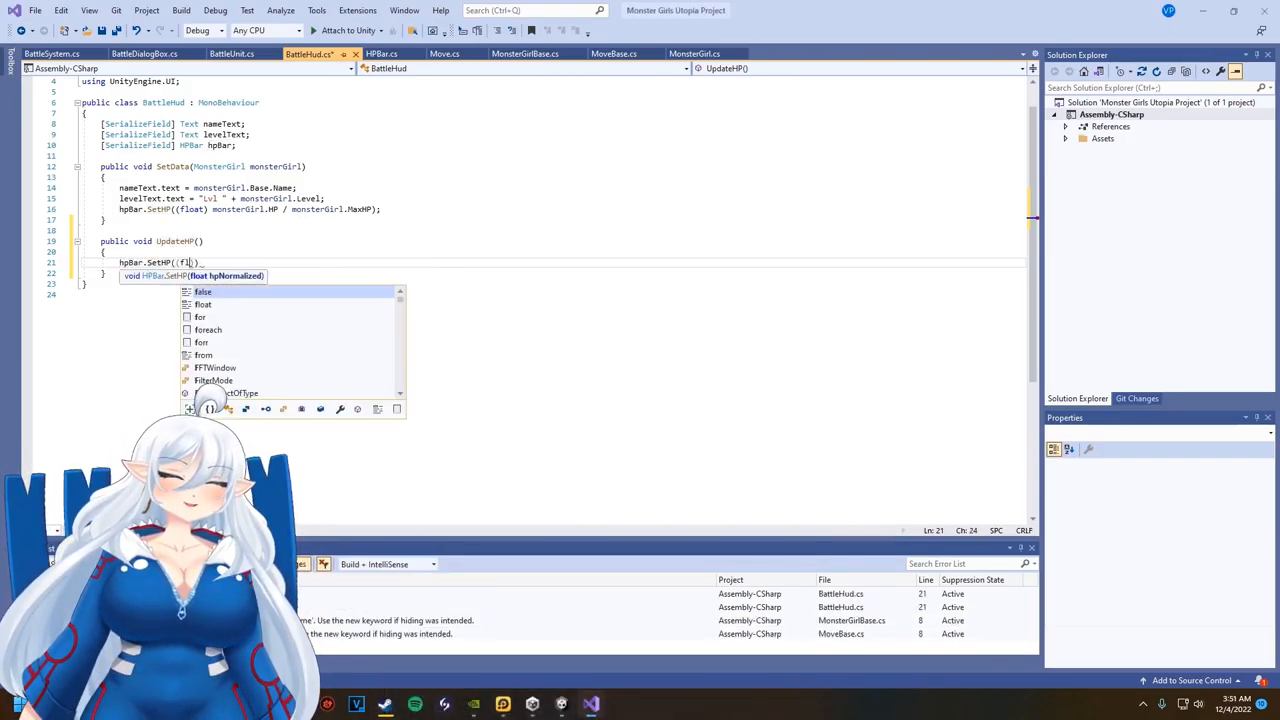
pyautogui.write('MonsterGirl.HP / MonsterGirl.MaxHP);')
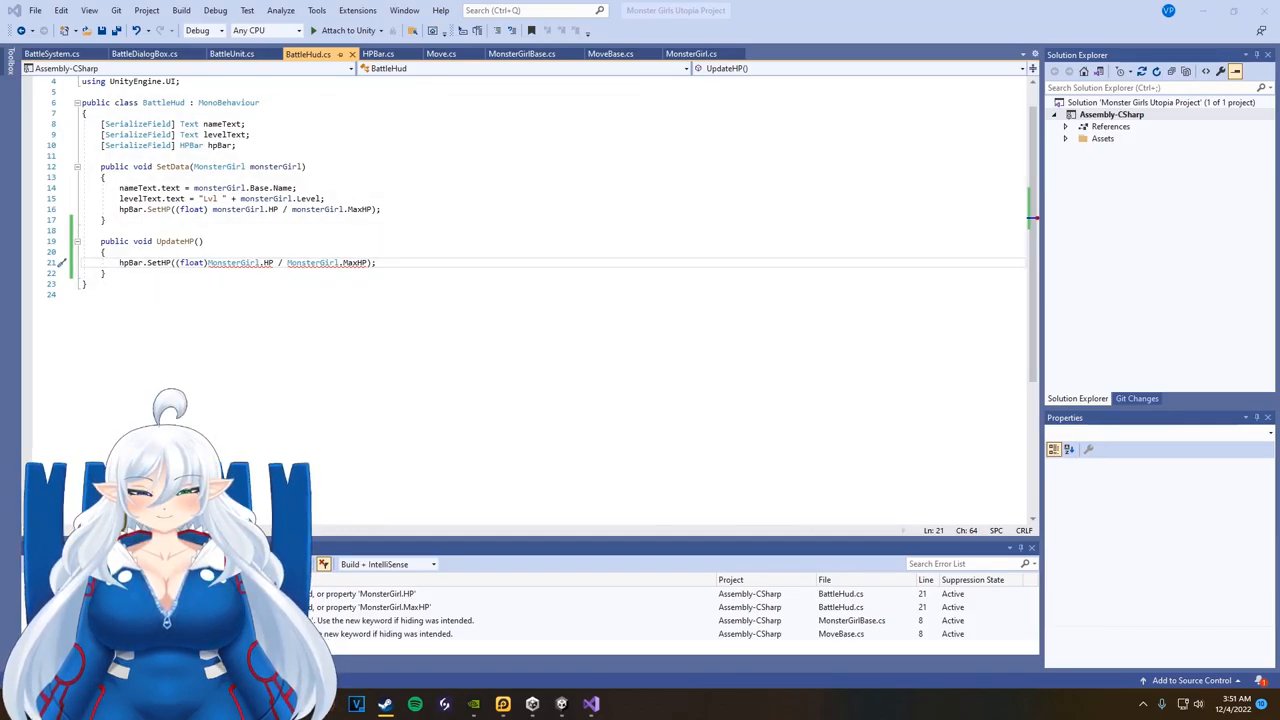
# - Add a private MonsterGirl _monsterGirl field and assign it at the start of SetData
pyautogui.write('MonsterGirl')
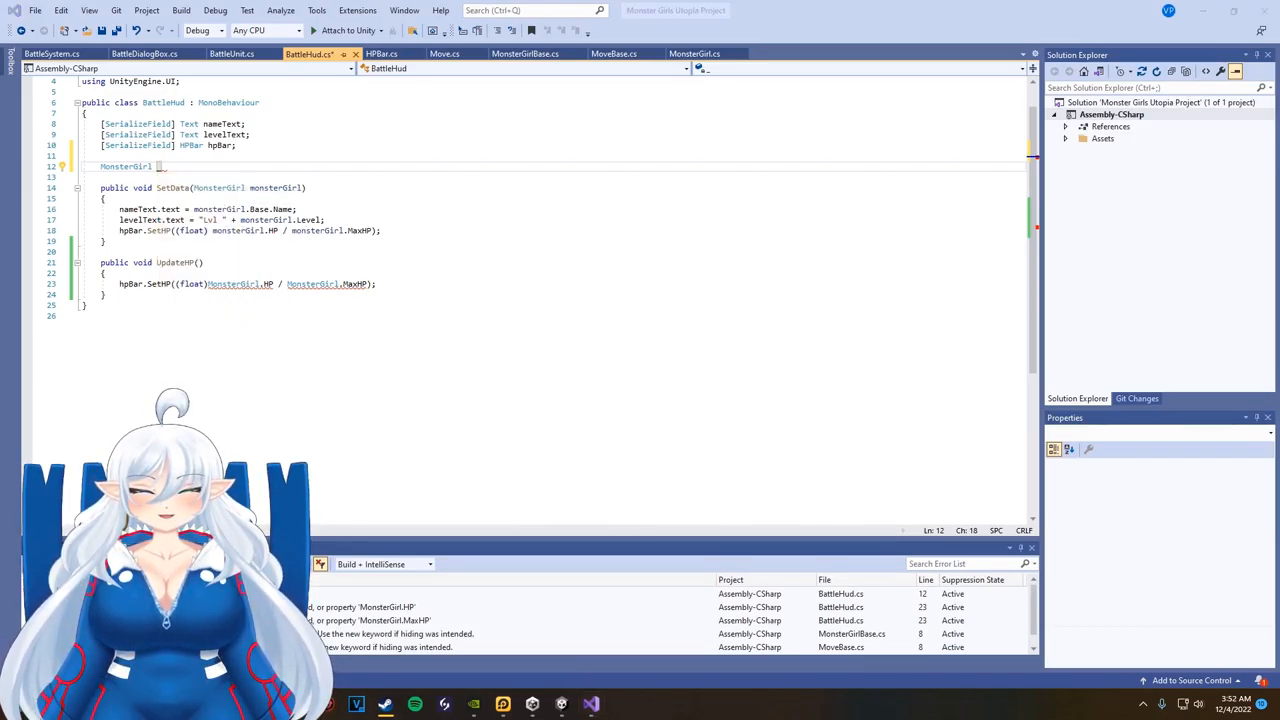
pyautogui.write('_monstergl')
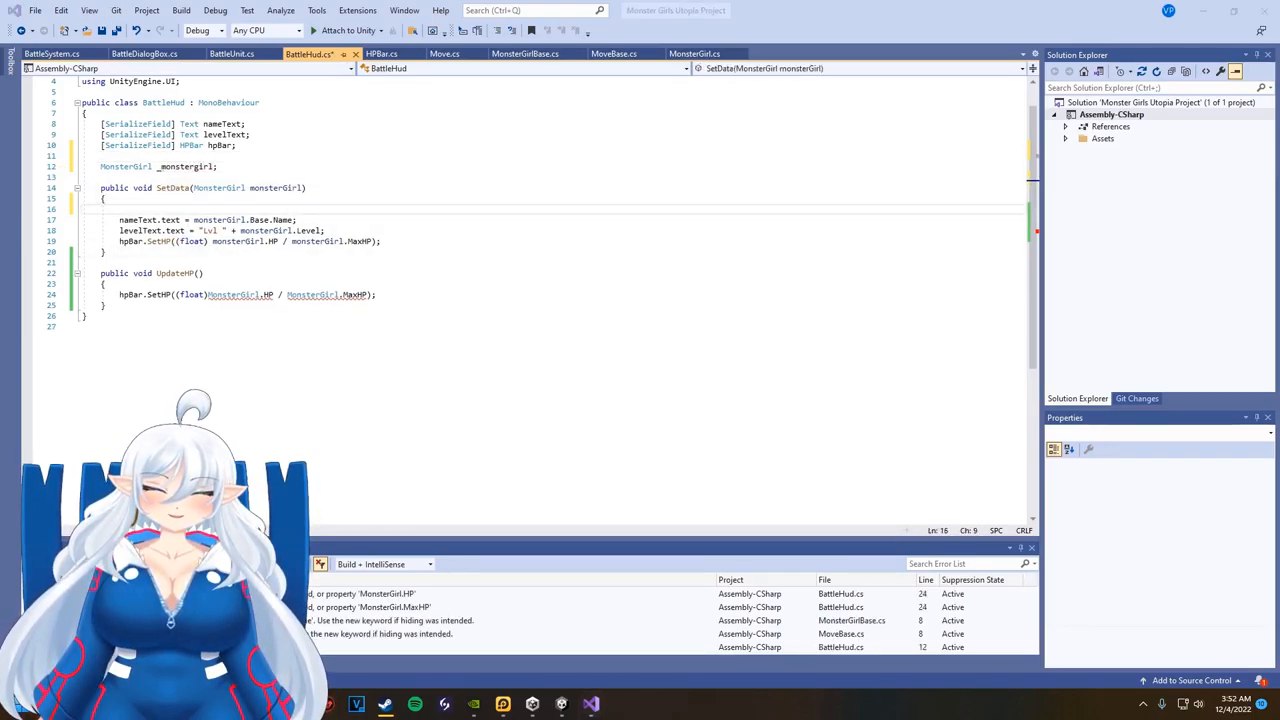
pyautogui.press('Return')
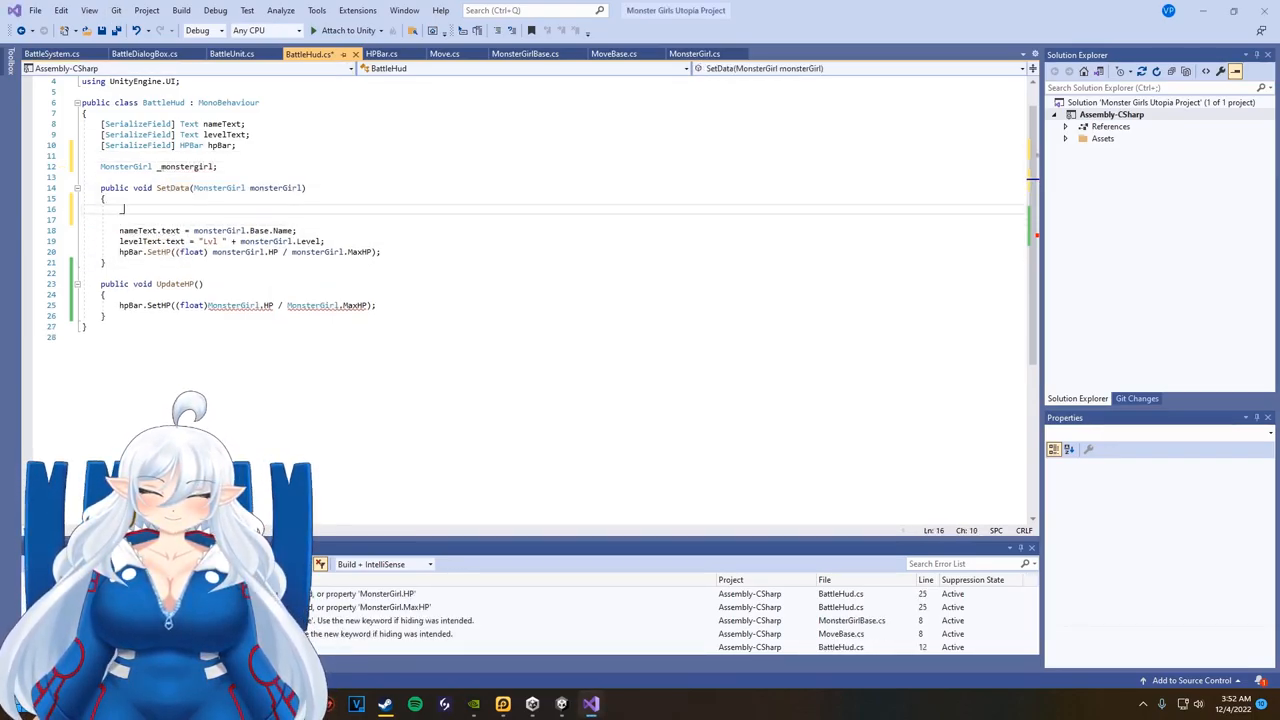
pyautogui.write('_monstergirl = M')
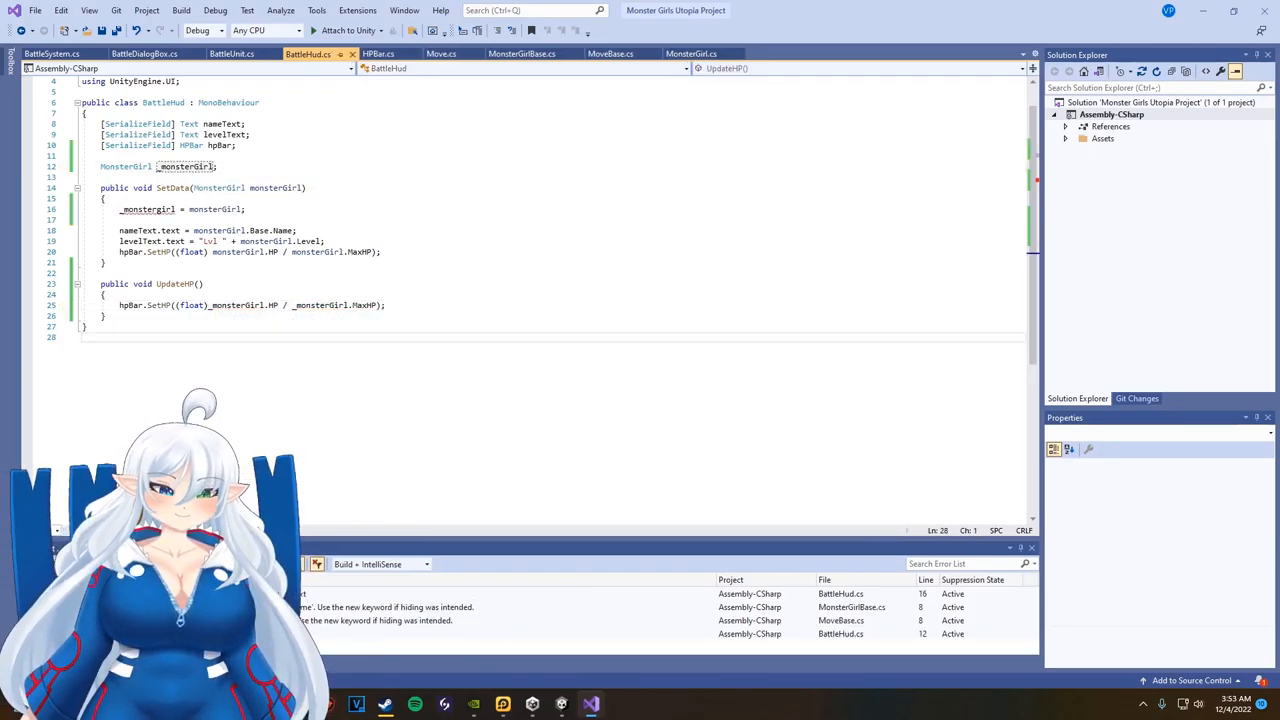
pyautogui.scroll(3)
pyautogui.write('G')
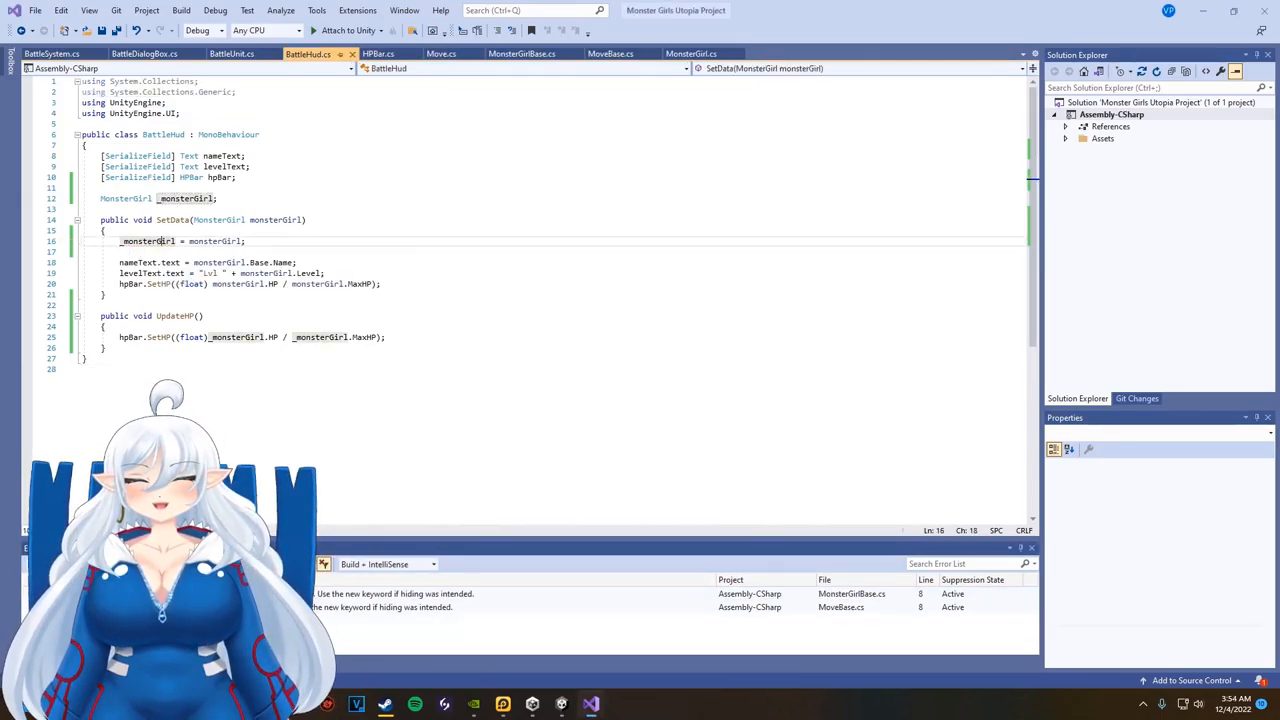
pyautogui.click(50, 52)
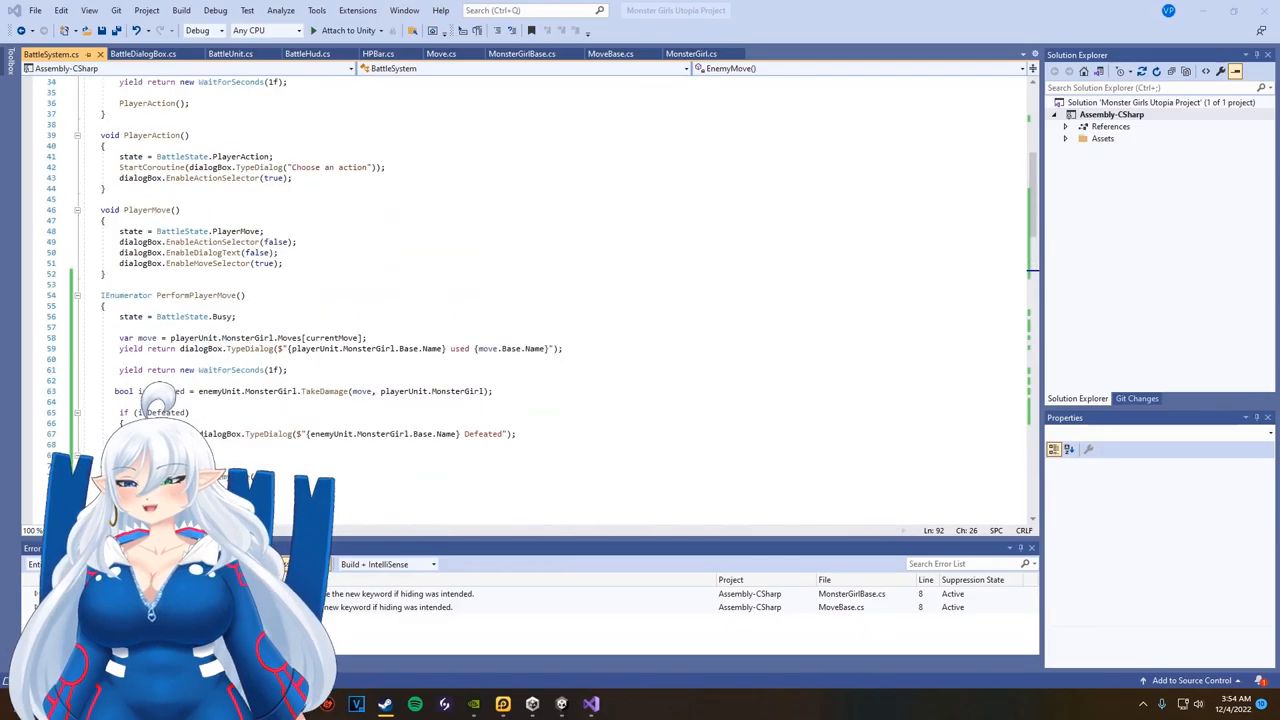
# - Call enemyHud.UpdateHP() and playerHud.UpdateHP() after each TakeDamage in BattleSystem
pyautogui.scroll(-3)
pyautogui.write('playerHud')
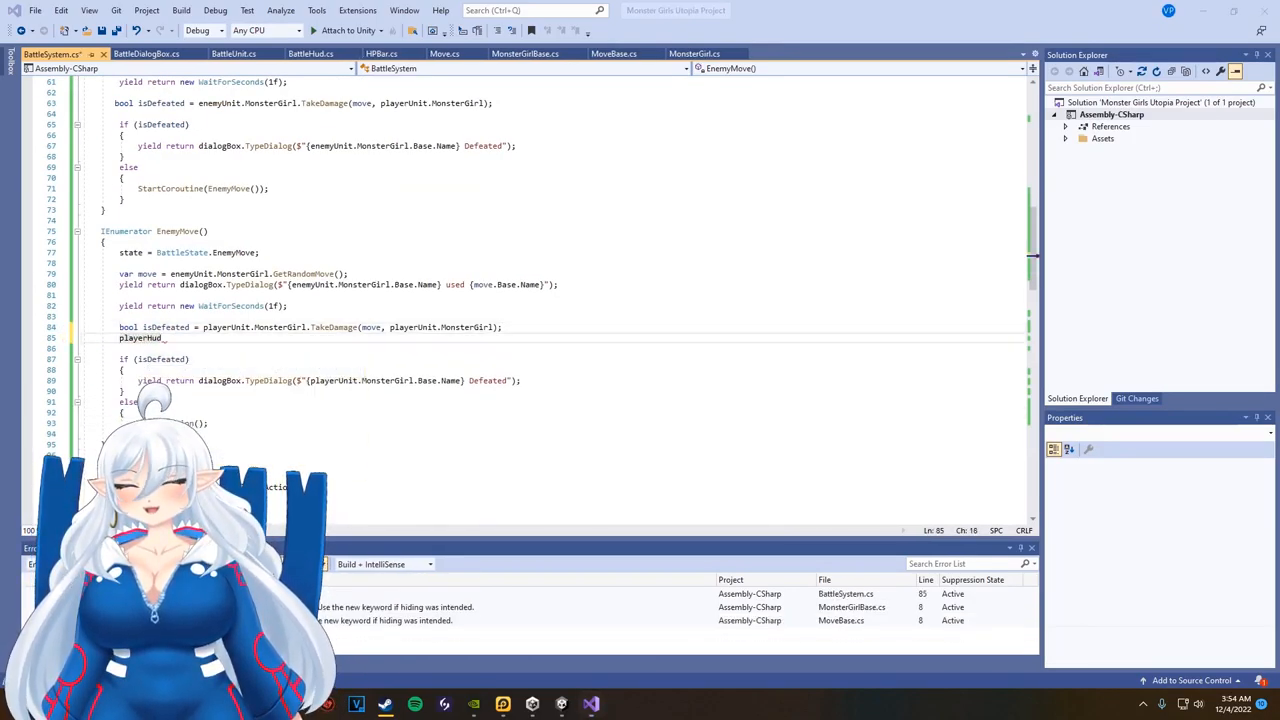
pyautogui.write('.UpdateHP')
pyautogui.click(562, 112)
pyautogui.write('enemyHud')
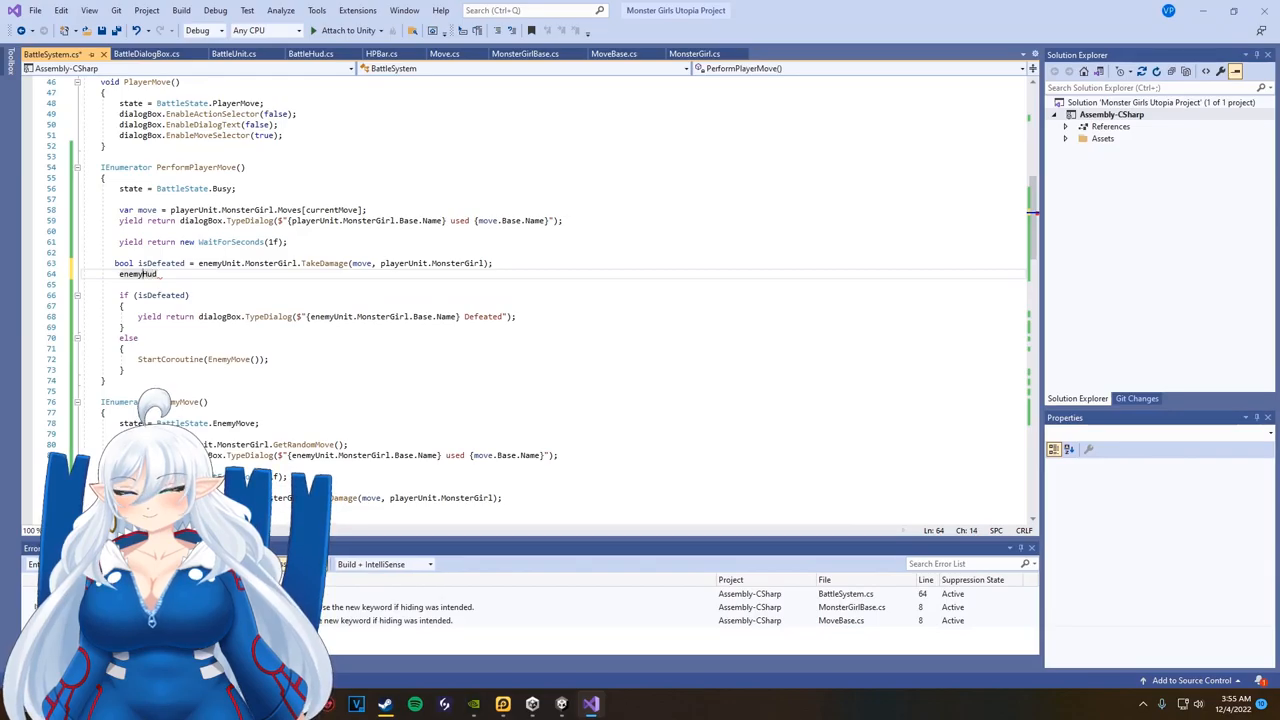
pyautogui.write('.UpdateHP();')
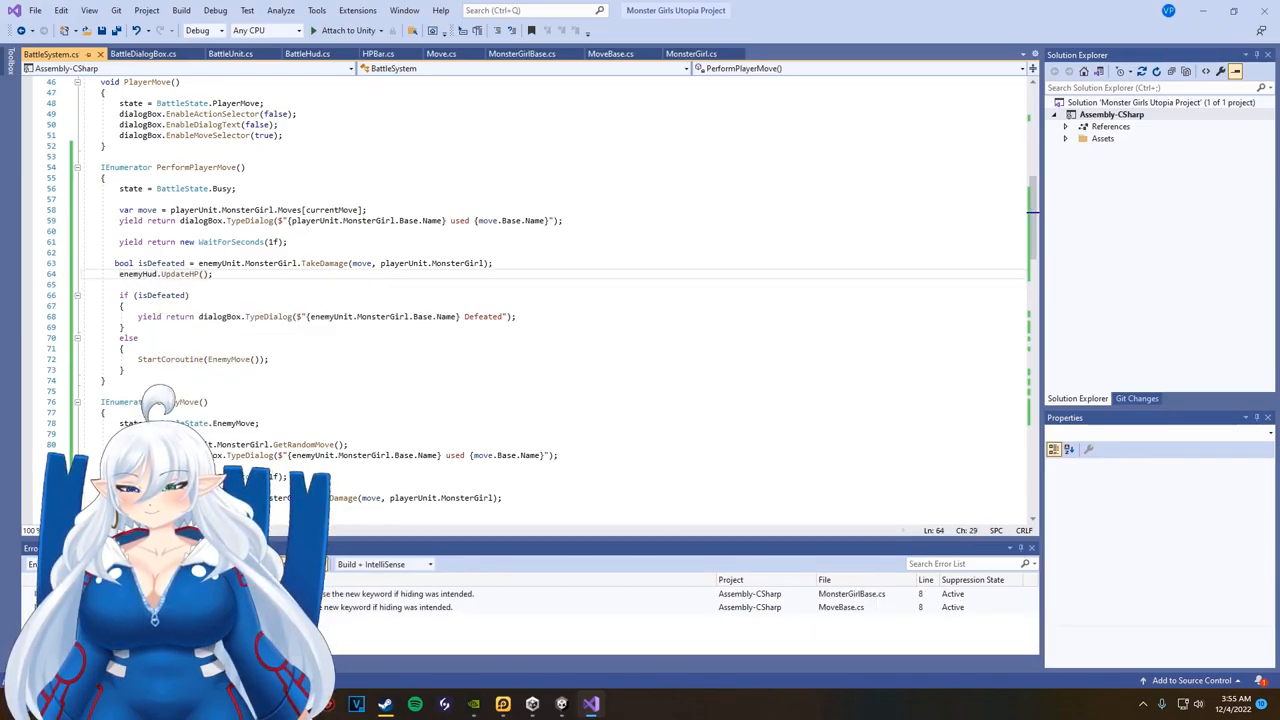
# - Glance at MonsterGirl.cs, MoveBase.cs and the Unity battle scene, landing in HPBar.cs
pyautogui.click(690, 52)
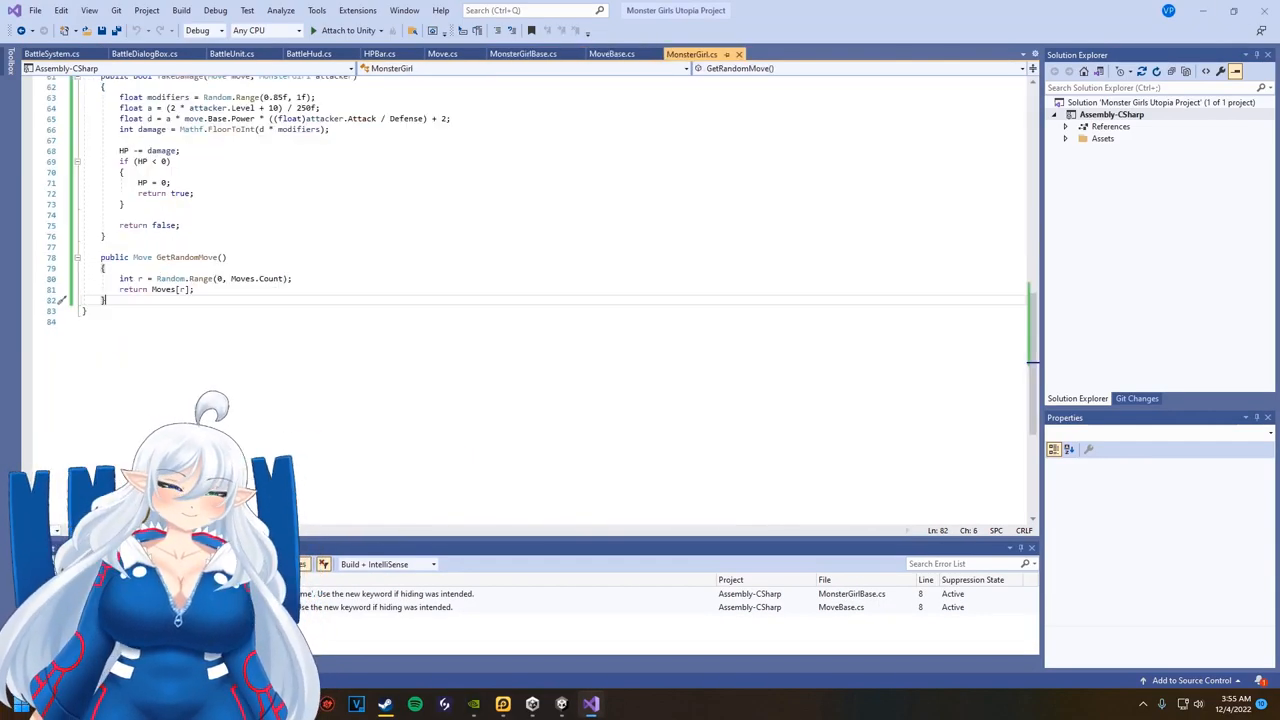
pyautogui.click(612, 52)
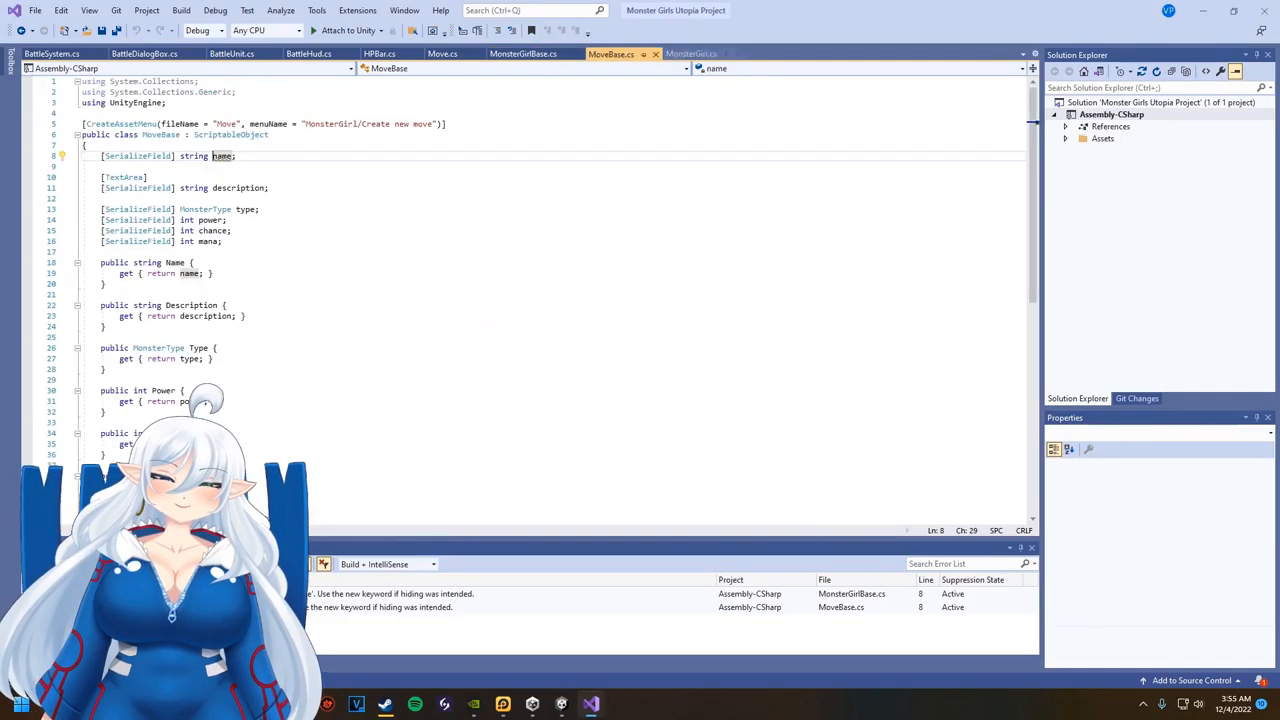
pyautogui.click(692, 52)
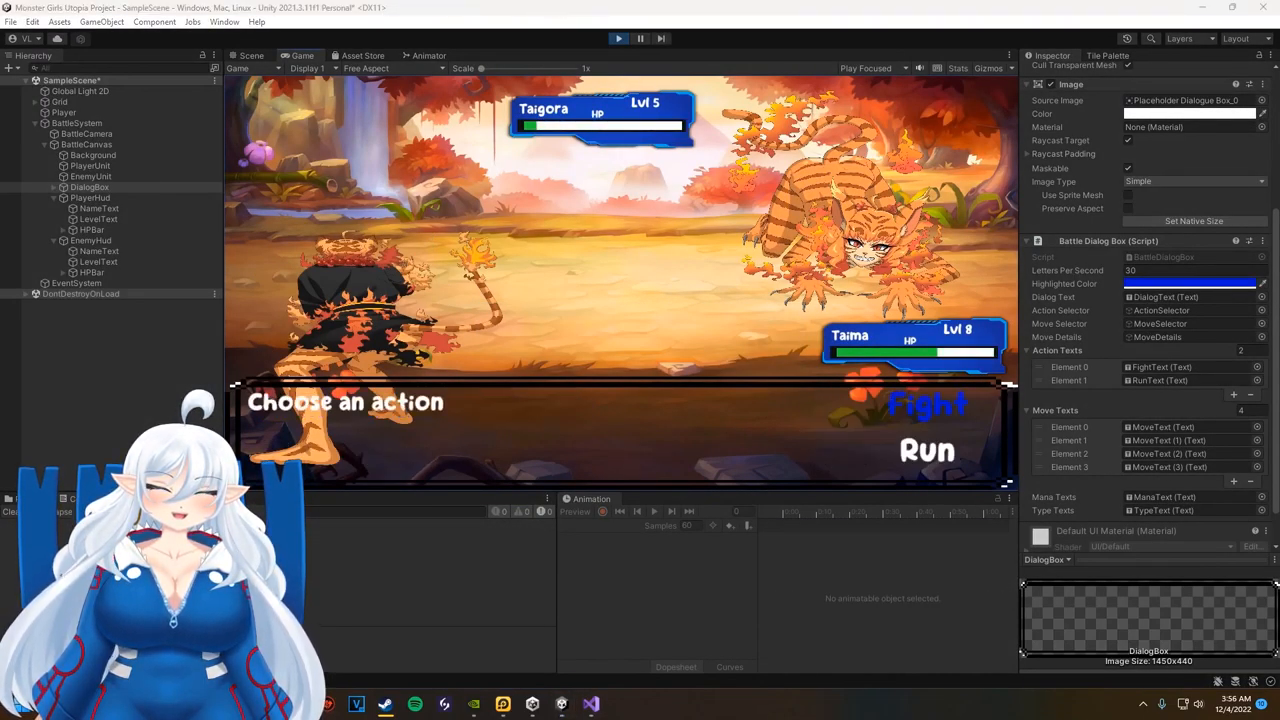
pyautogui.click(924, 404)
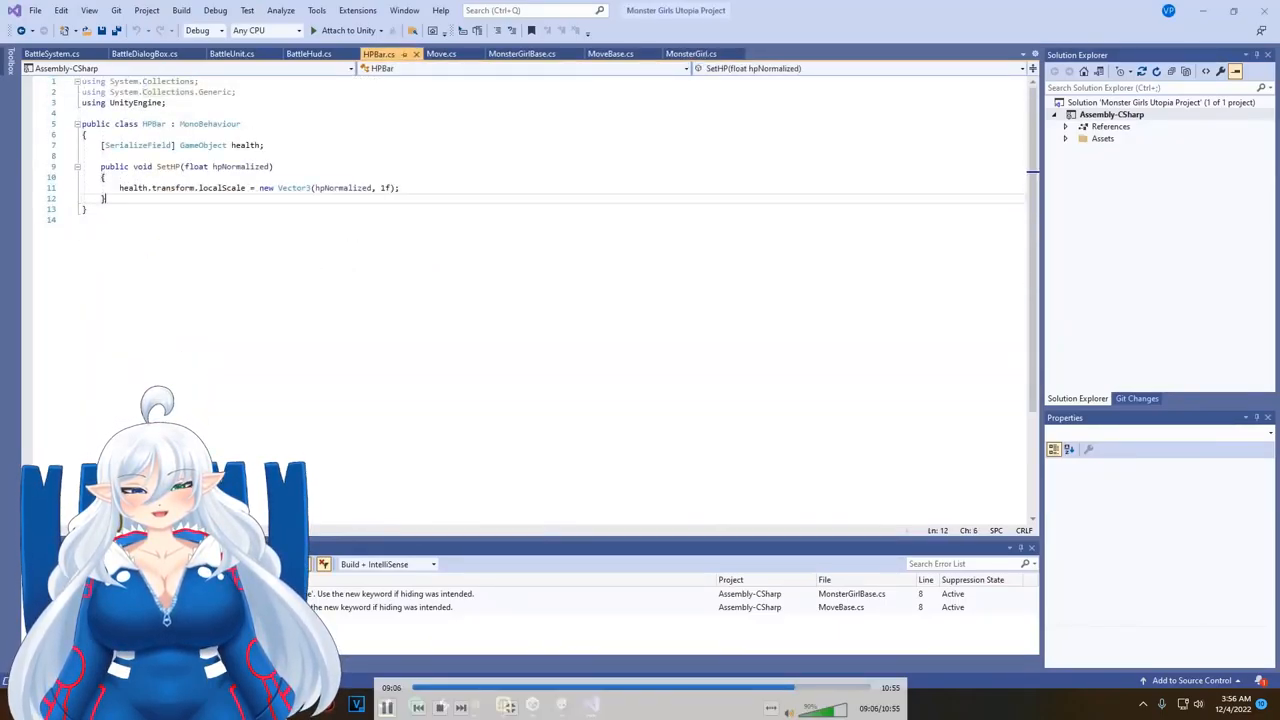
# - Write public IEnumerator SetHPSmooth(float newHP) with curHP, changeamt and a while loop on curHP - newHP > Mathf.Epsilon
pyautogui.write('public IEnumerator SetHPSmooth')
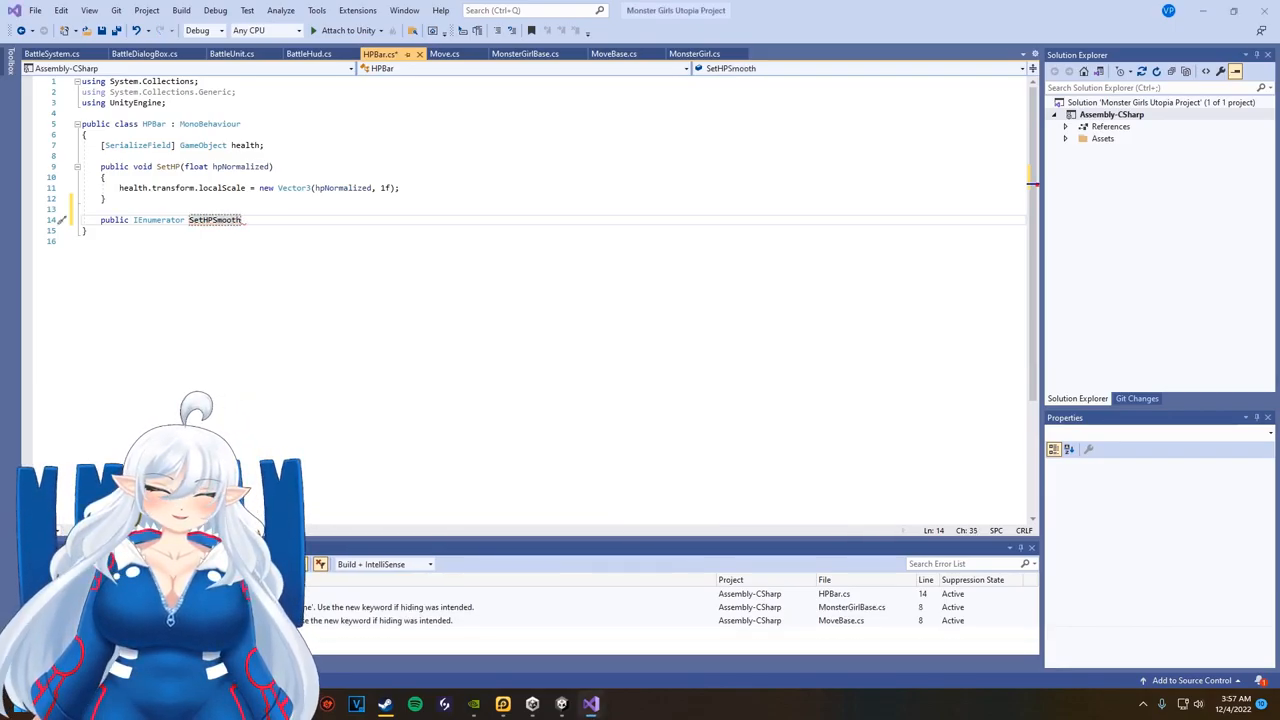
pyautogui.write('(float newHP)')
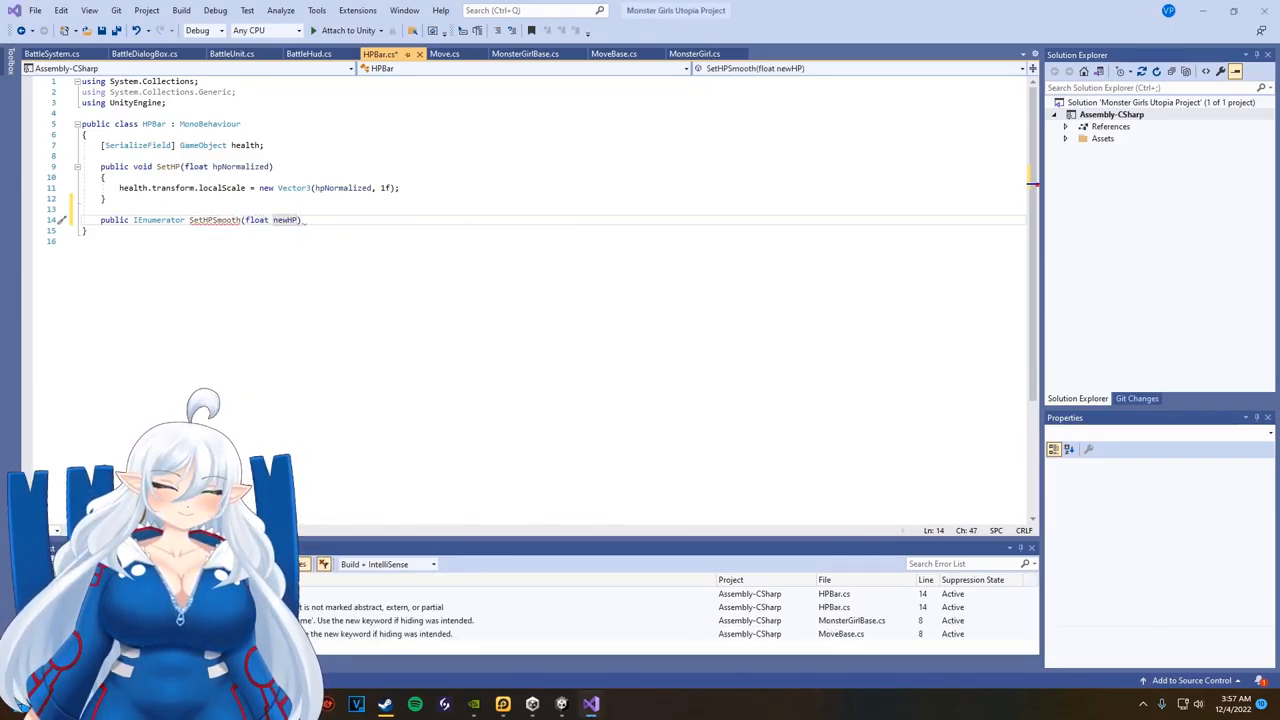
pyautogui.write('float changeAmt =')
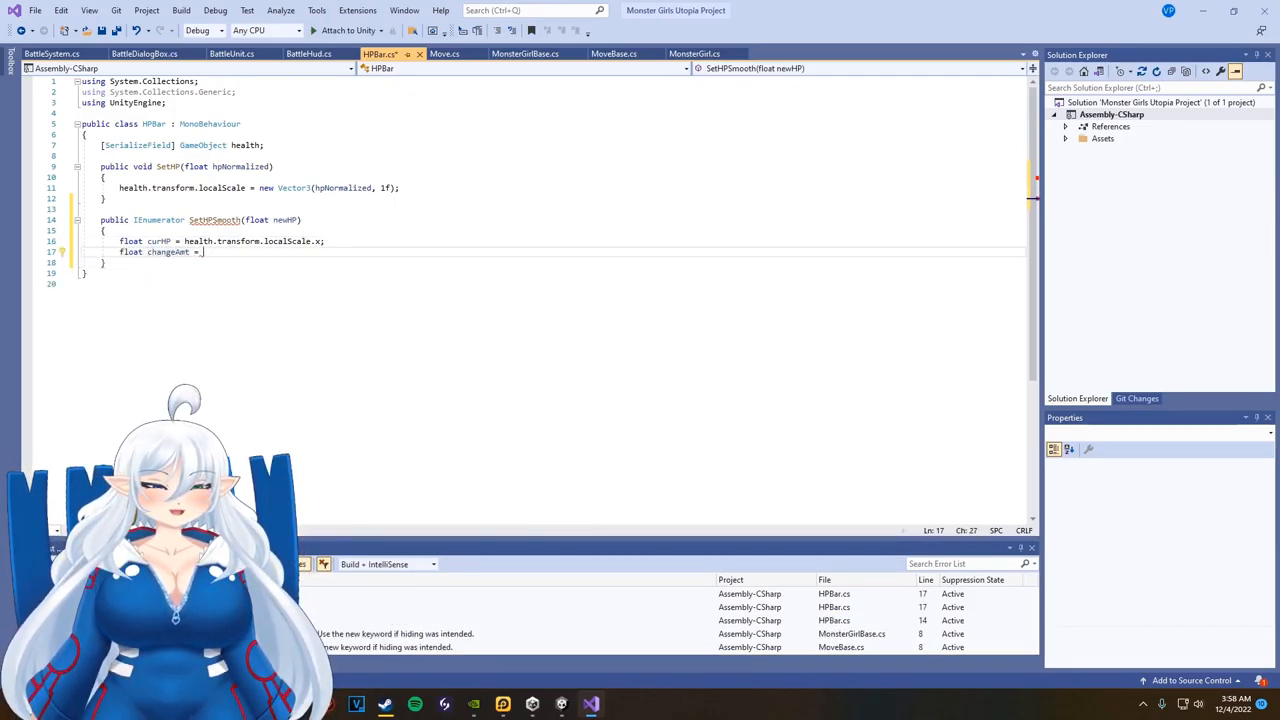
pyautogui.write('curHP')
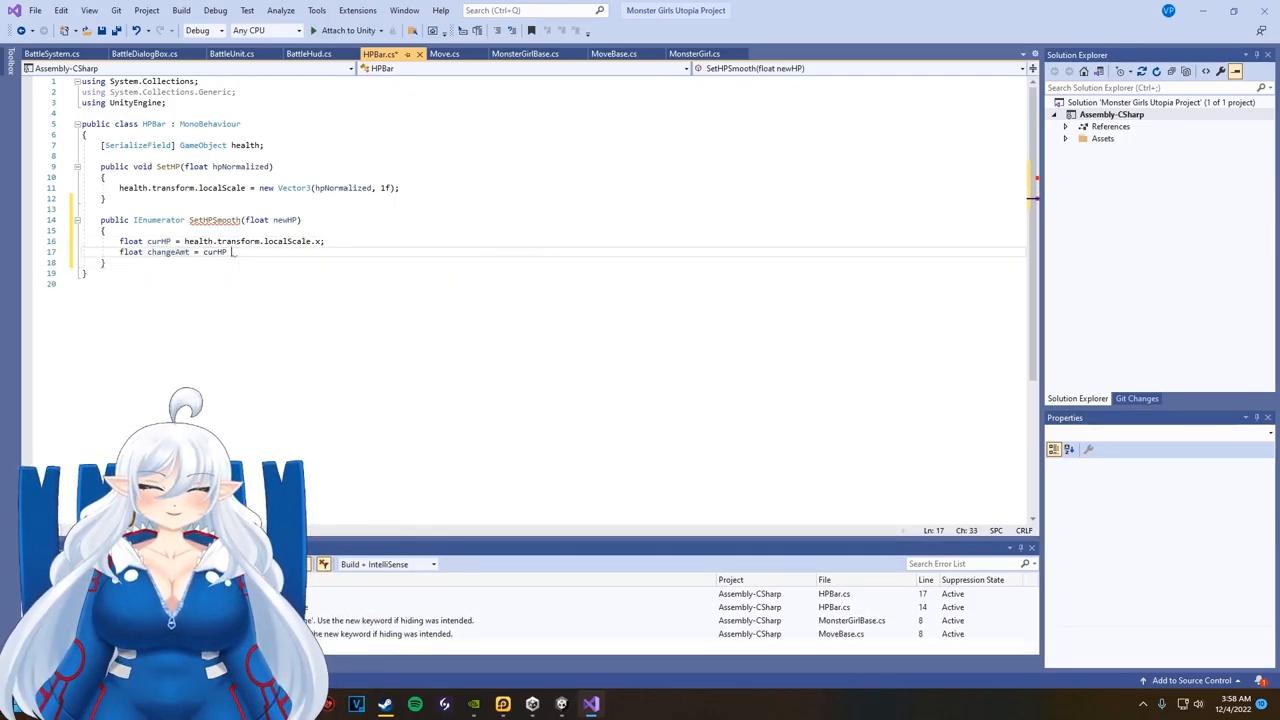
pyautogui.write('> Mathf.Epsilon')
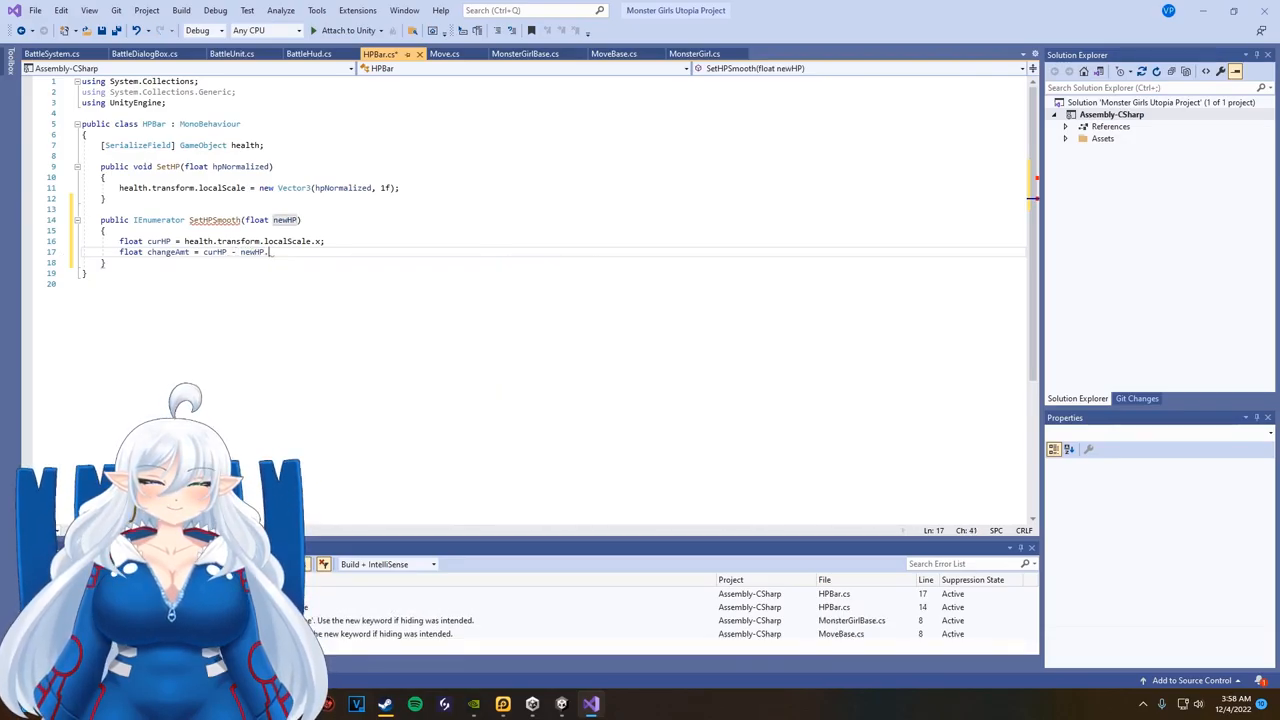
pyautogui.write('while (curHP)')
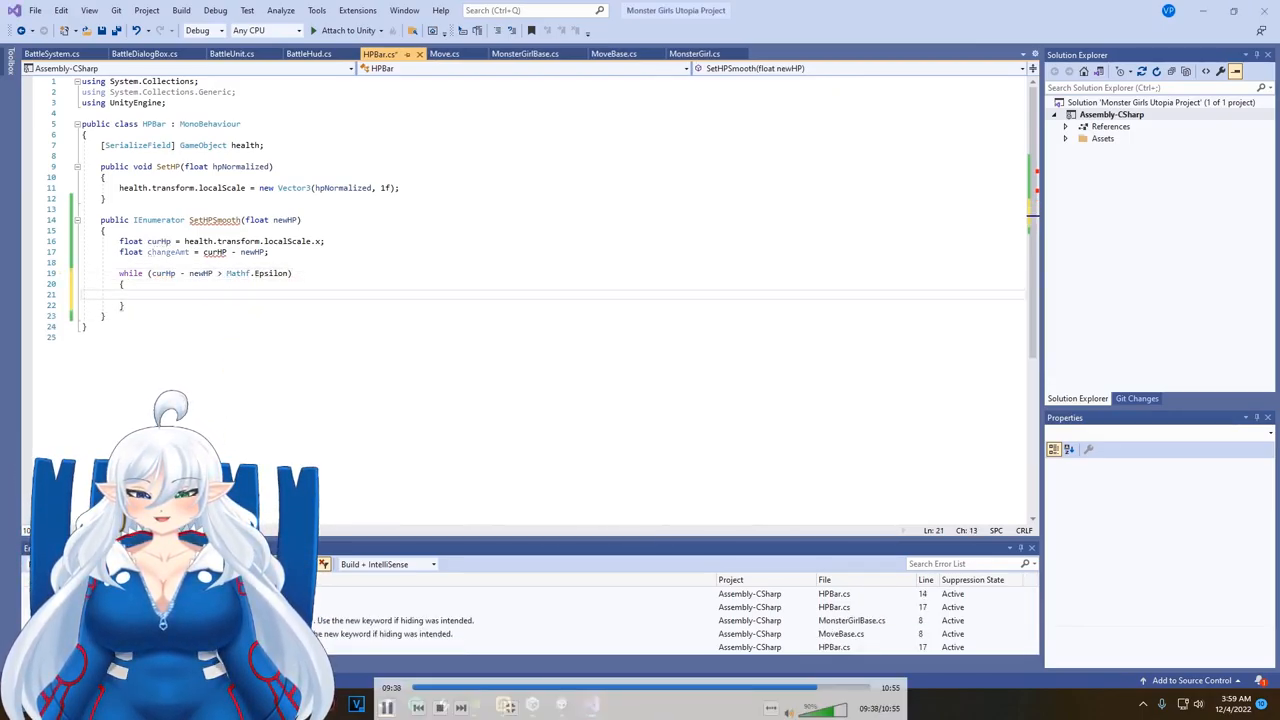
# - Inside the loop subtract changeamt * Time.deltaTime from curHp and set health localScale to new Vector3(curHp, 1f), yielding each frame
pyautogui.write('curHp -= changeamt')
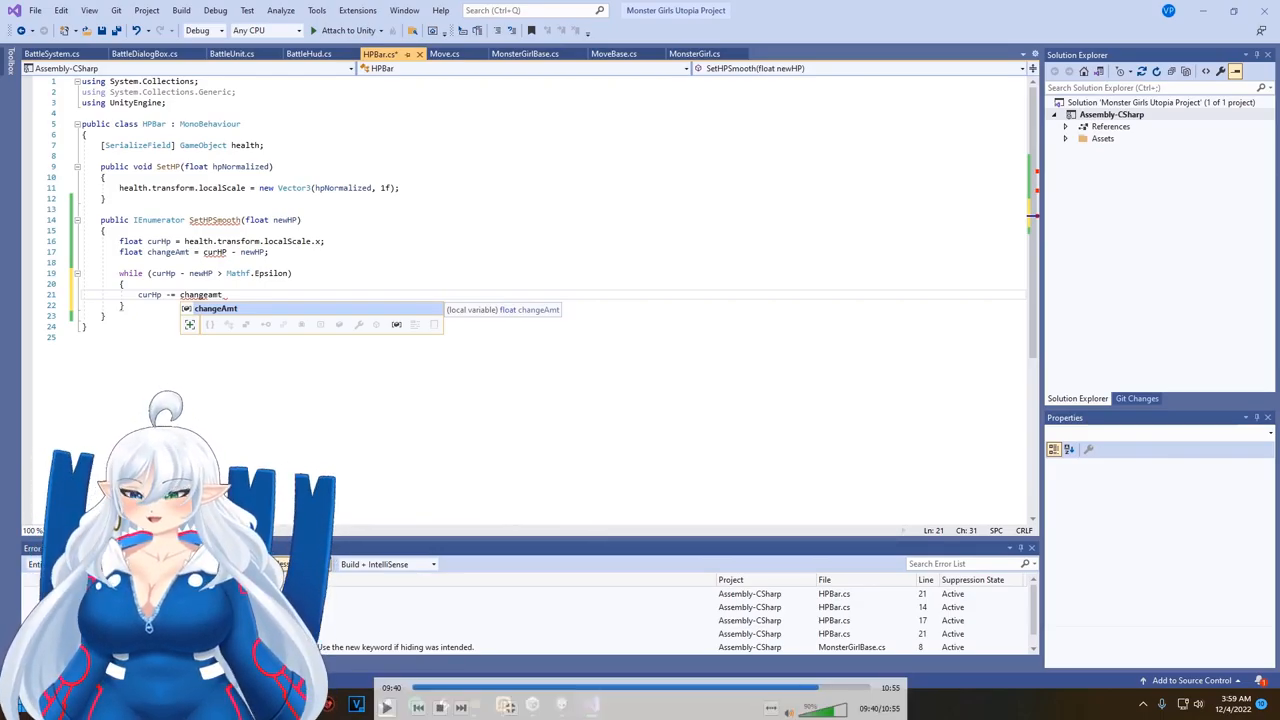
pyautogui.write('* Time.deltaTime')
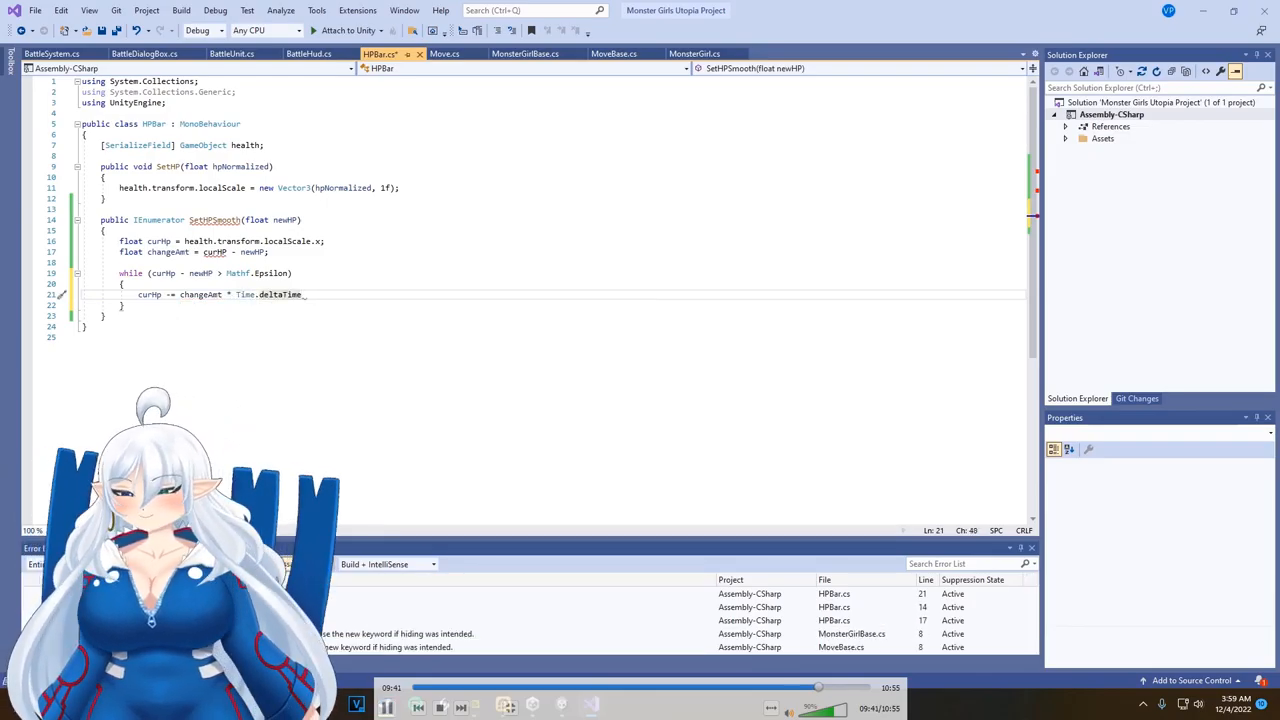
pyautogui.write('health.transform.localScale = new Vector3')
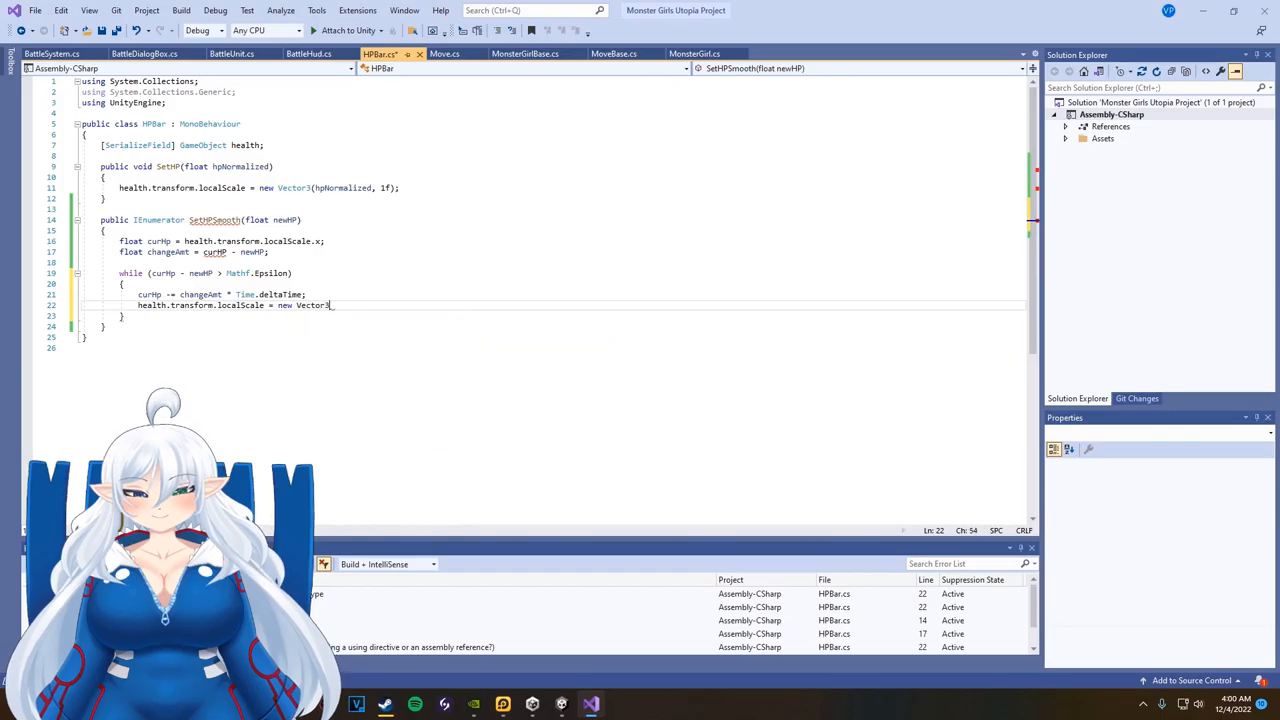
pyautogui.write('(curHp, 1f);')
pyautogui.write('yield return null;')
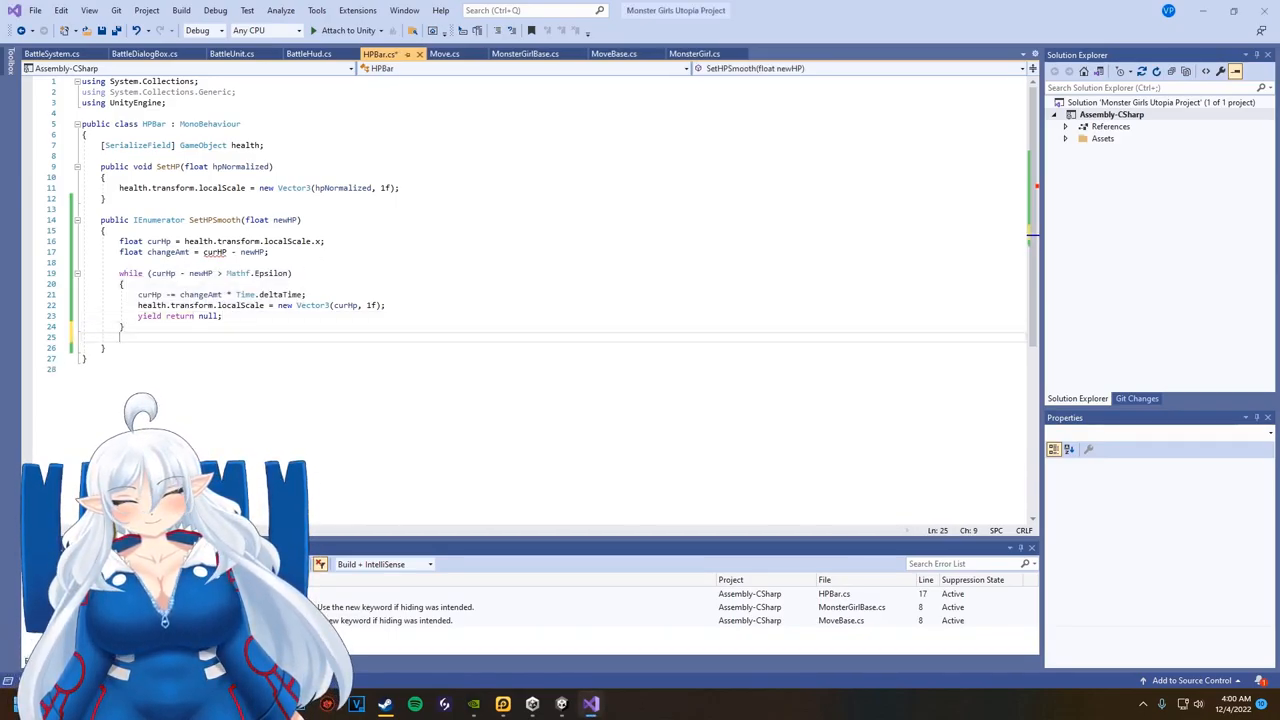
pyautogui.write('health.transform.localScale = new Vector3(curHp, 1f);')
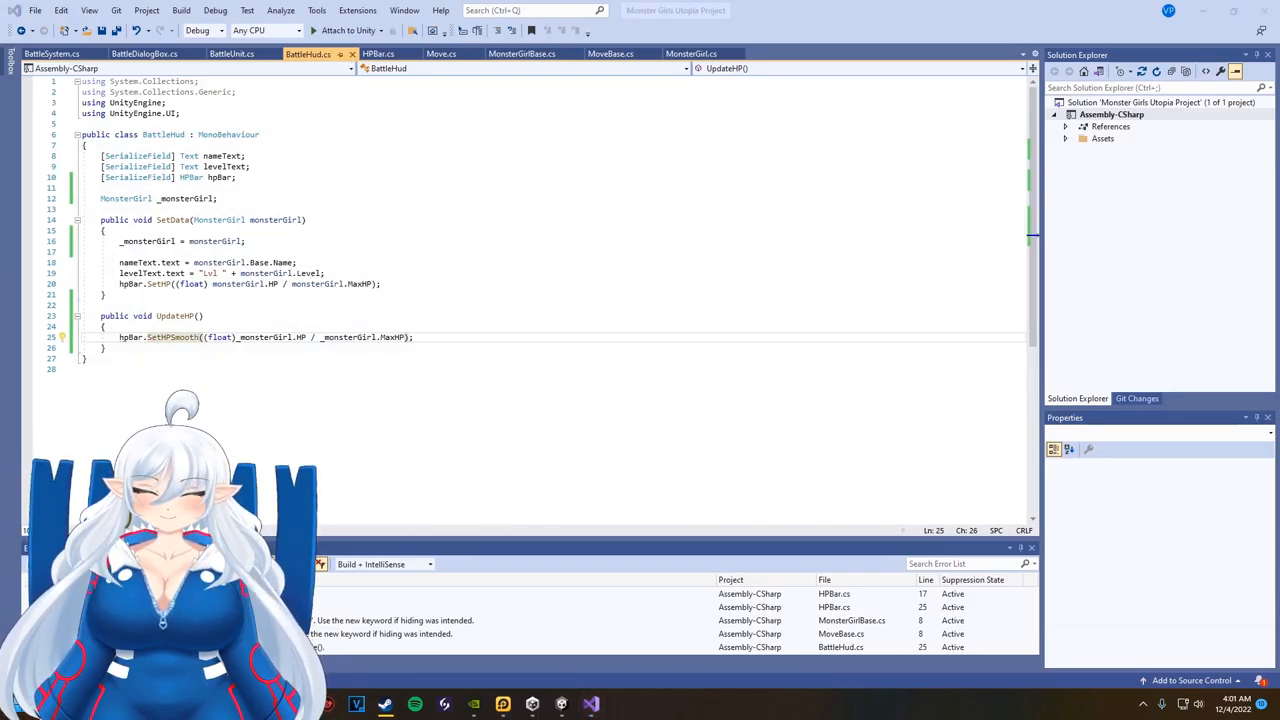
# - Prefix the UpdateHP calls in BattleSystem with yield return, check Unity, and return to HPBar to snap the bar to newHp after the loop
pyautogui.write('yield return enemyHud.UpdateHP();')
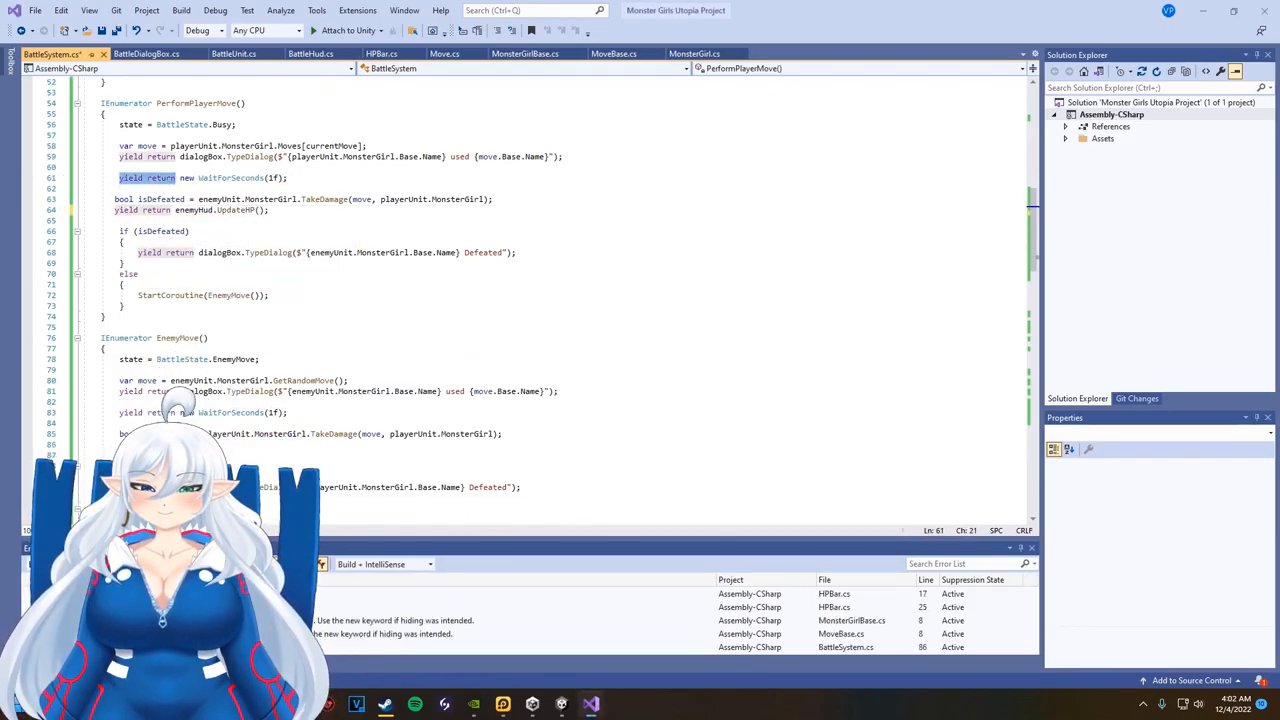
pyautogui.scroll(-3)
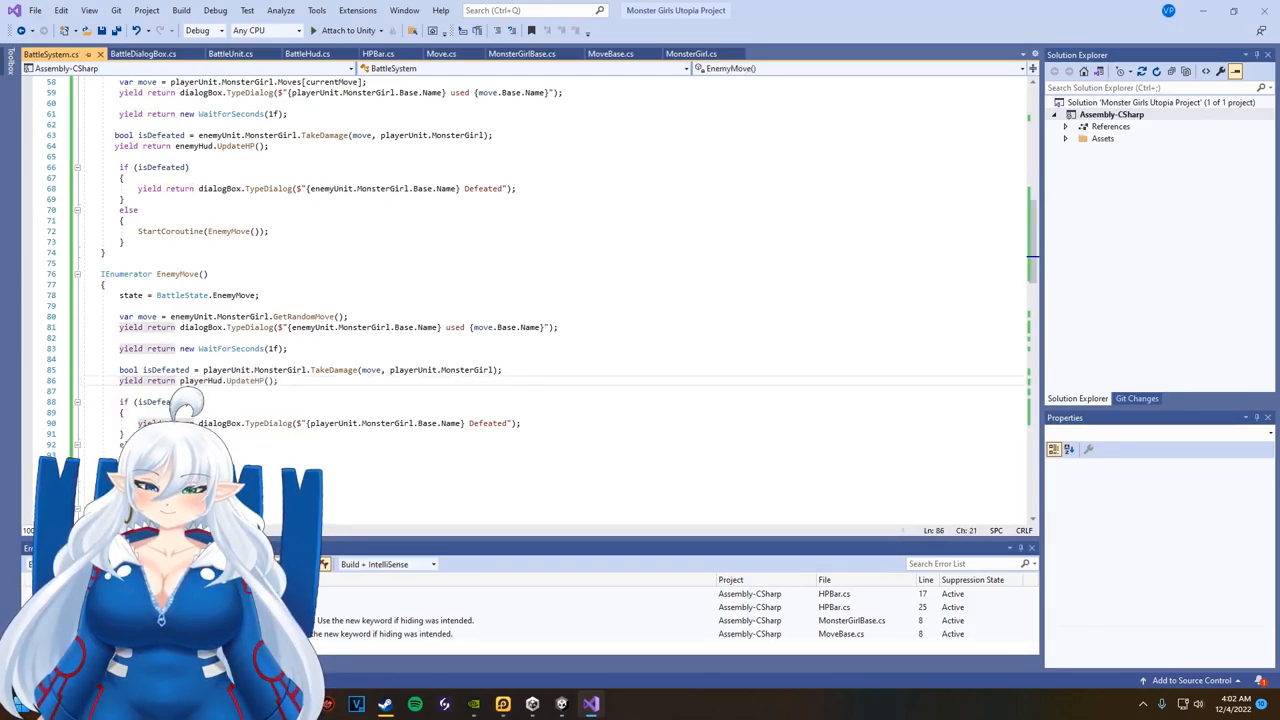
pyautogui.scroll(3)
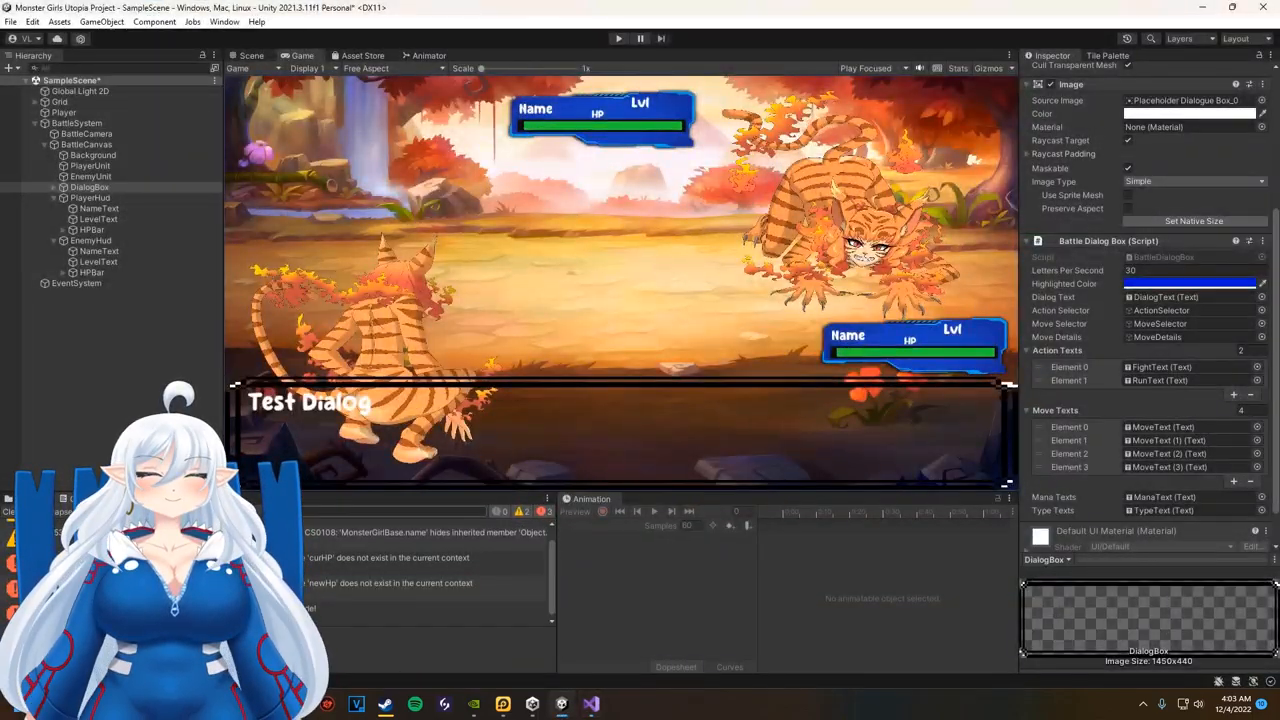
pyautogui.click(590, 704)
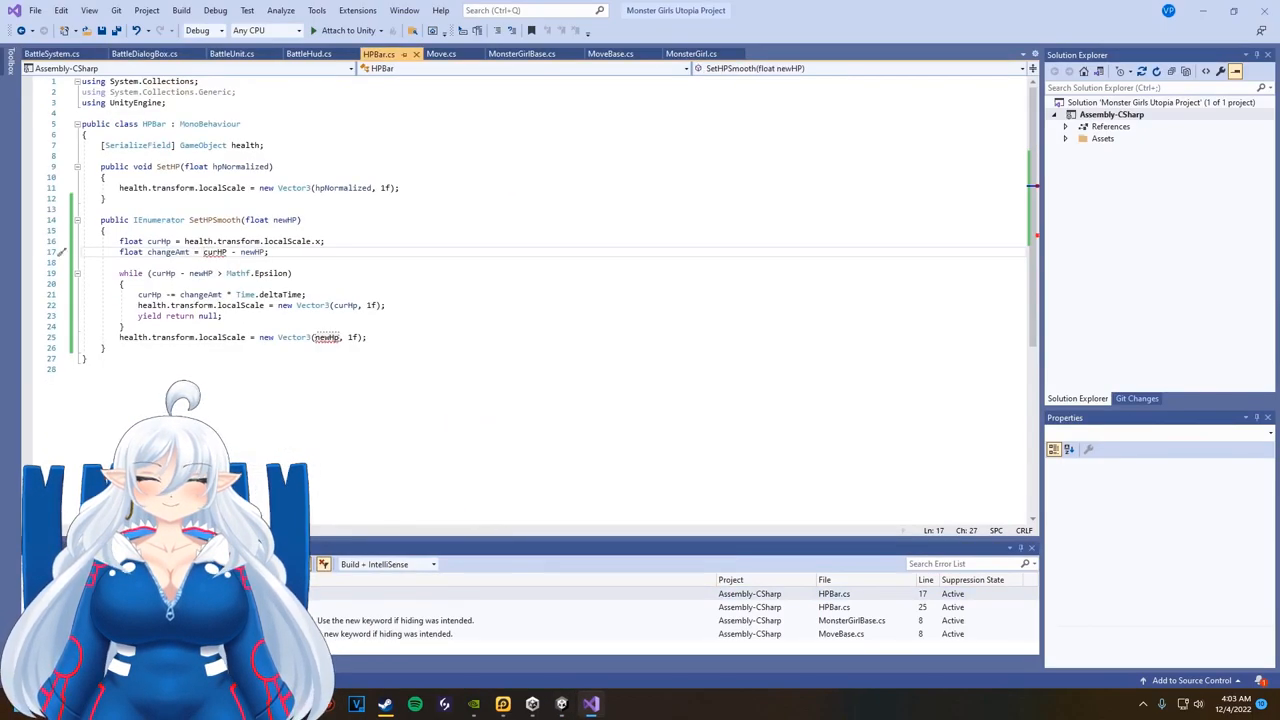
pyautogui.moveTo(328, 336)
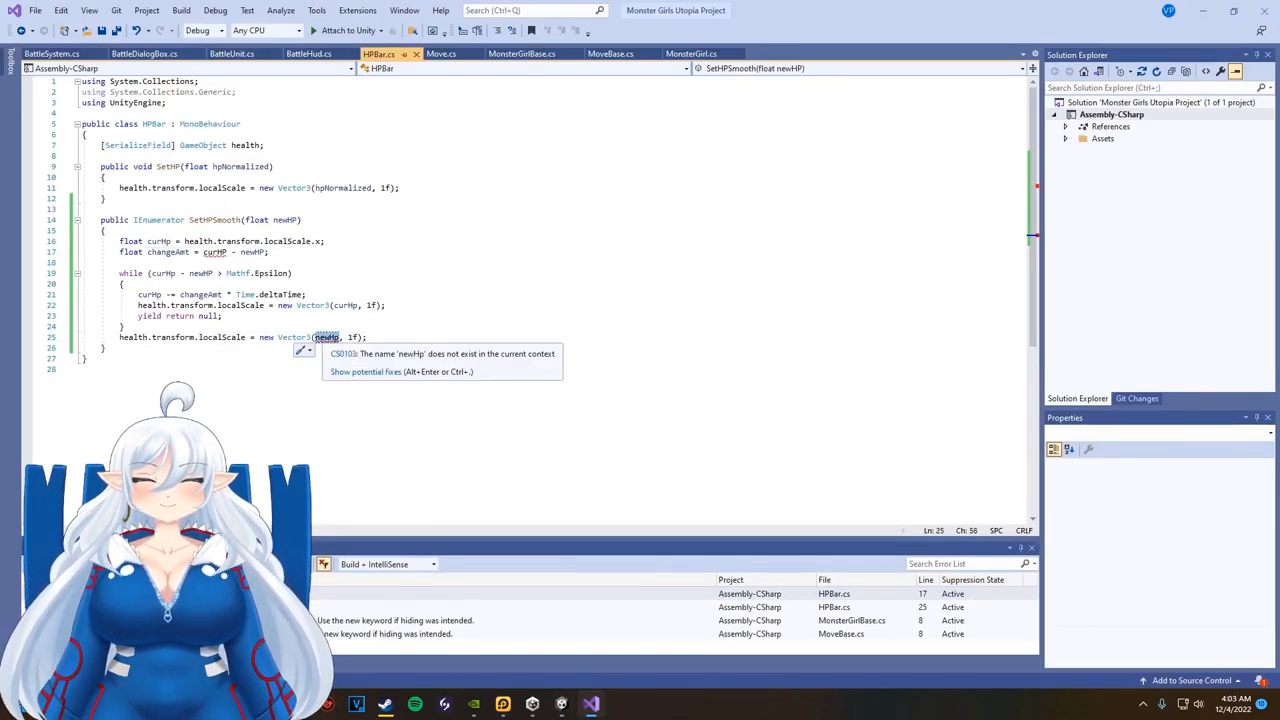